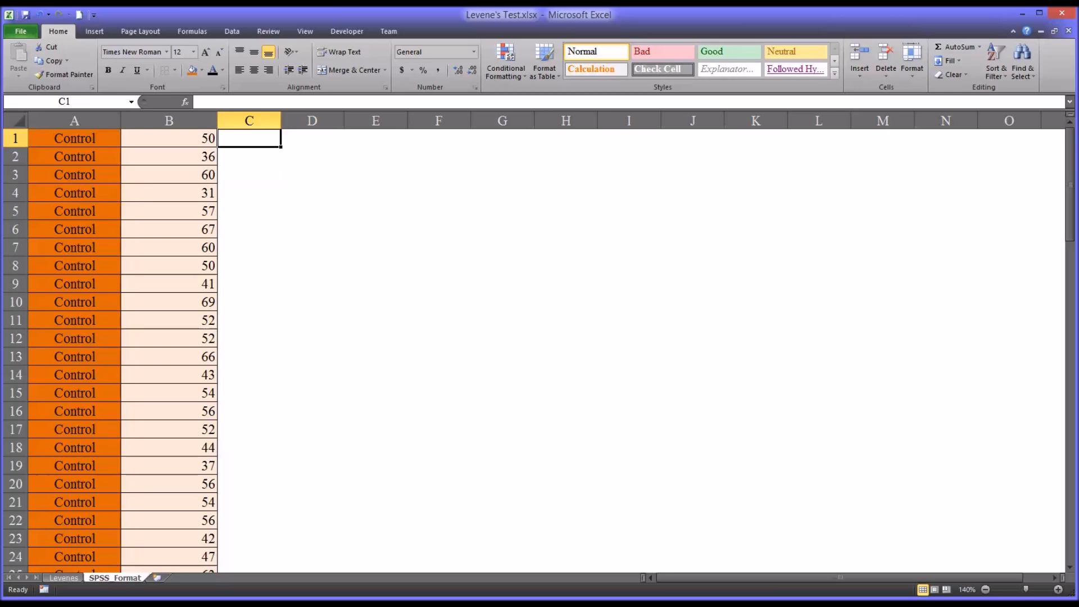
mouse_move(749, 583)
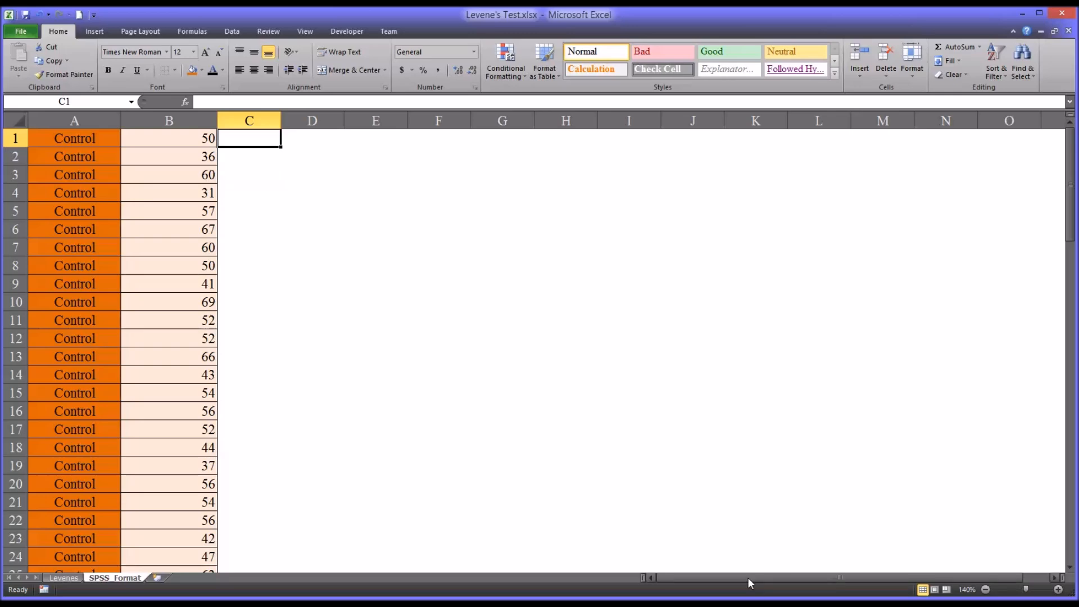
mouse_move(211, 247)
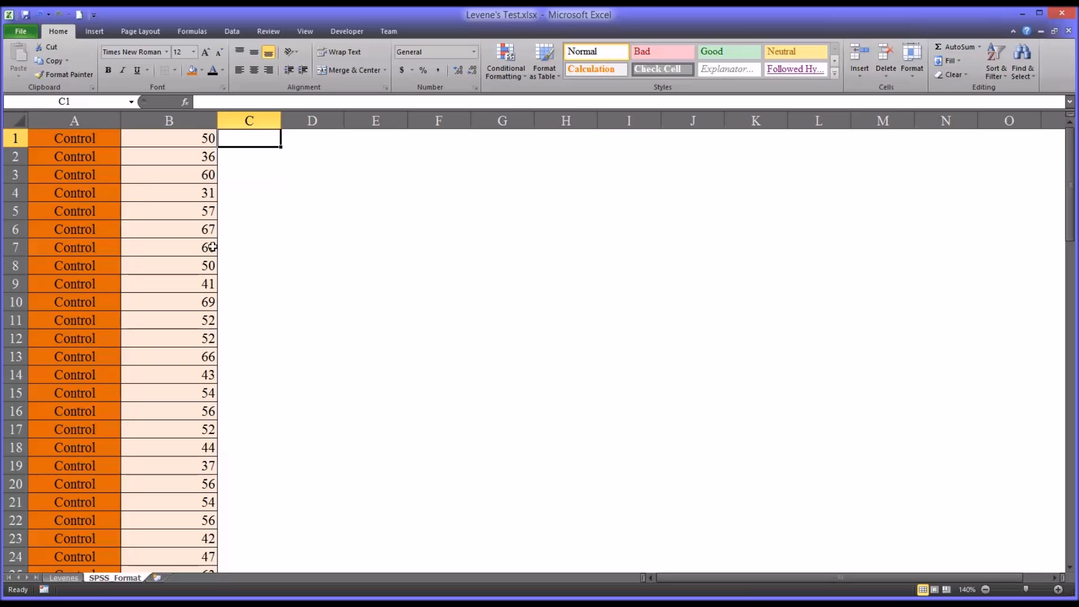
mouse_move(254, 182)
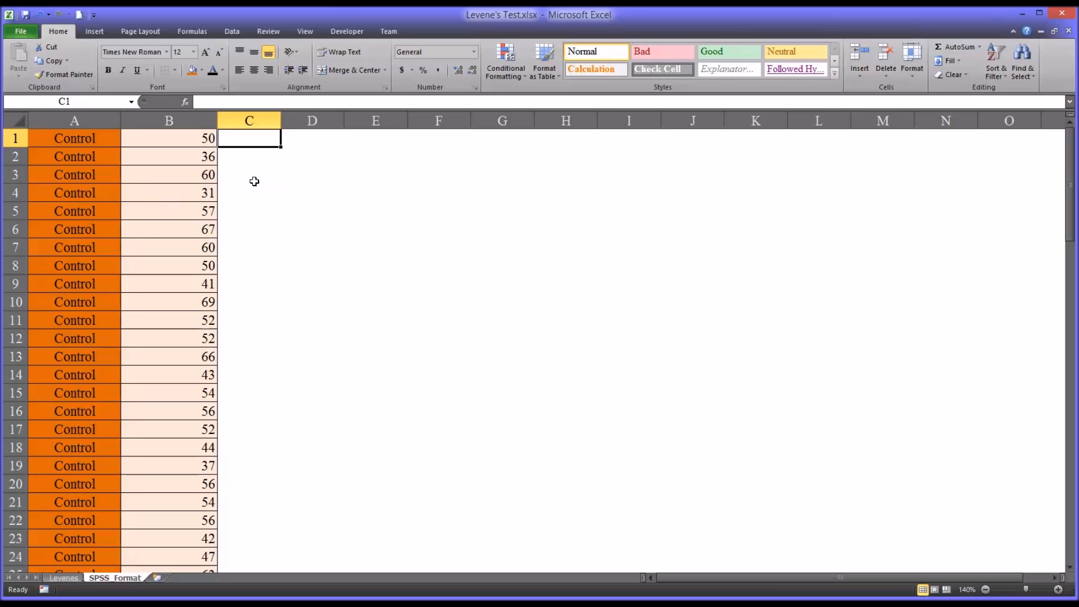
Inspect the group-label and score columns on the starting sheet, then deselect them.
click(74, 121)
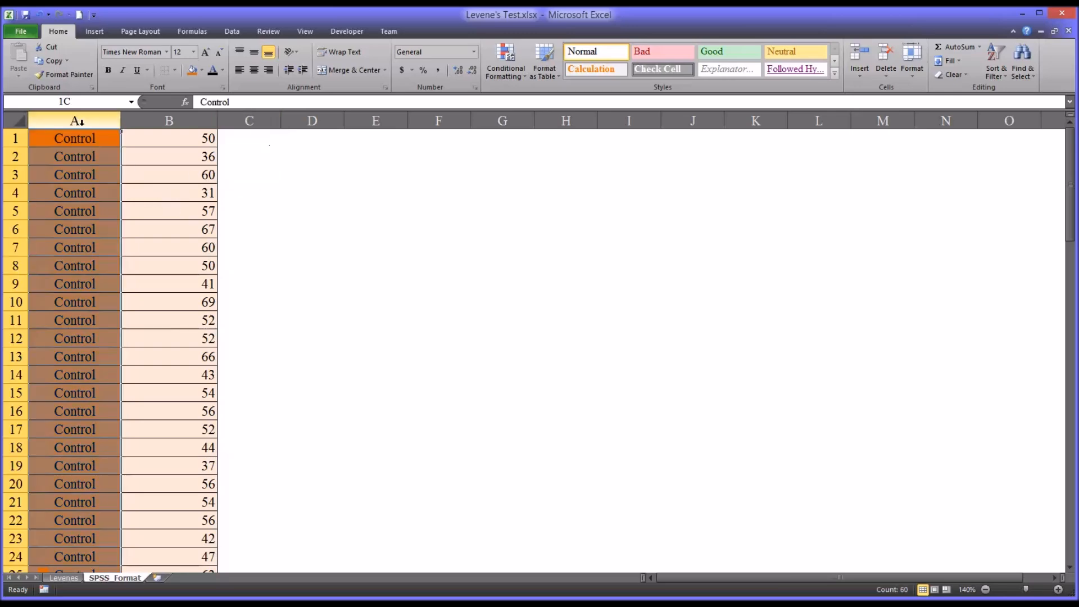
click(169, 121)
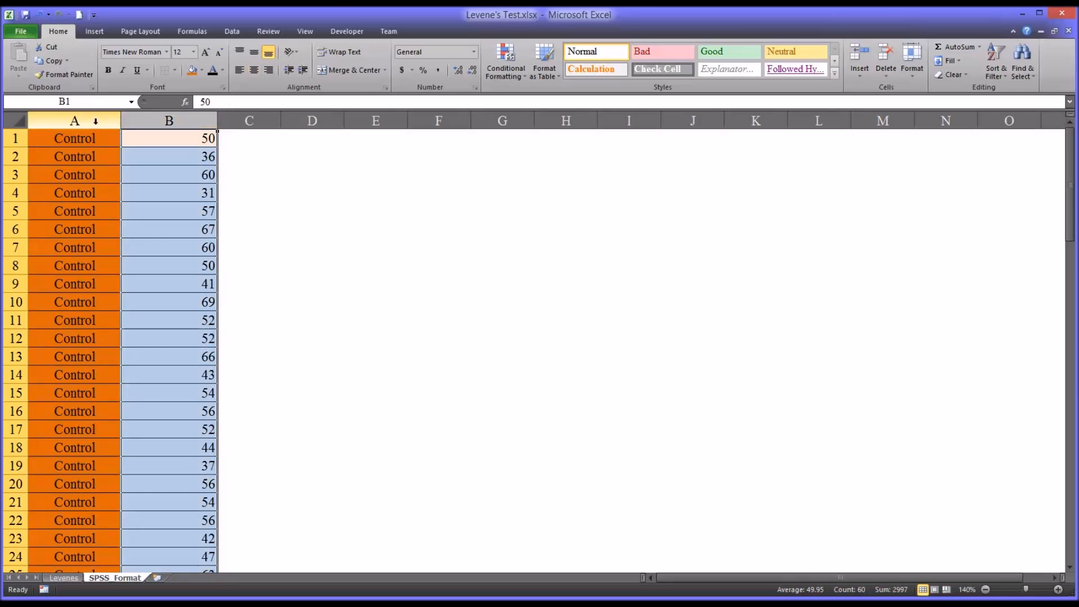
click(75, 138)
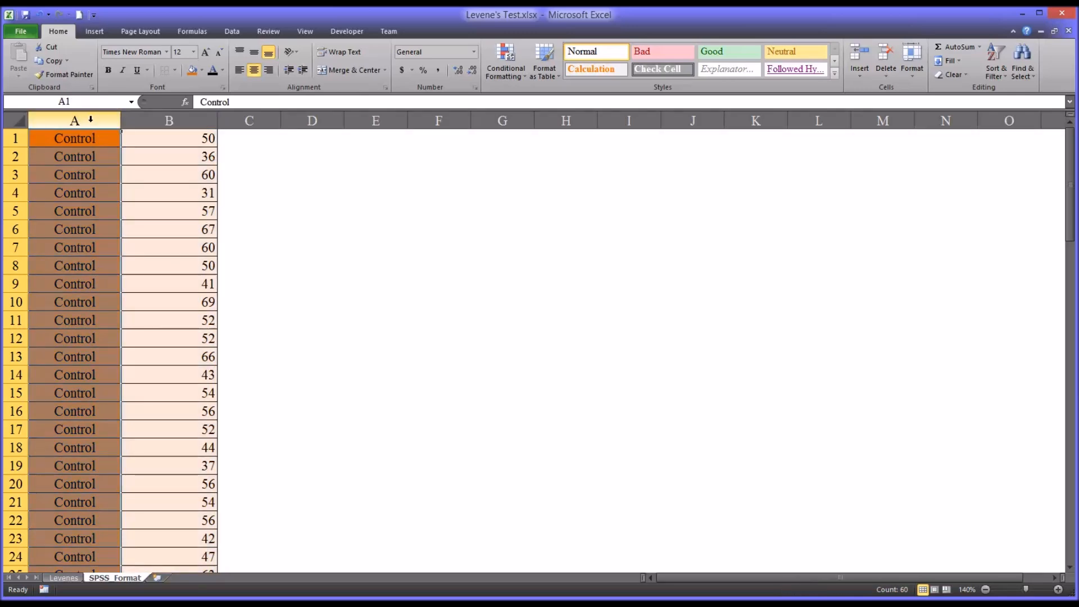
mouse_move(1054, 174)
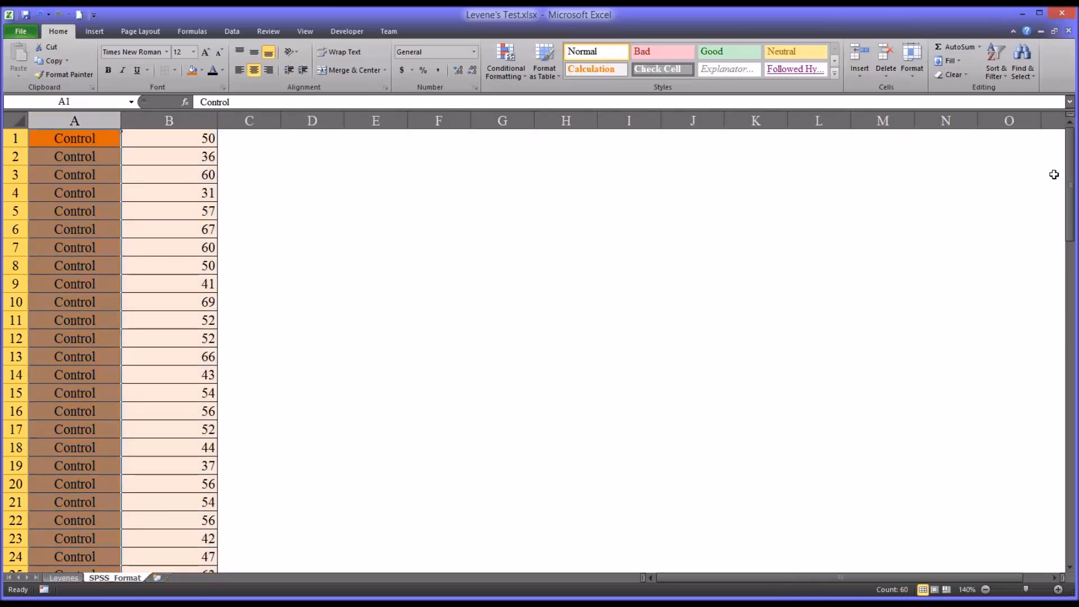
scroll(down, 3)
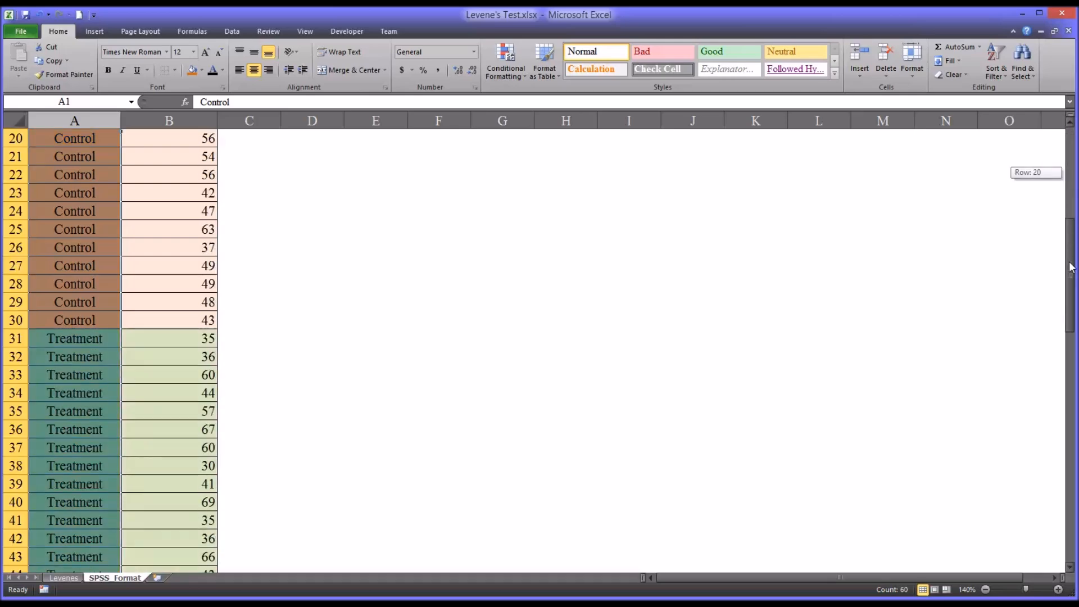
scroll(up, 3)
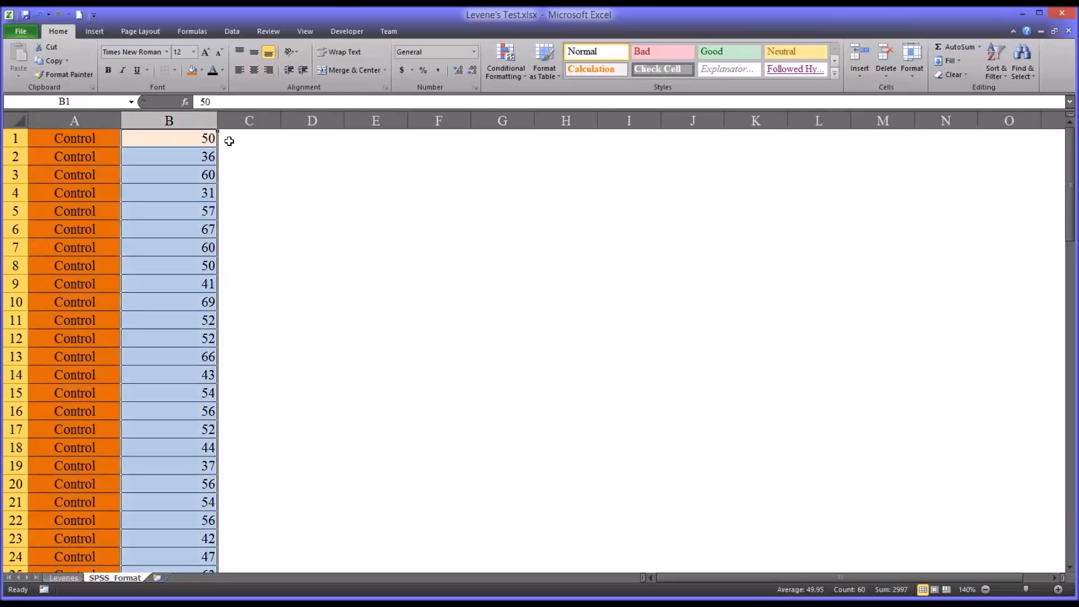
click(248, 137)
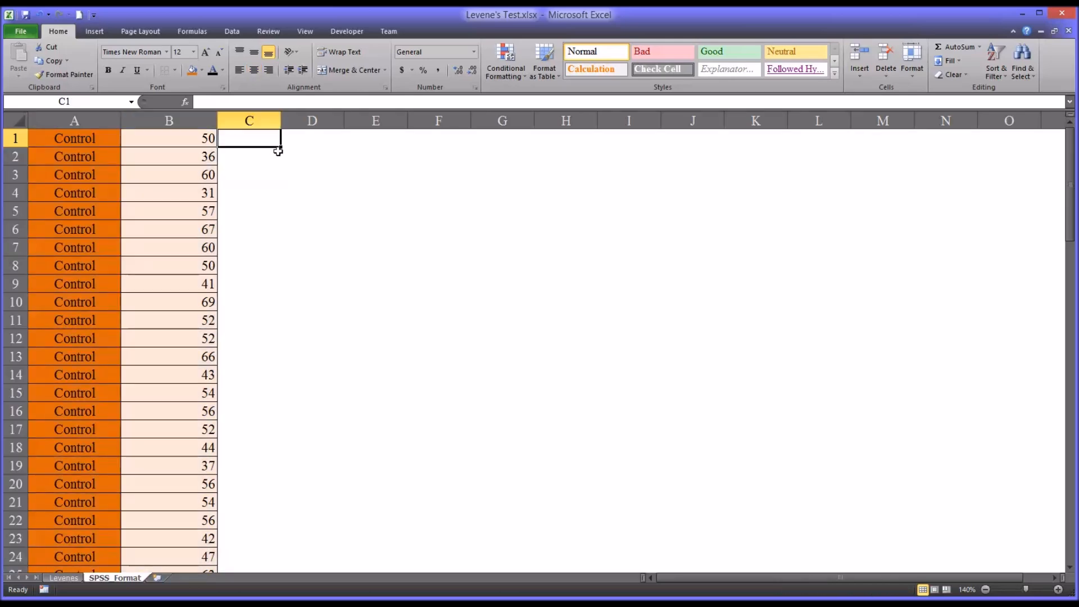
mouse_move(1069, 168)
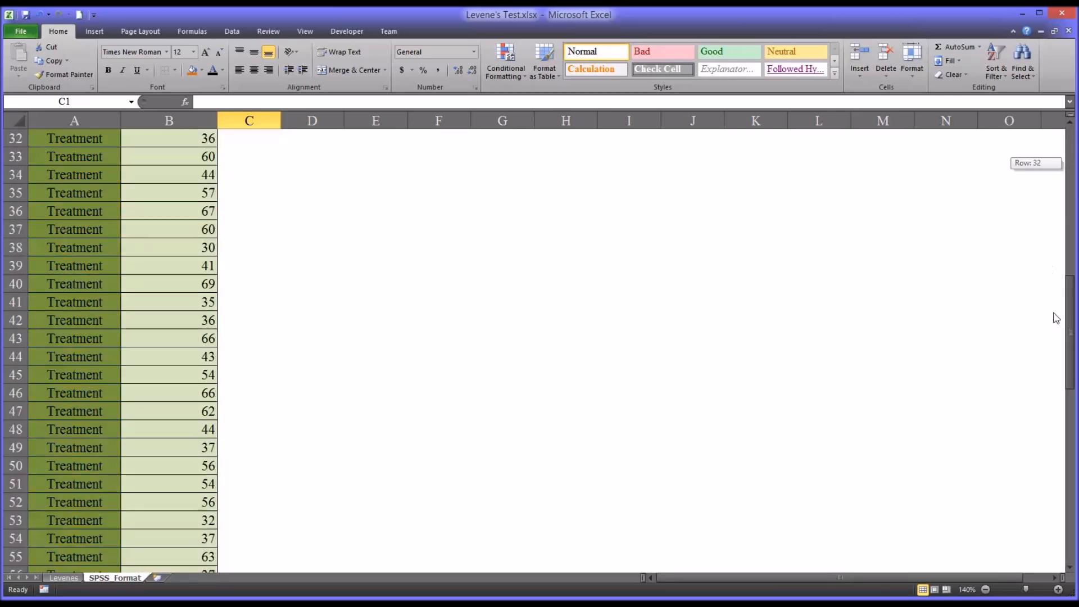
scroll(up, 3)
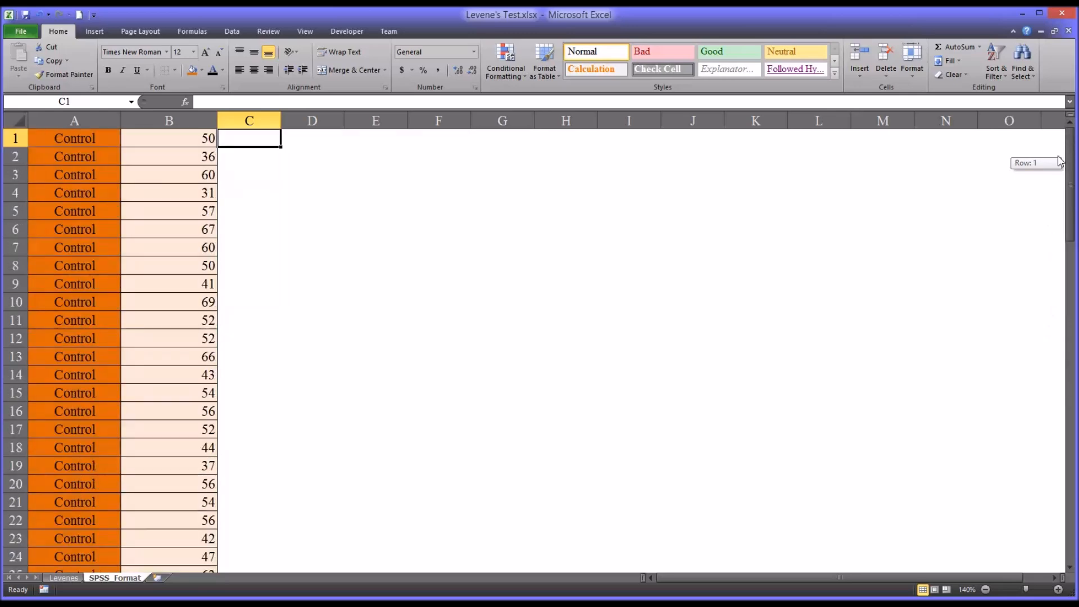
mouse_move(698, 404)
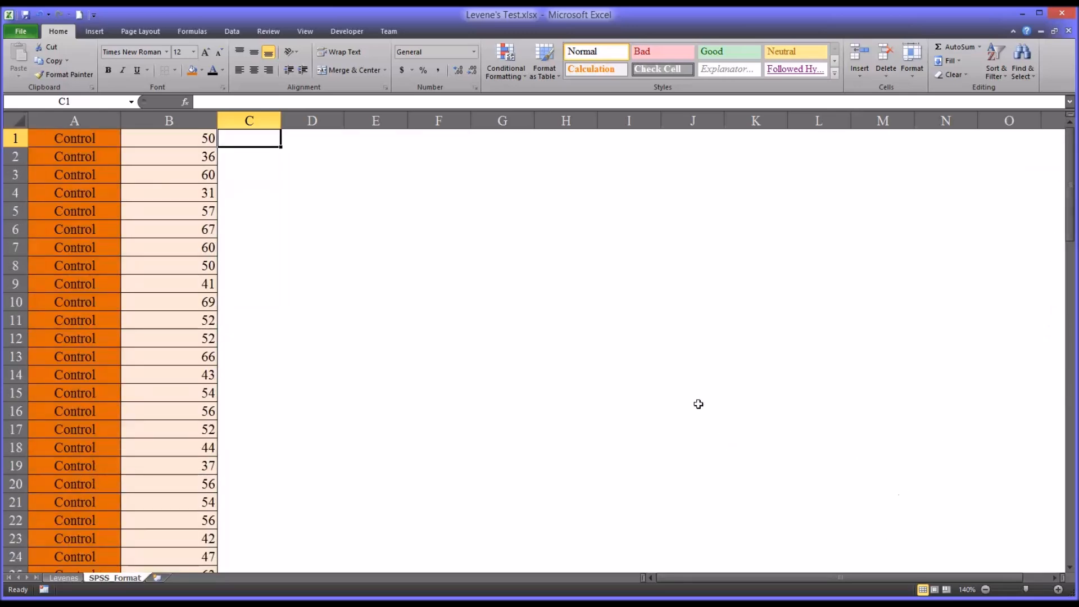
mouse_move(252, 347)
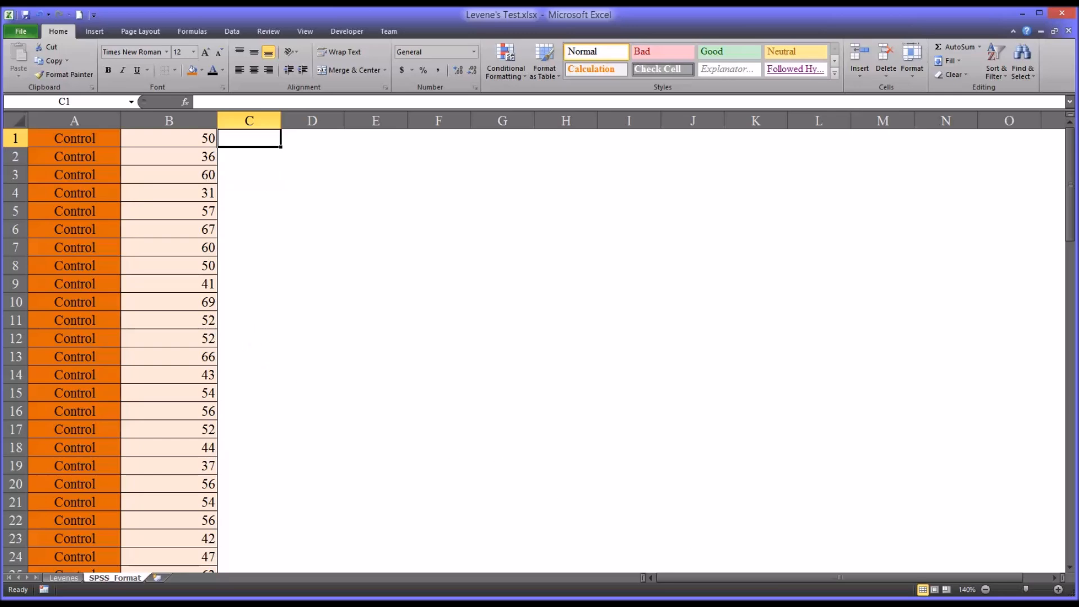
mouse_move(533, 476)
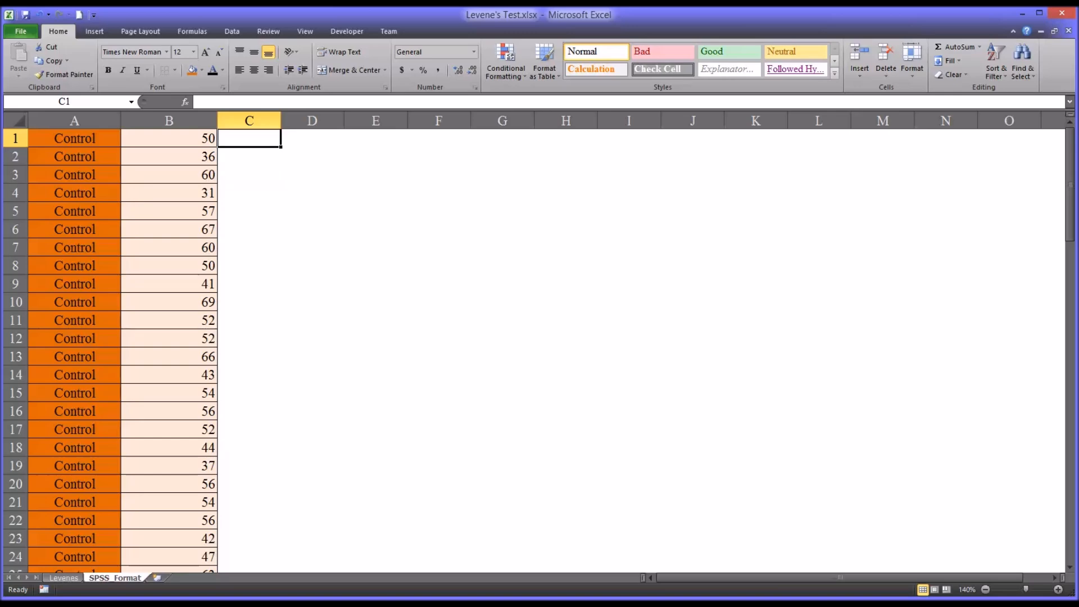
Switch to the Levenes sheet and select the Control and Treatment headings.
click(64, 578)
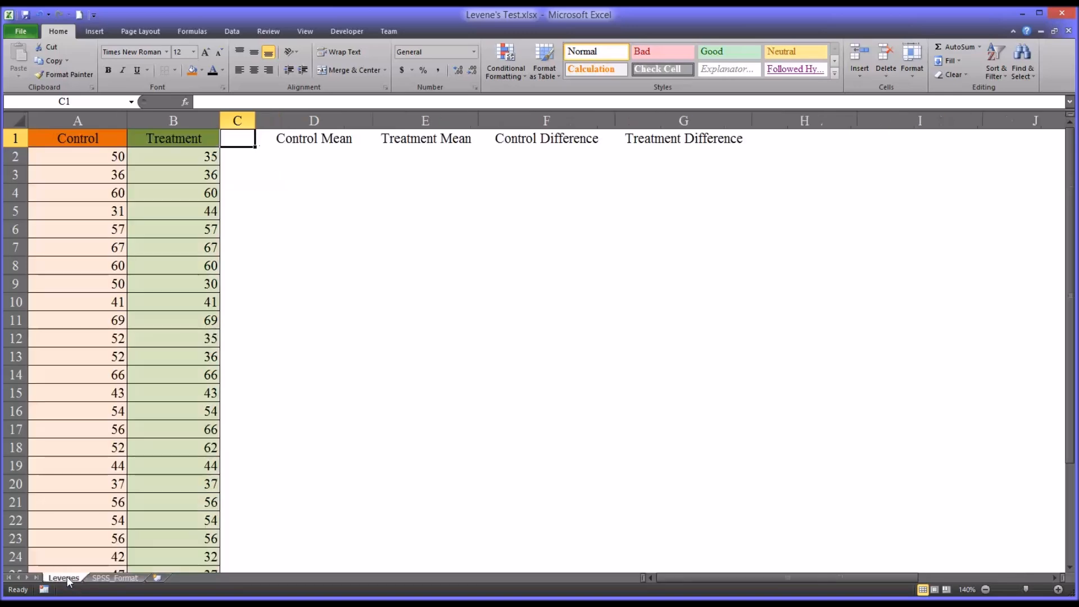
mouse_move(87, 285)
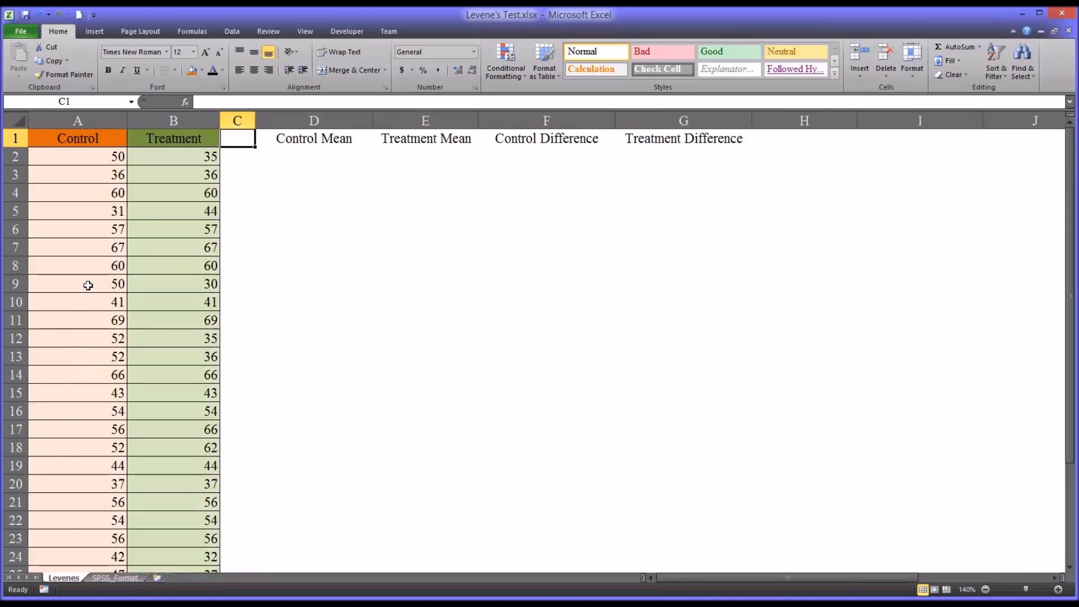
mouse_move(97, 157)
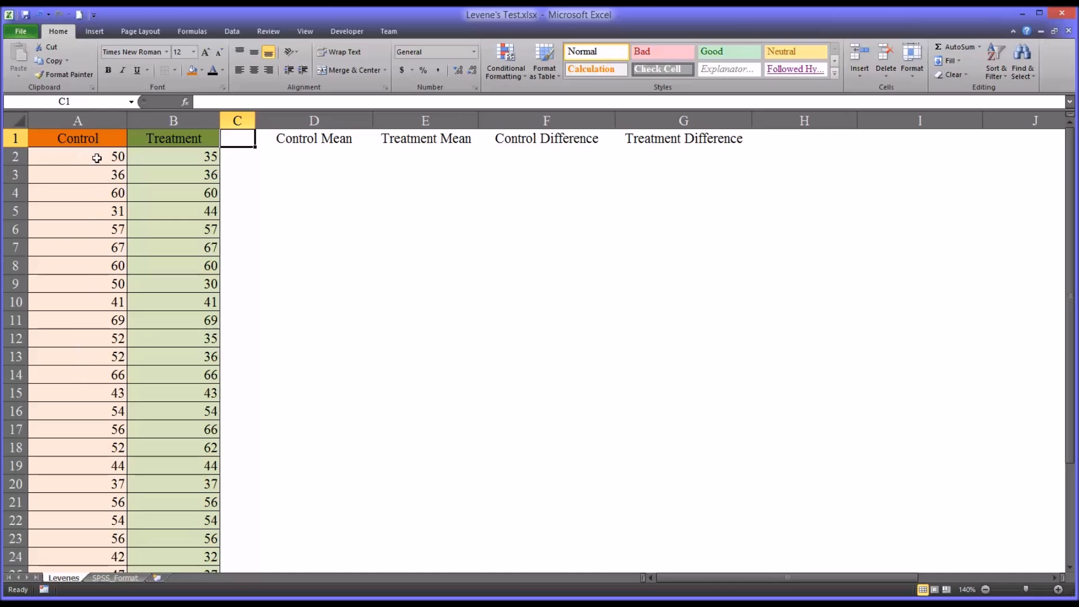
click(77, 138)
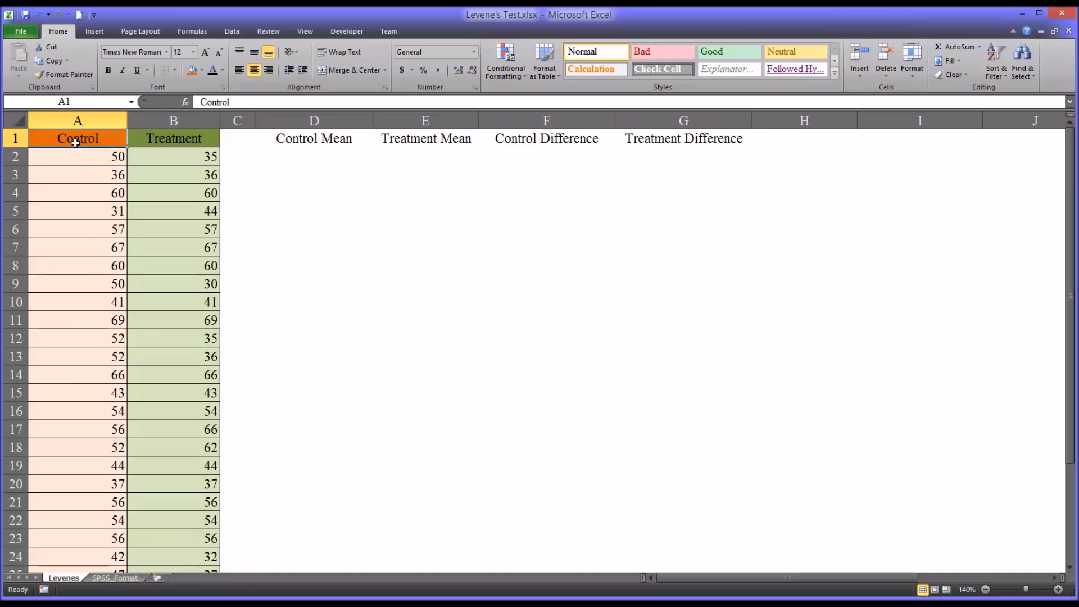
click(173, 138)
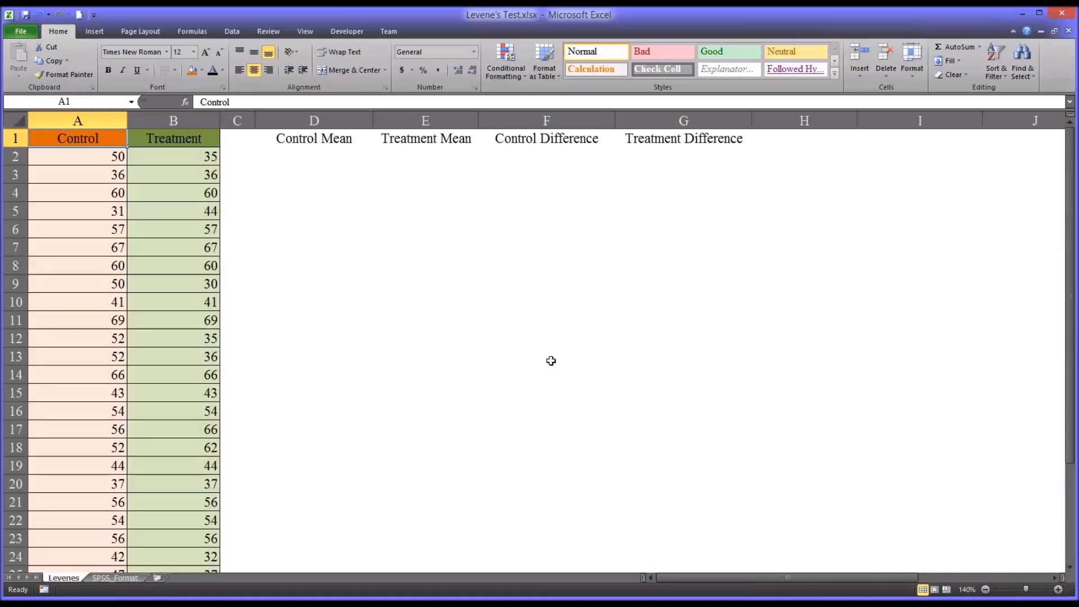
mouse_move(313, 138)
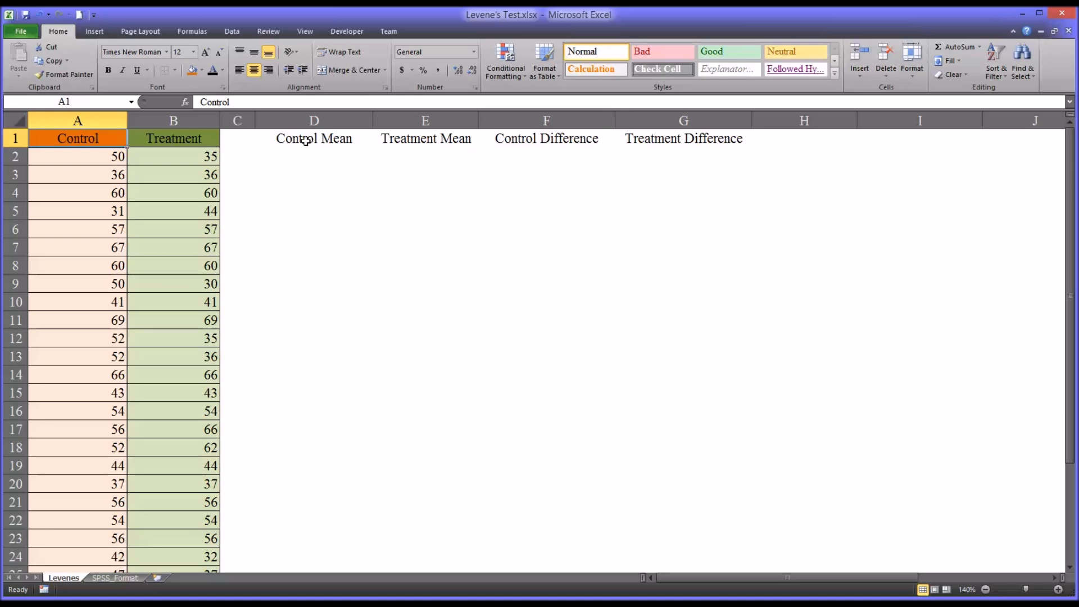
Open the Data Analysis tool list from the Data tab, then close it without running anything.
click(233, 31)
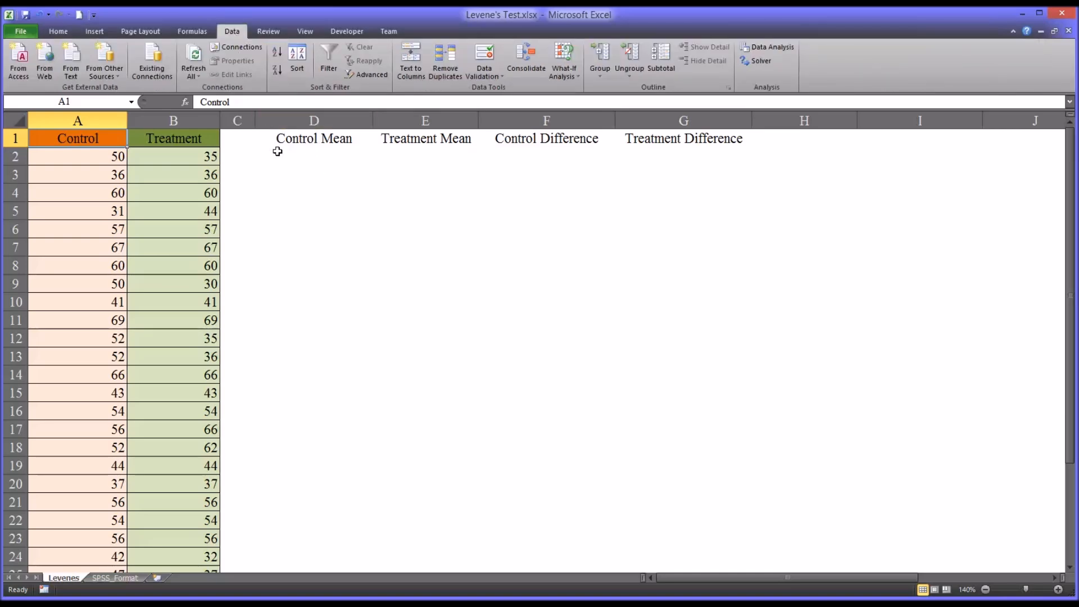
mouse_move(287, 155)
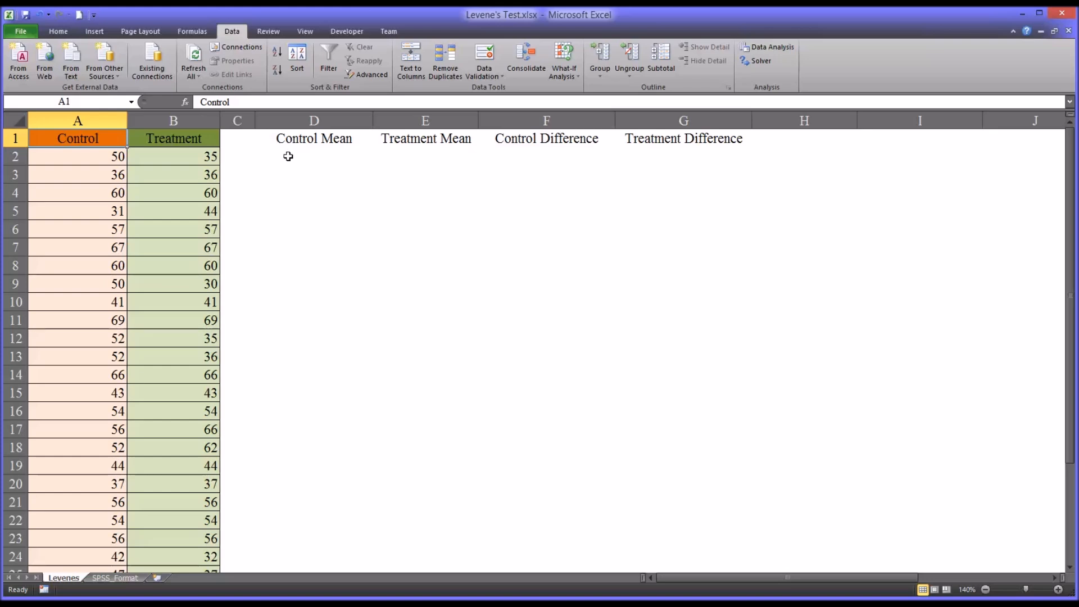
mouse_move(909, 562)
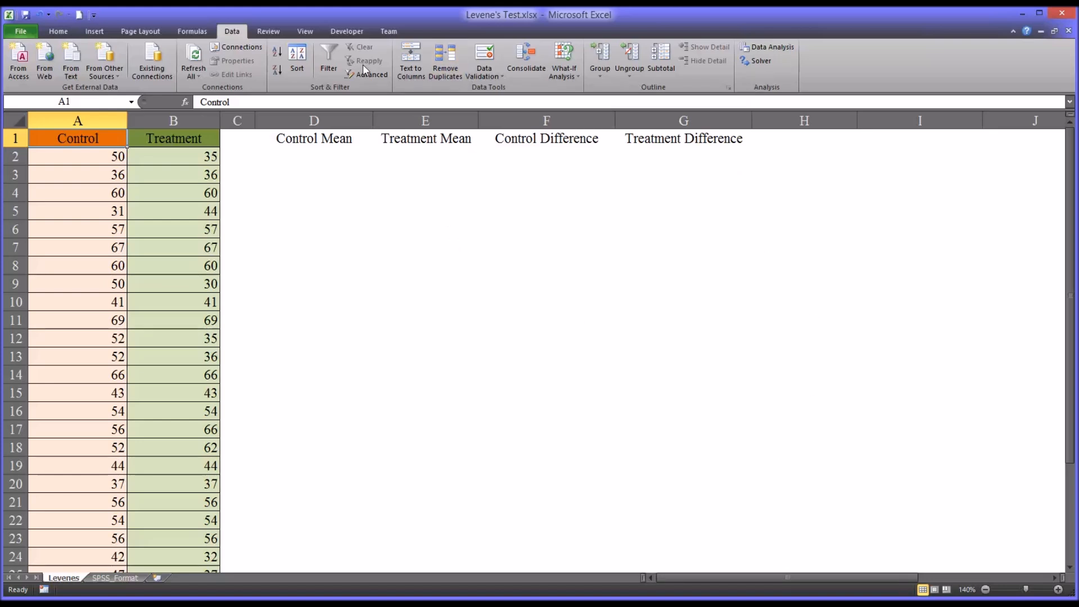
mouse_move(770, 46)
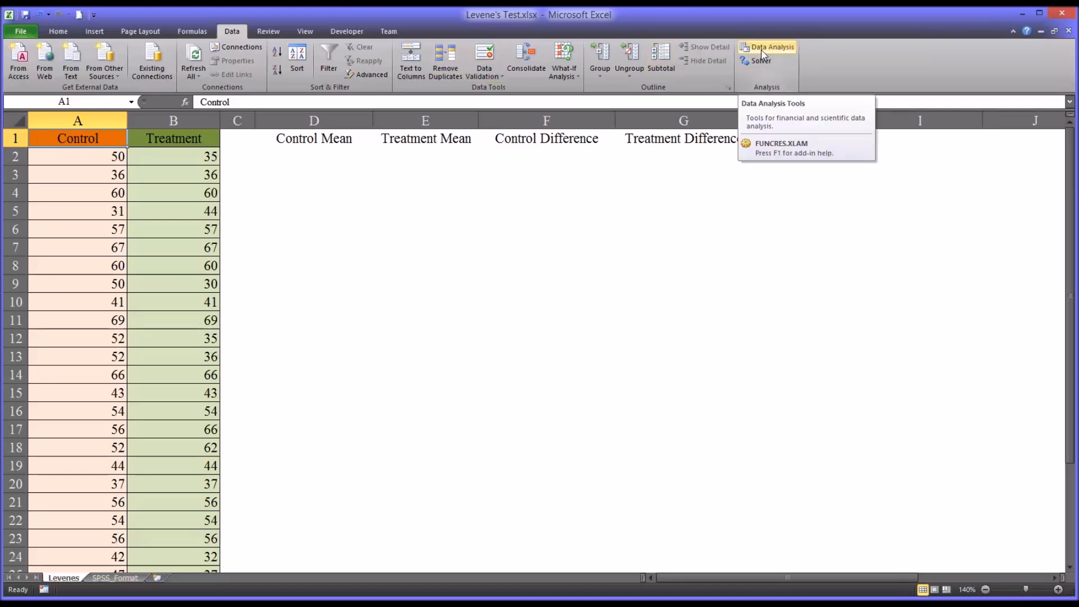
click(769, 47)
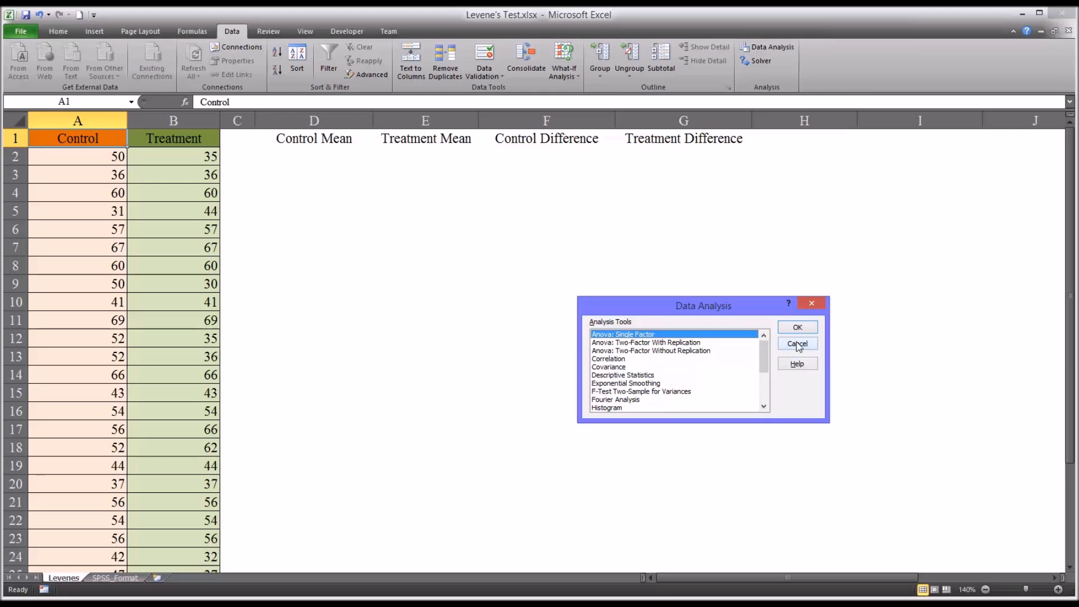
click(796, 343)
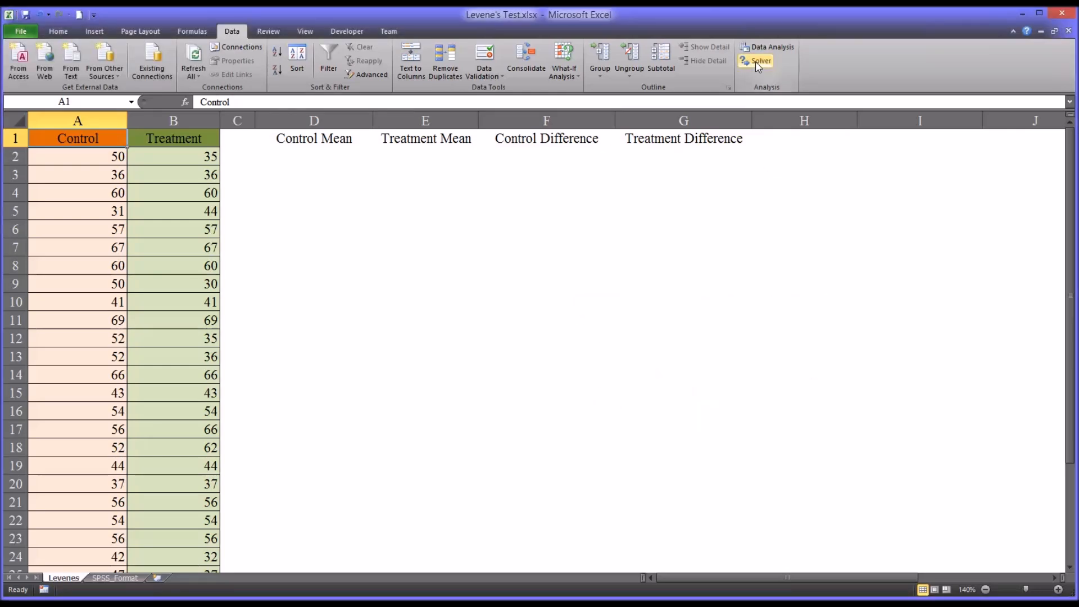
mouse_move(484, 61)
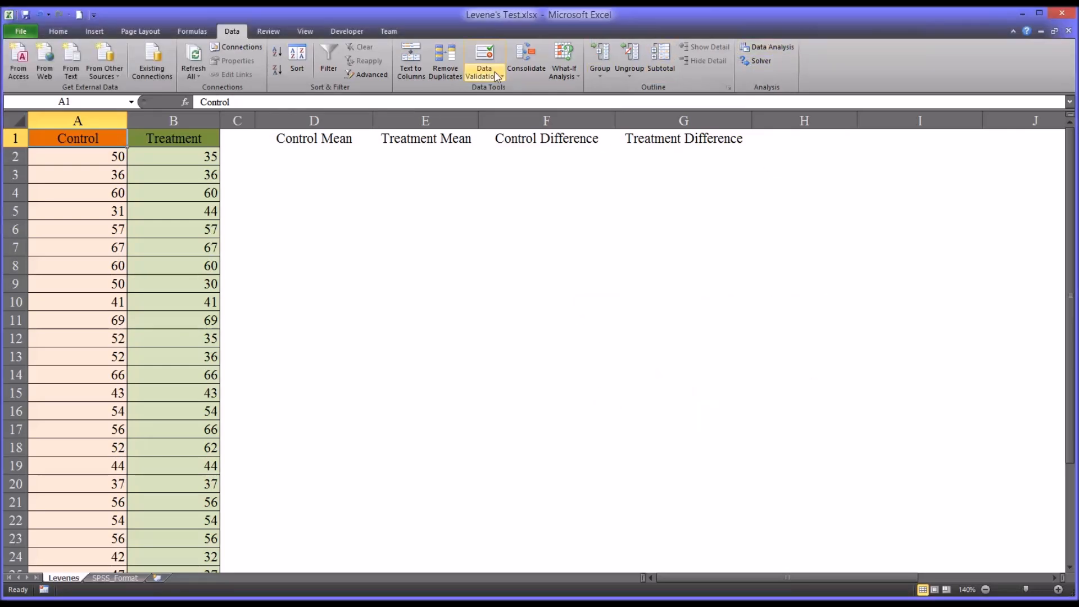
Confirm the Analysis ToolPak is ticked under Options > Excel Add-ins and close the dialog.
click(20, 31)
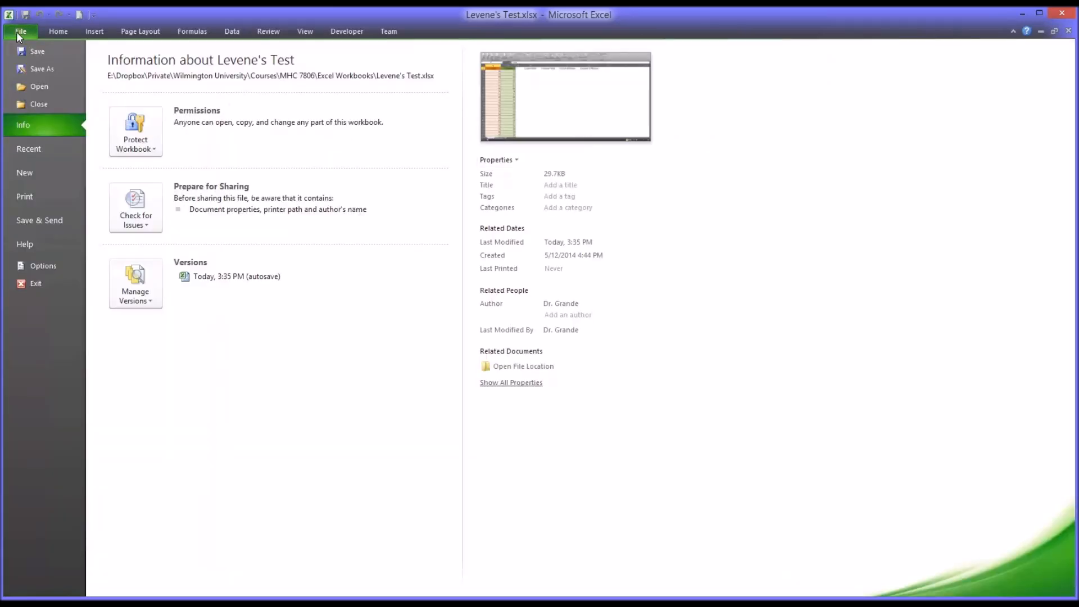
mouse_move(103, 247)
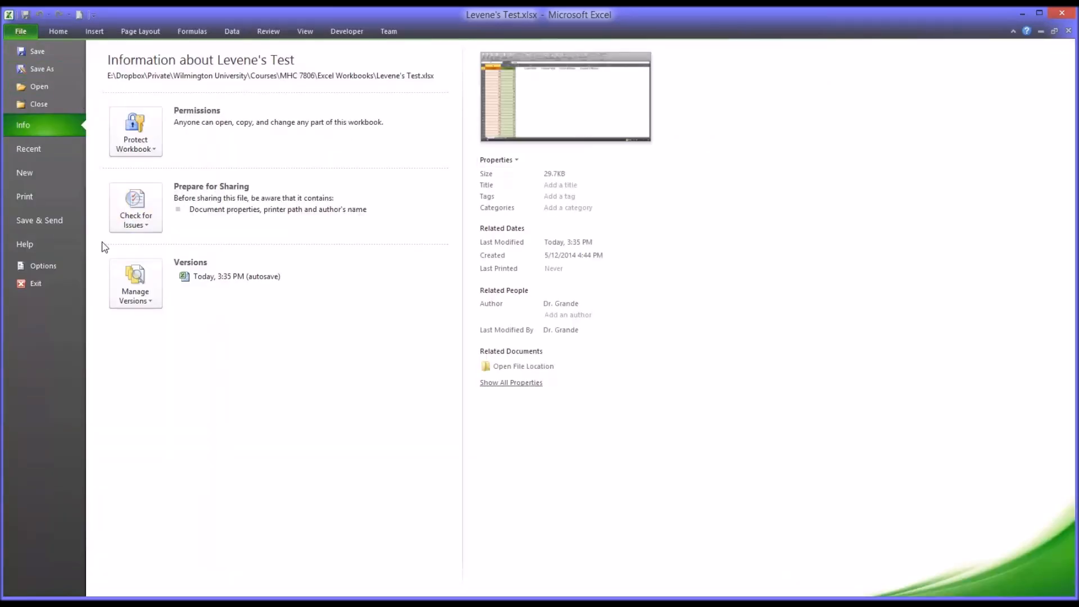
click(43, 265)
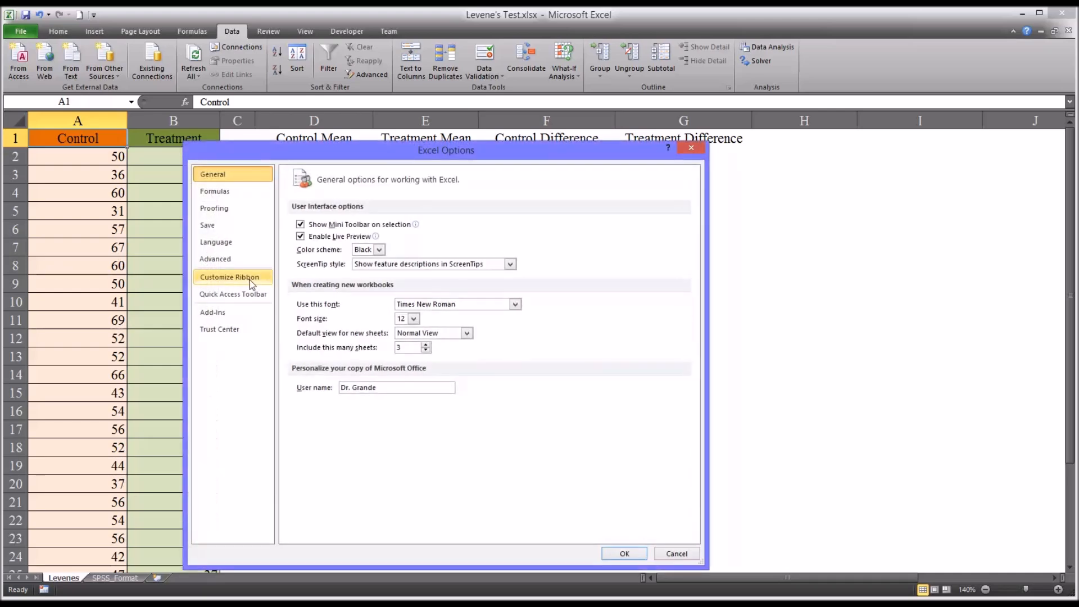
click(212, 312)
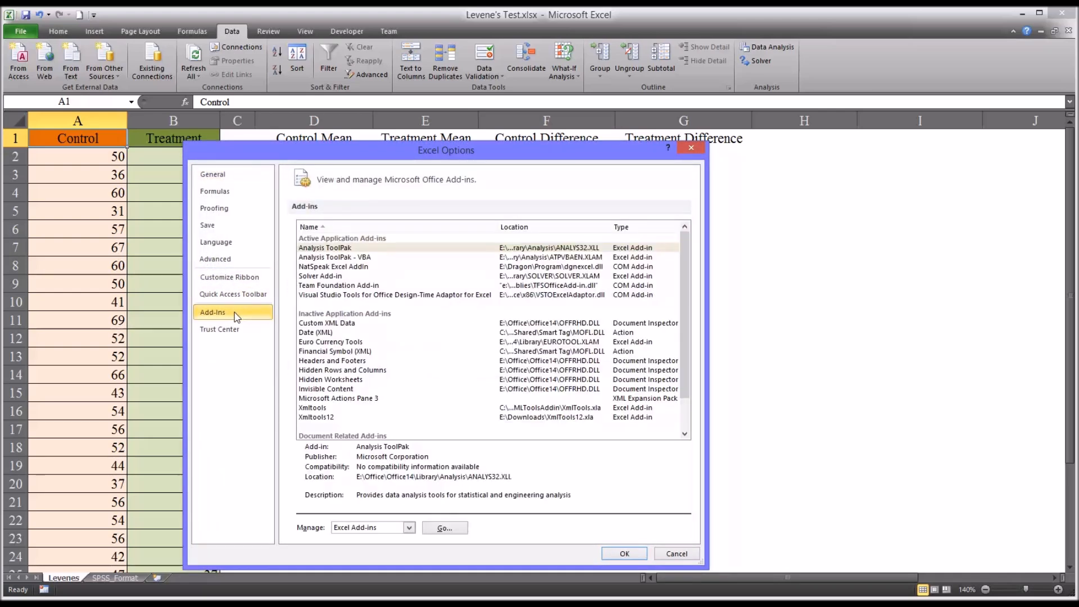
mouse_move(362, 536)
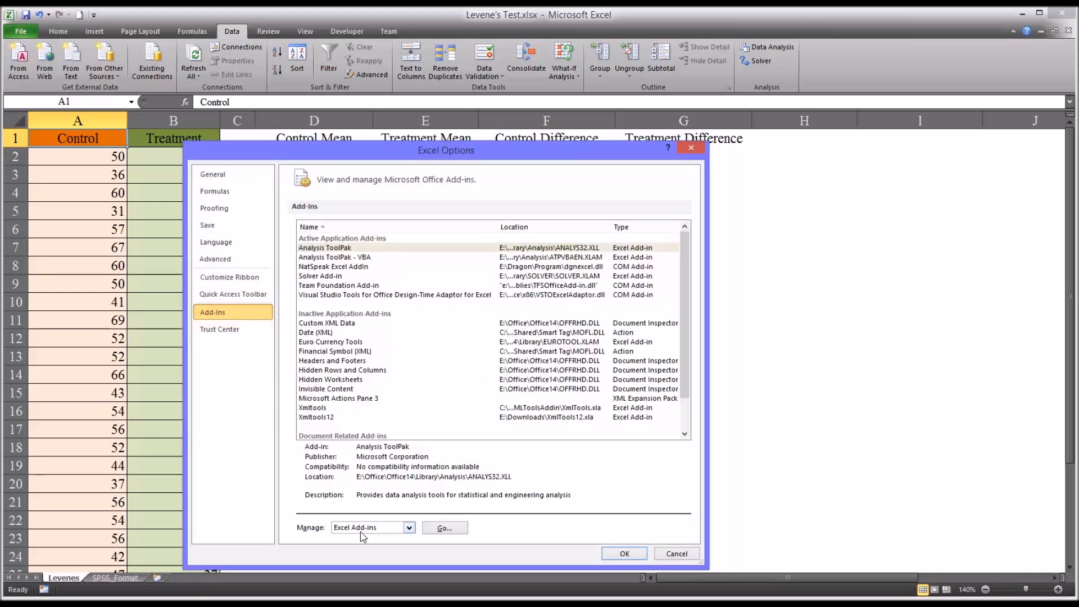
mouse_move(344, 538)
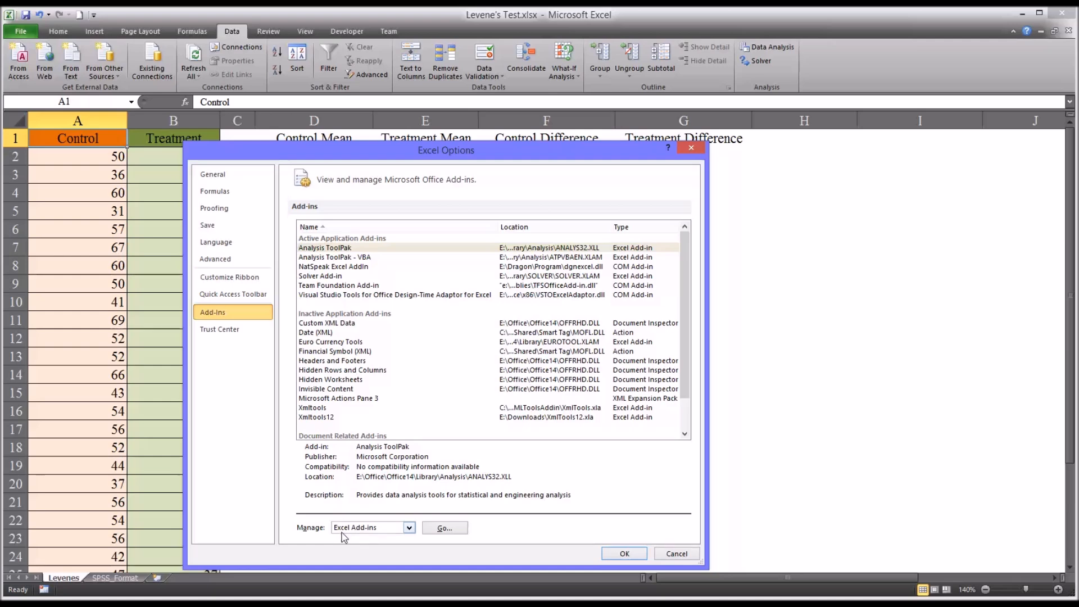
click(444, 527)
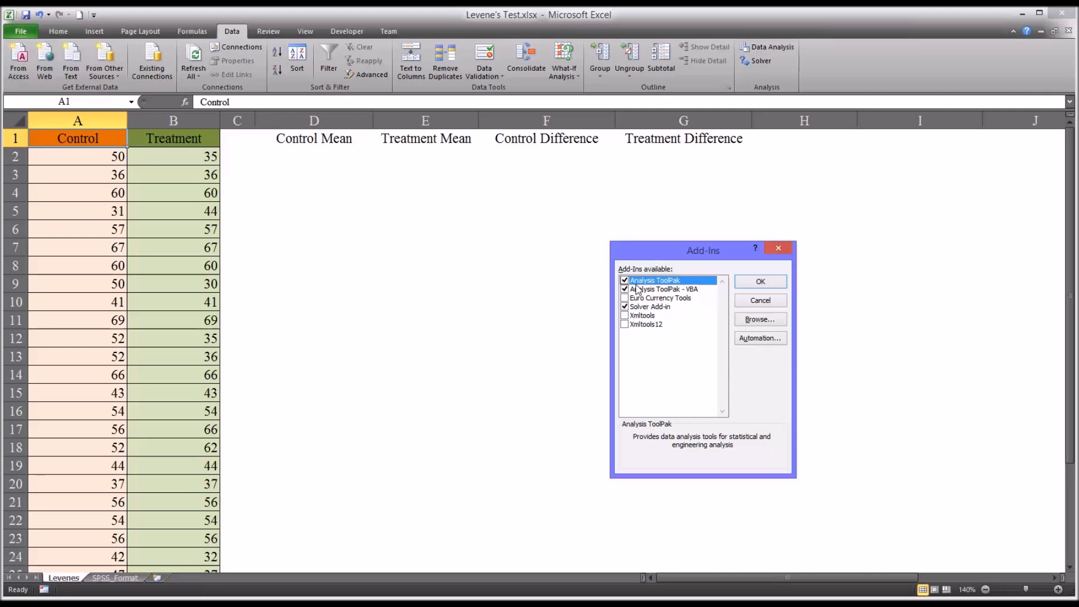
click(625, 280)
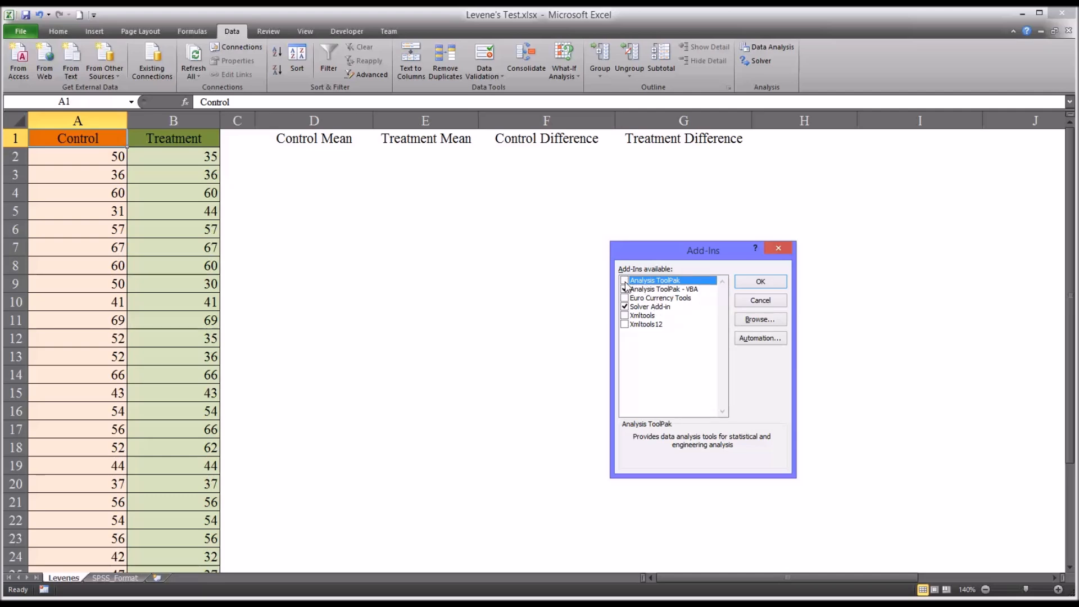
click(625, 280)
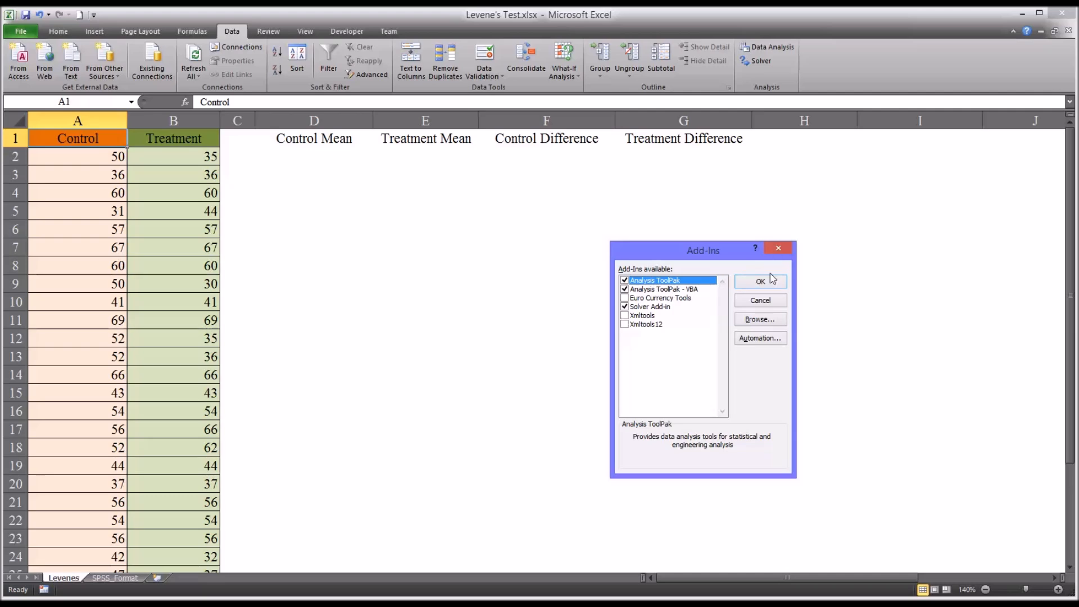
click(759, 281)
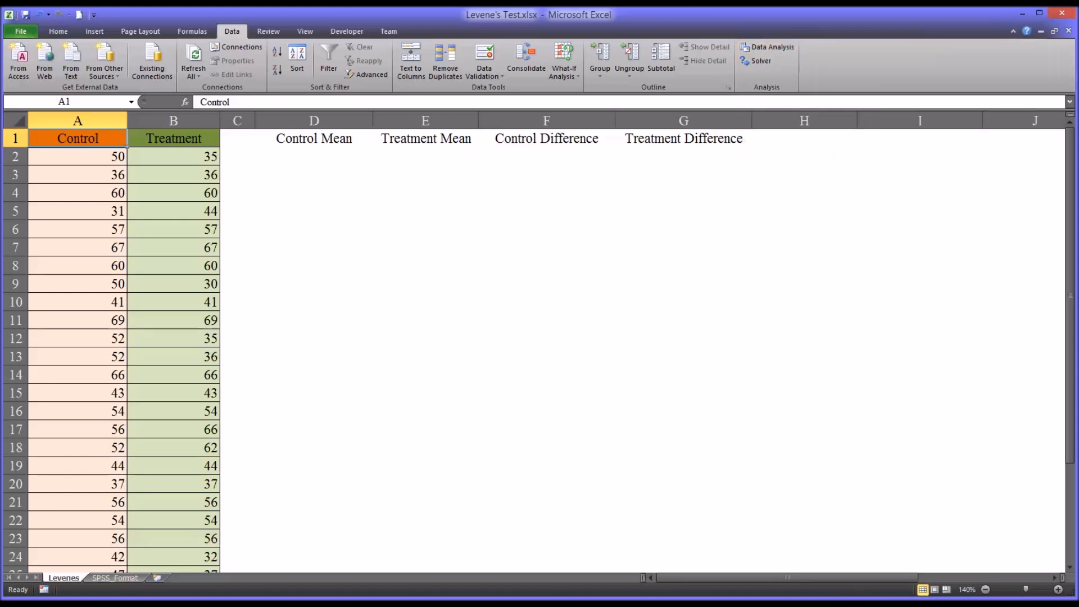
mouse_move(432, 312)
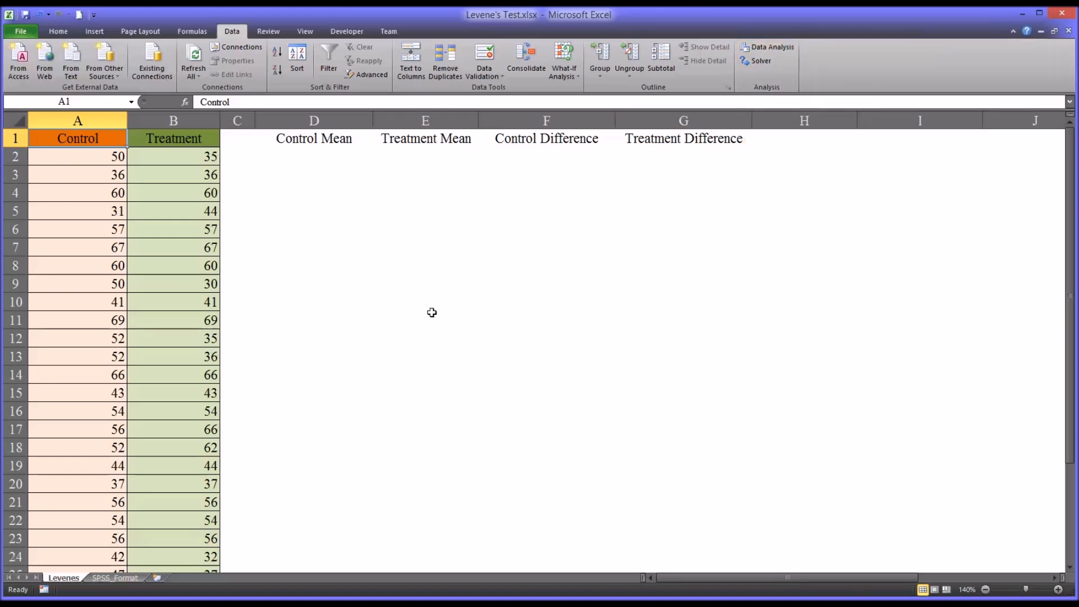
mouse_move(289, 157)
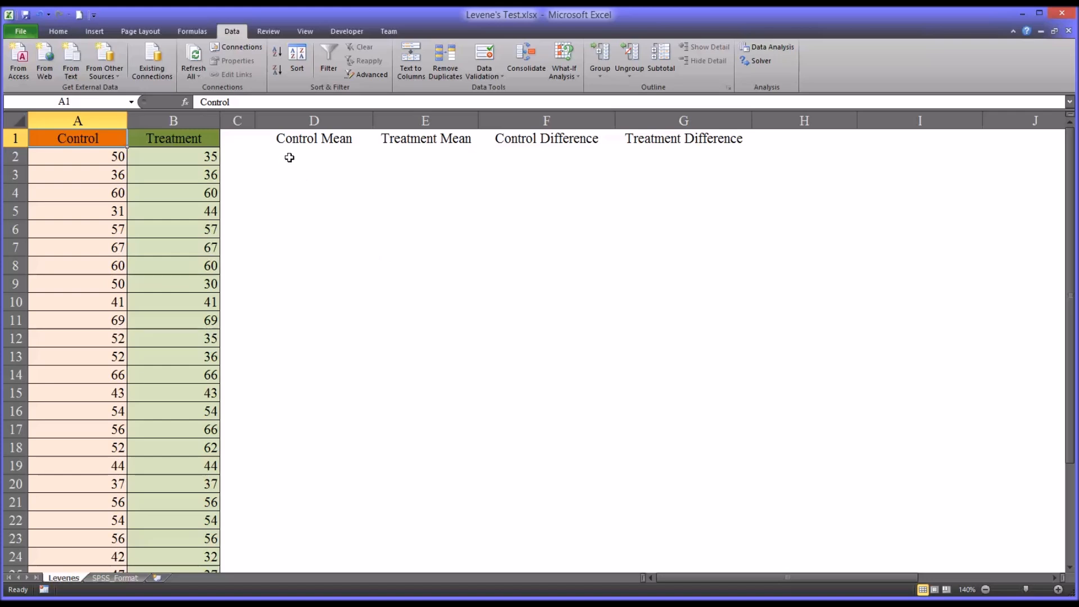
mouse_move(273, 157)
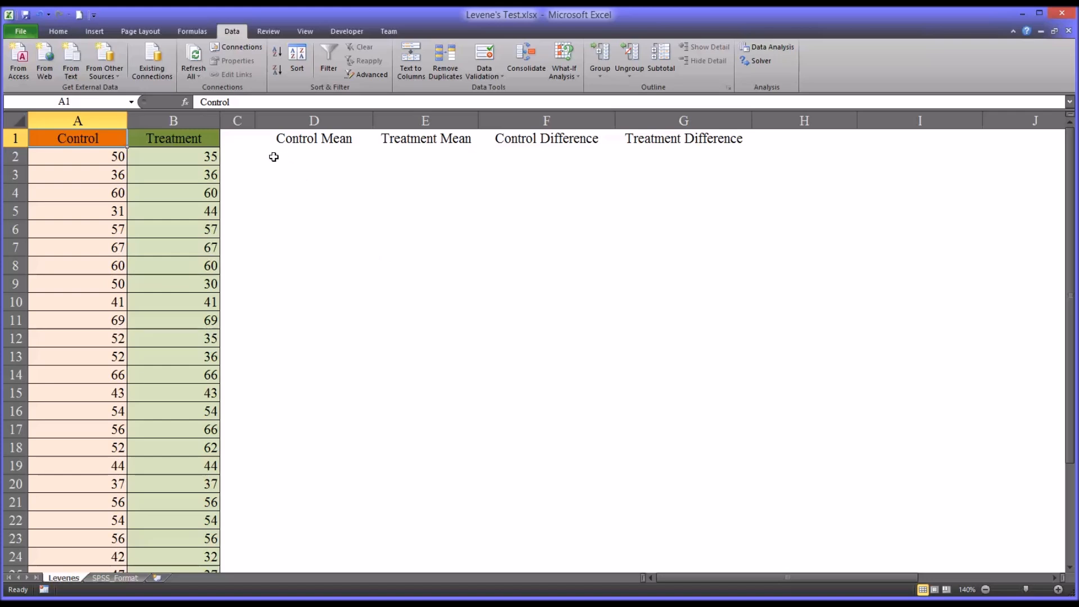
mouse_move(294, 153)
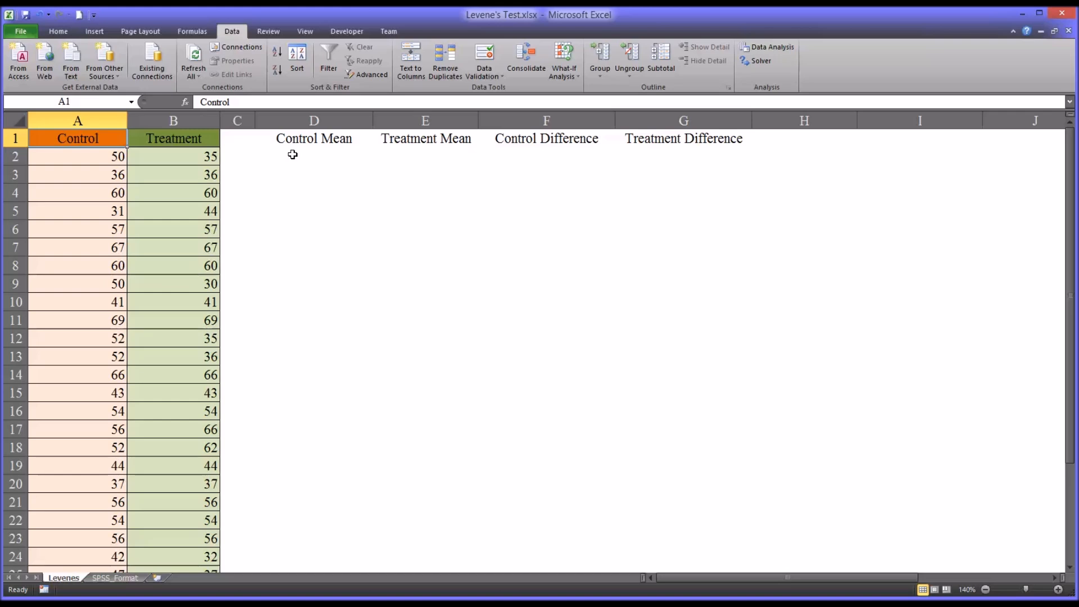
Enter =AVERAGE($A$2:$A$31) in D2 and fill it down, showing 50.7.
click(425, 157)
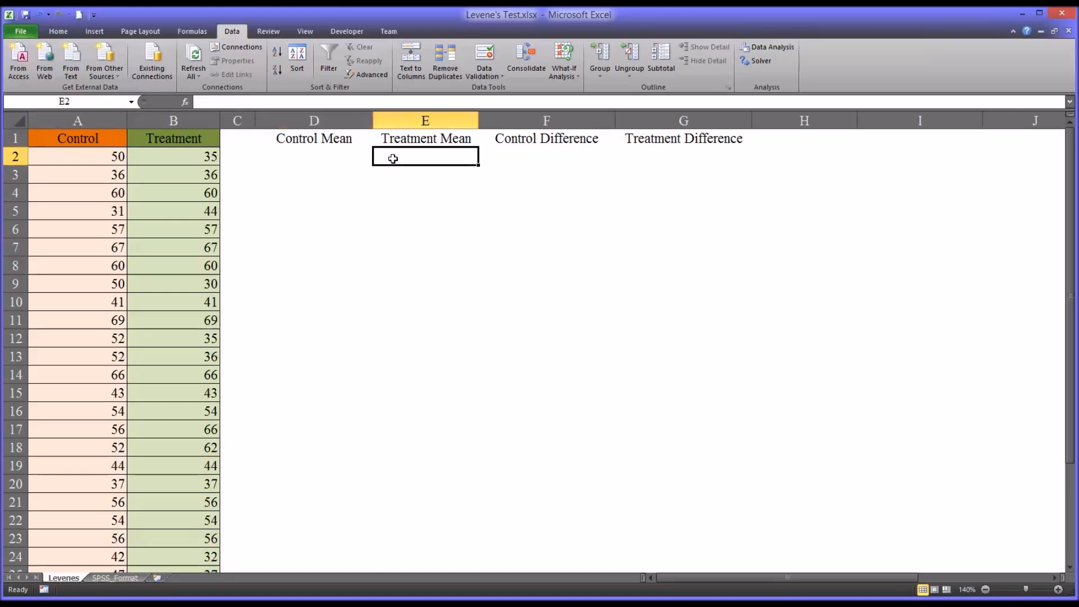
click(313, 156)
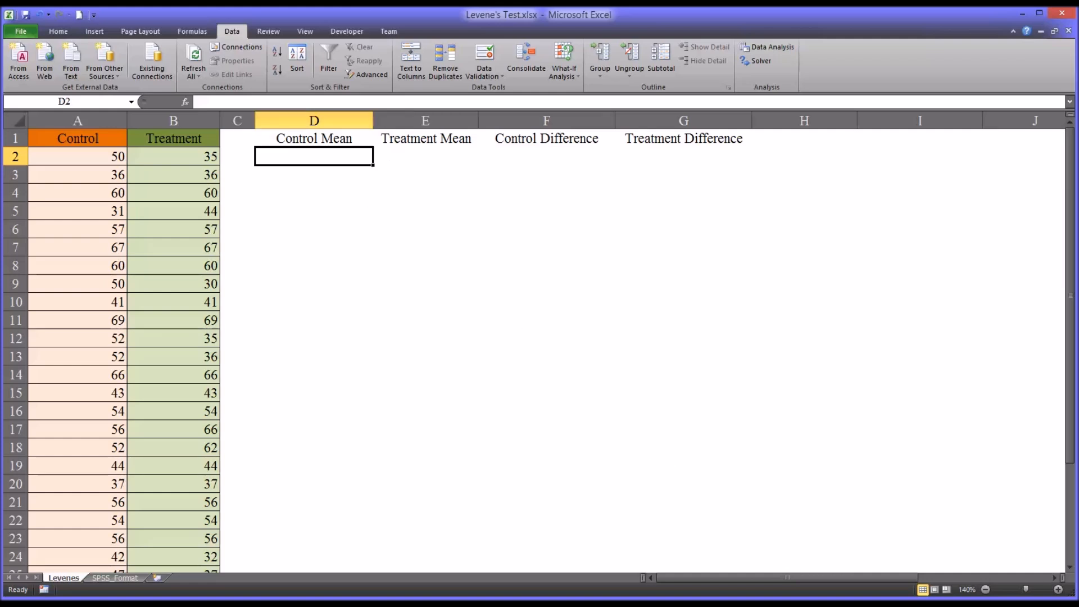
mouse_move(334, 297)
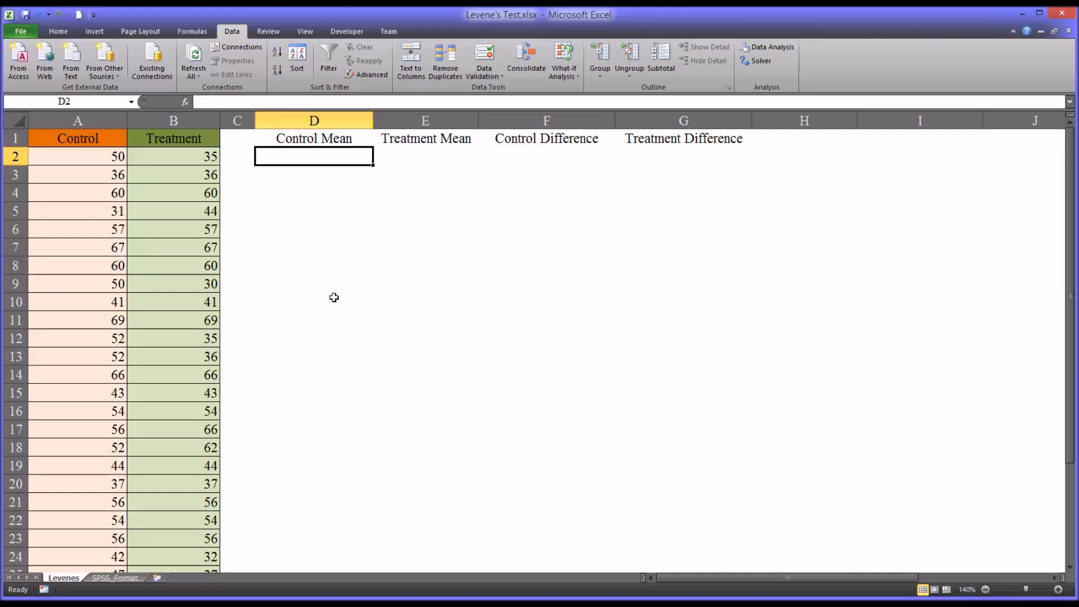
text(=)
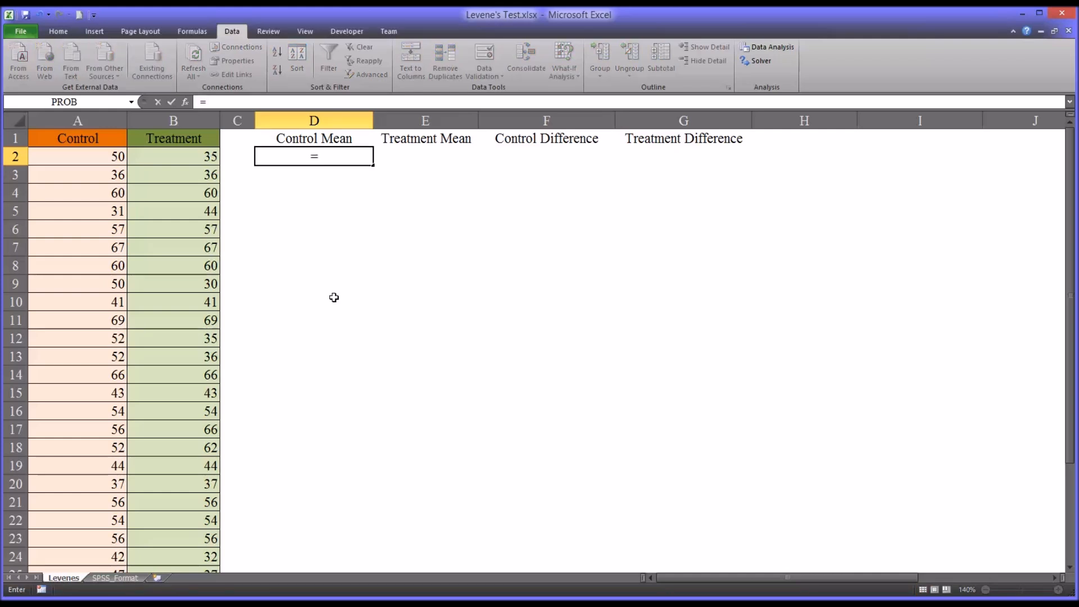
text(aver)
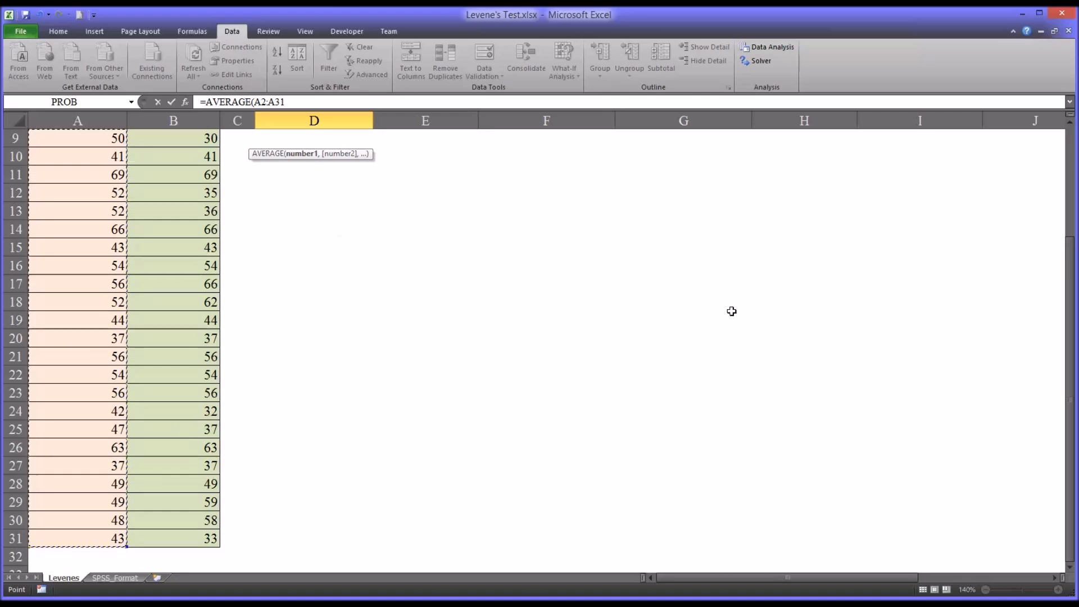
scroll(up, 3)
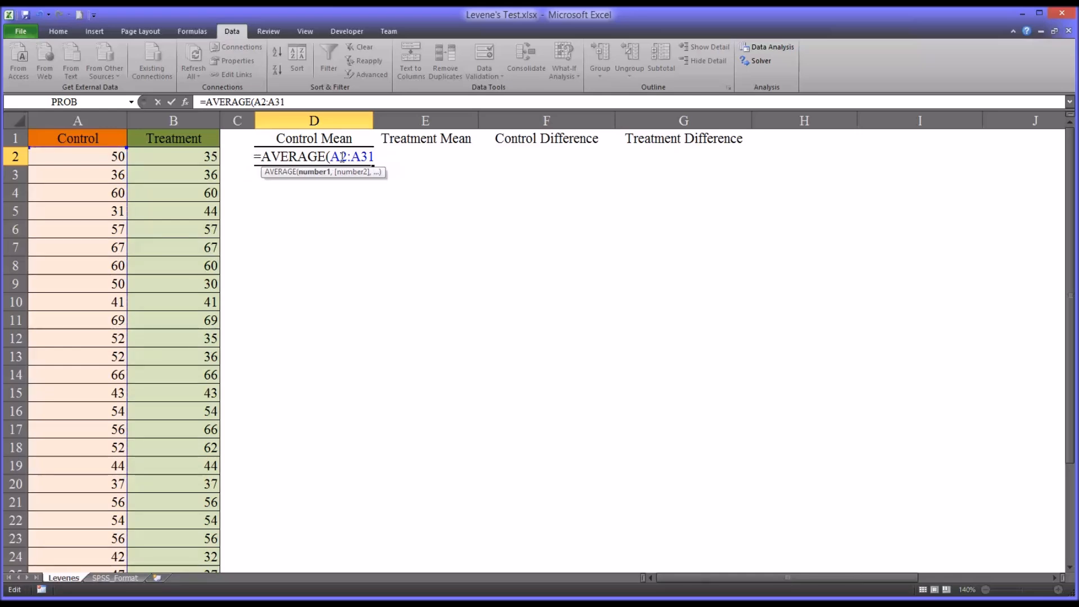
key(f4)
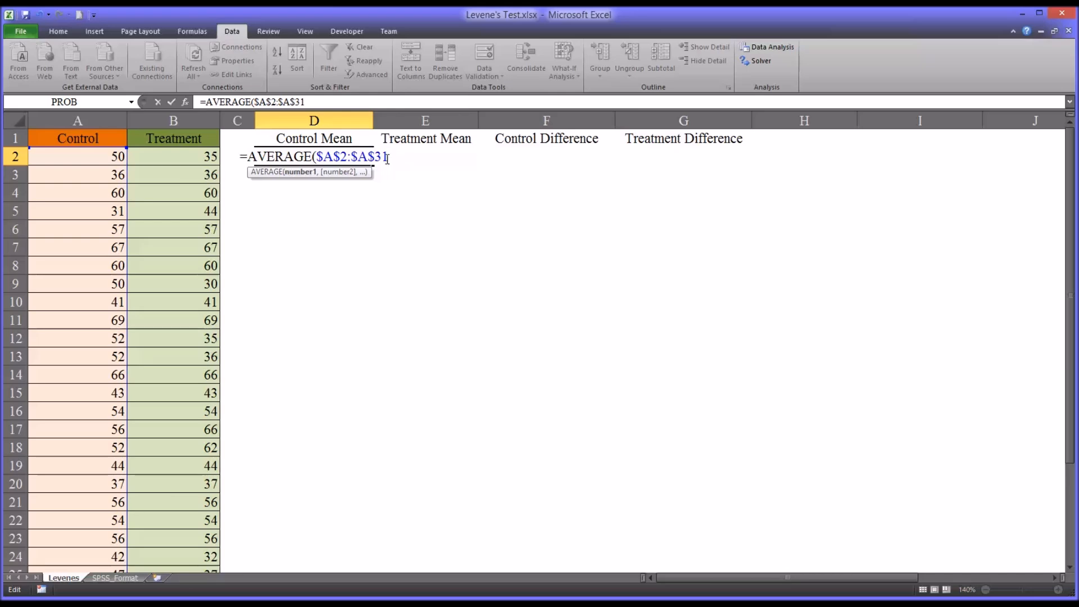
key(Return)
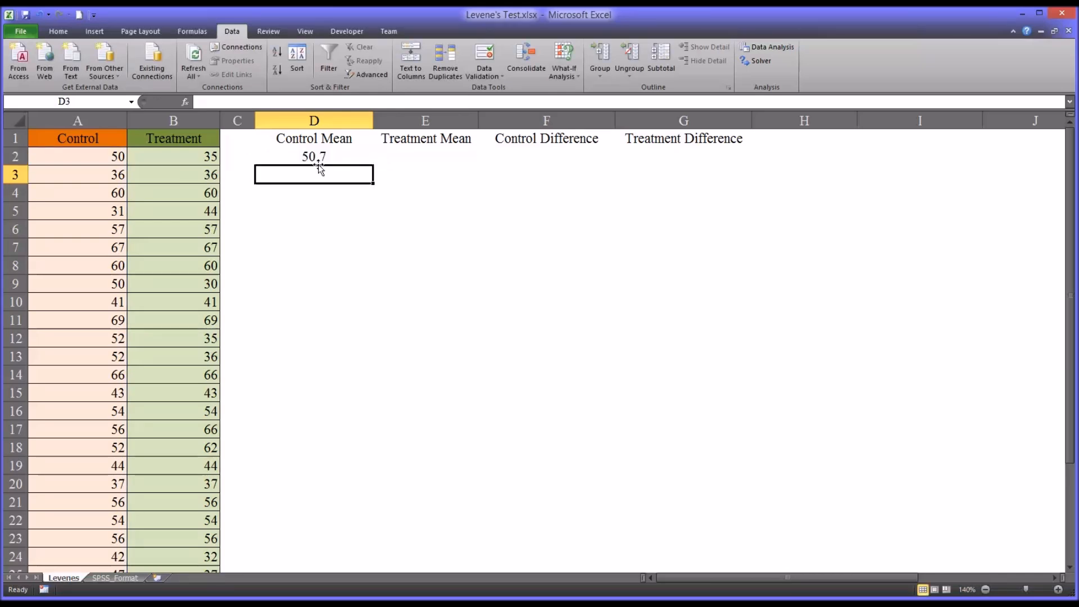
click(314, 156)
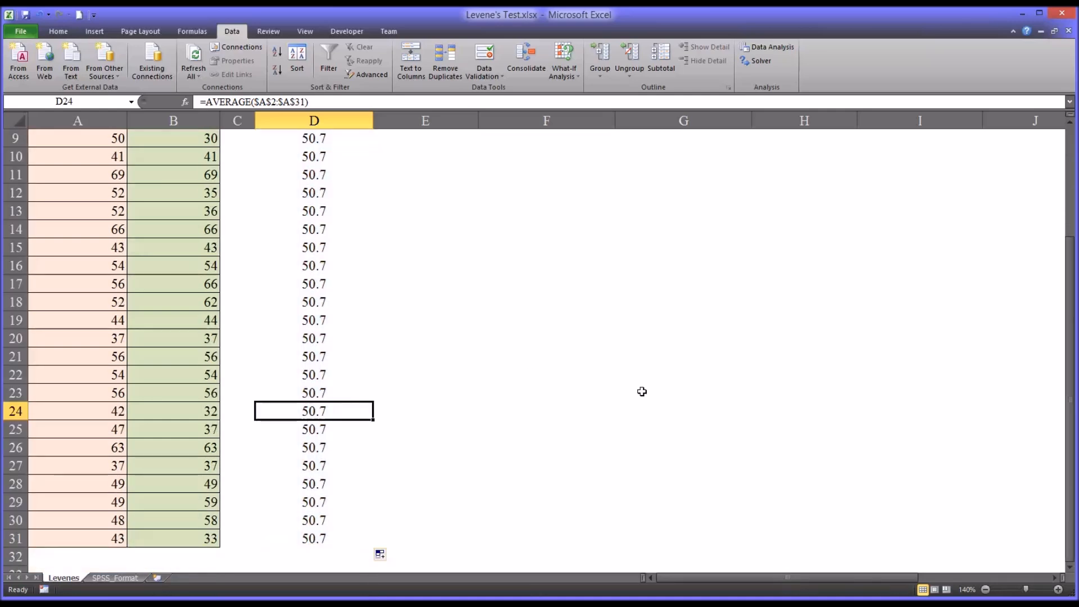
scroll(up, 3)
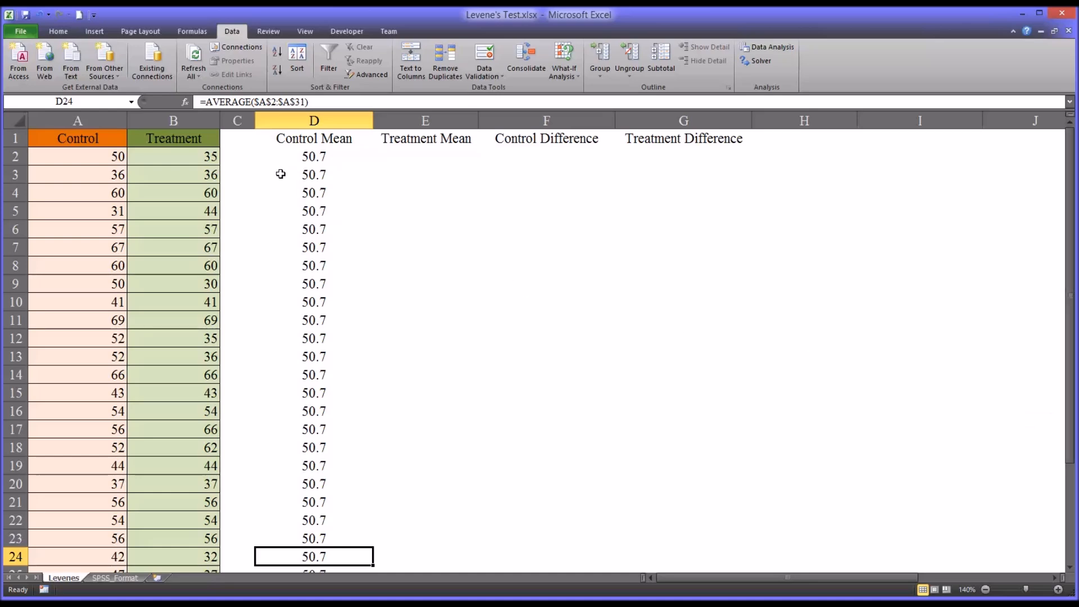
mouse_move(304, 159)
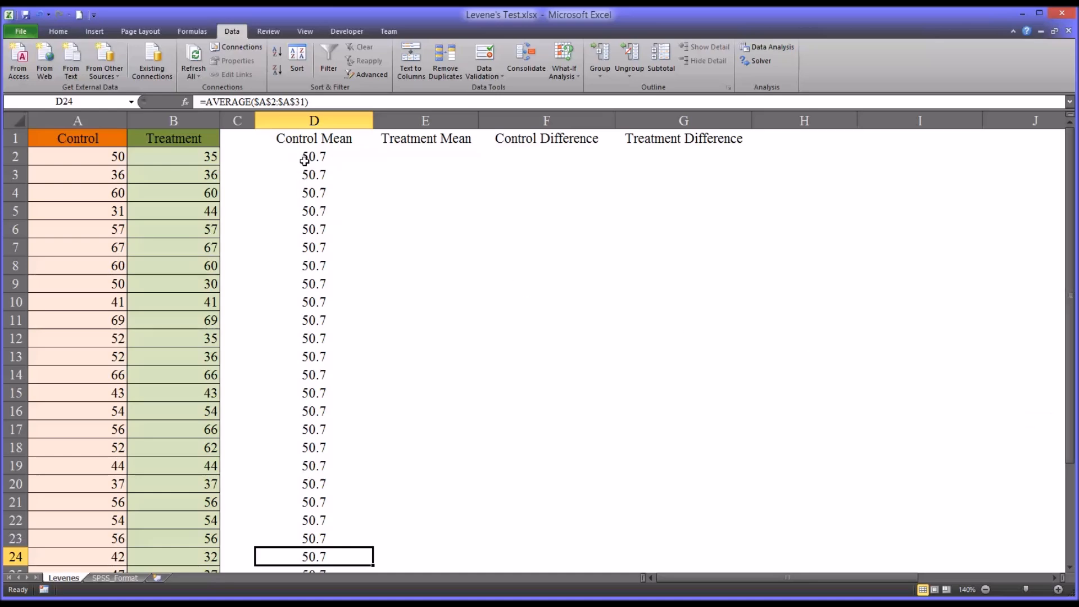
click(314, 156)
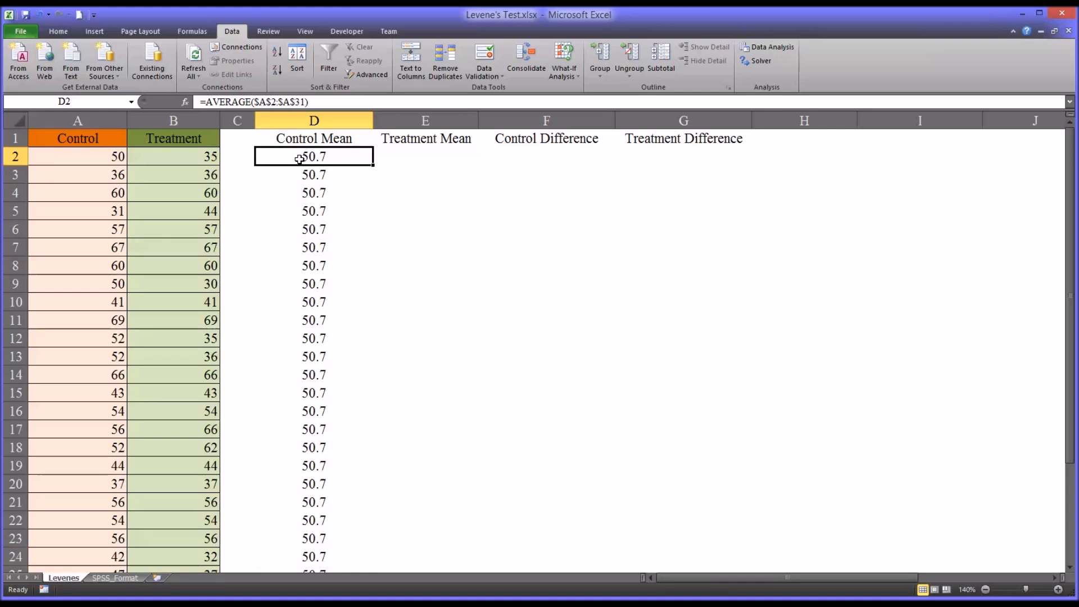
click(425, 156)
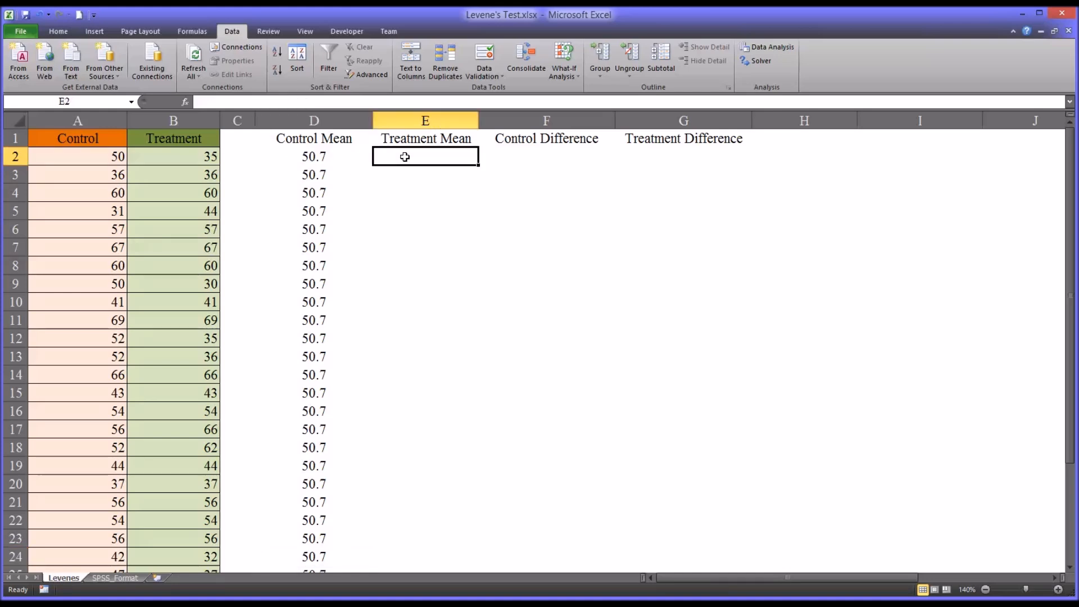
Put =AVERAGE($B$2:$B$31) in E2 and fill it down, showing 49.2.
click(314, 156)
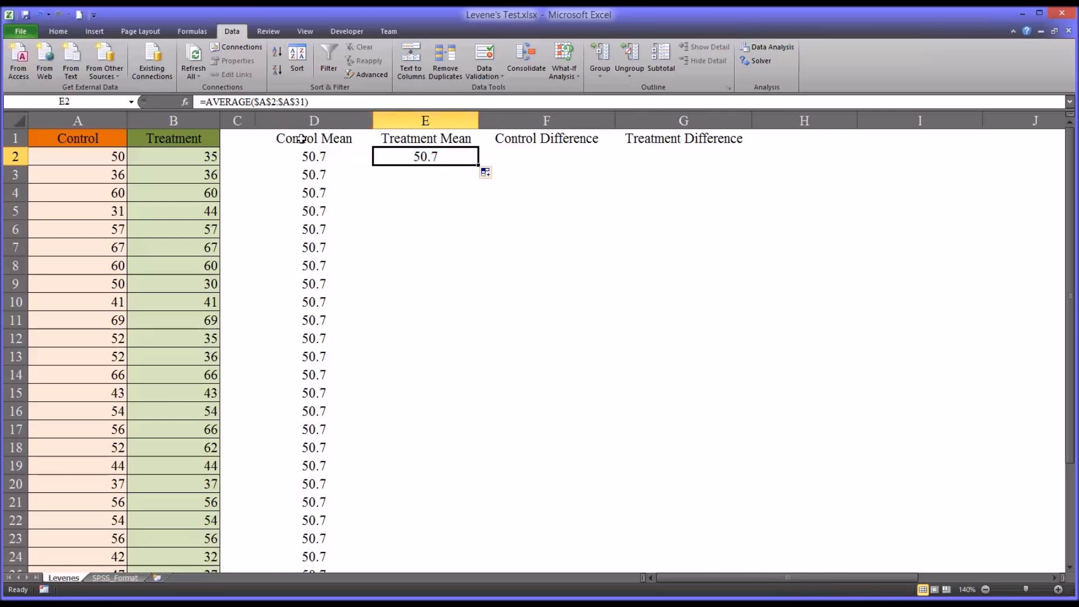
double_click(425, 156)
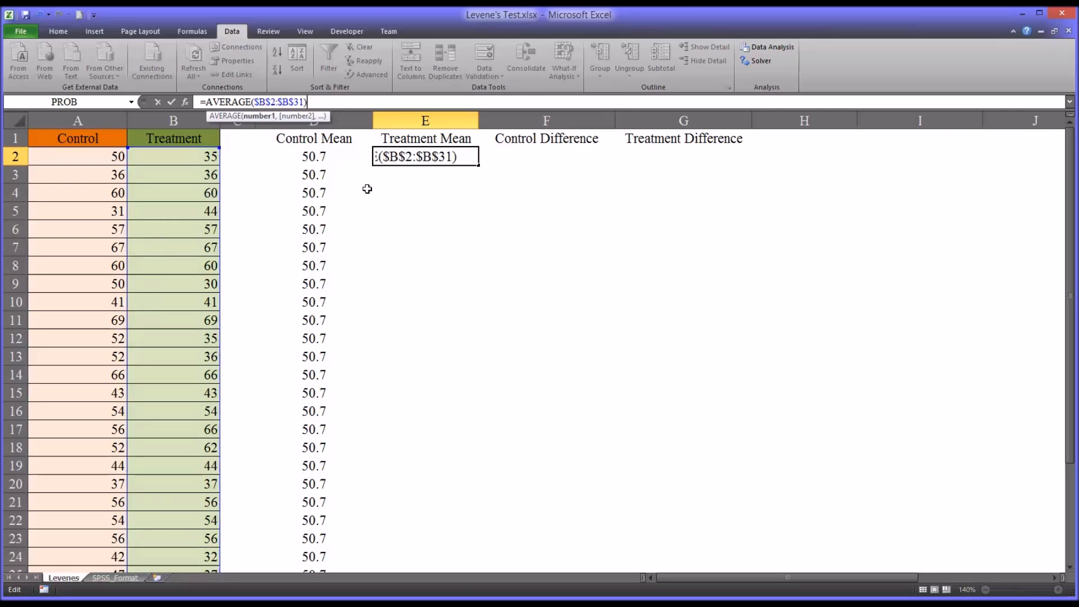
key(Return)
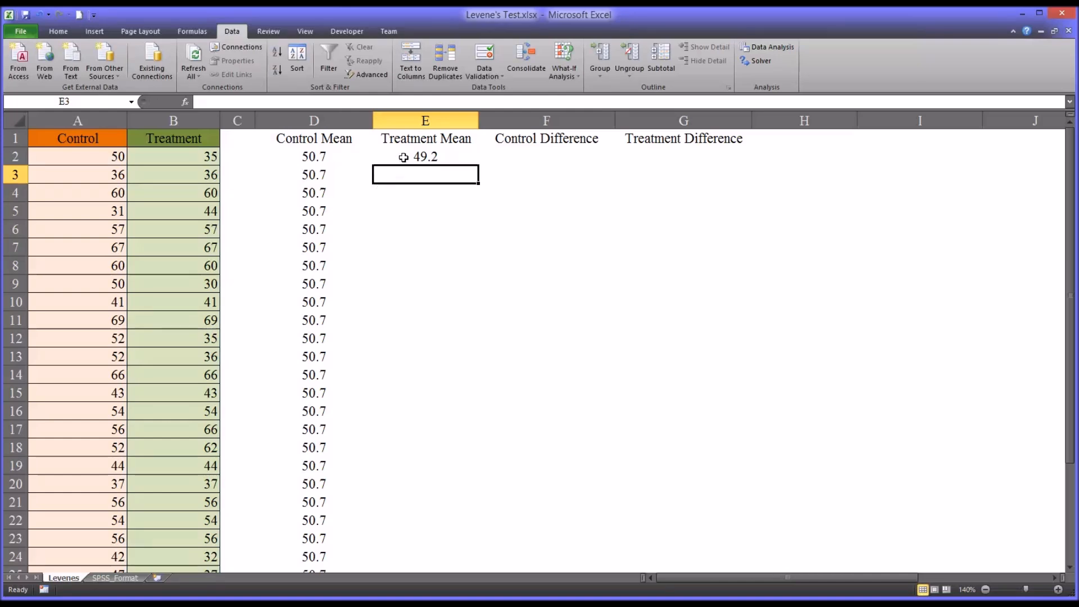
click(314, 156)
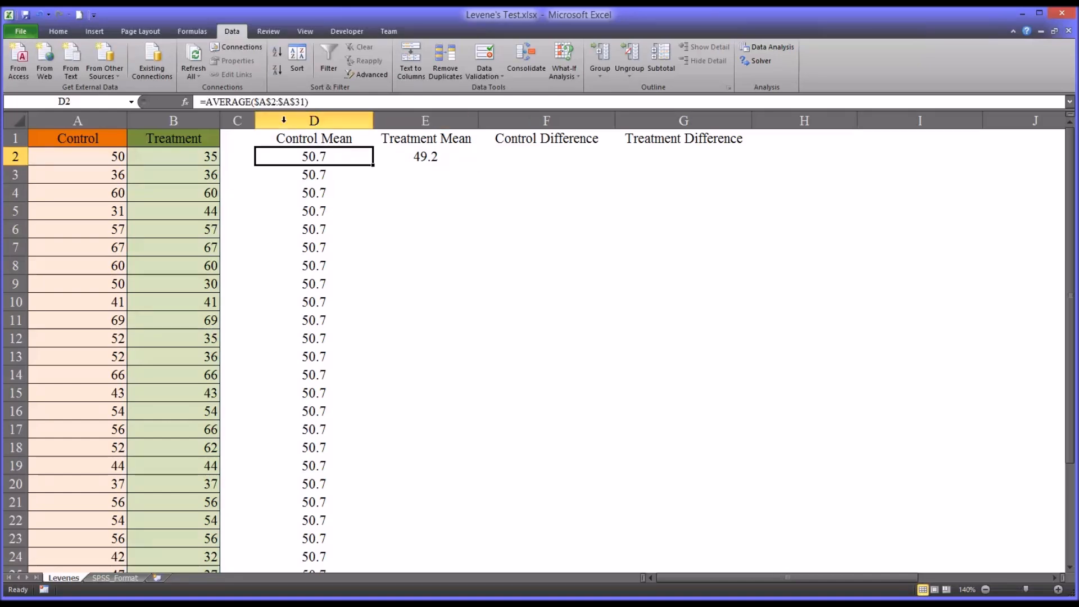
mouse_move(265, 102)
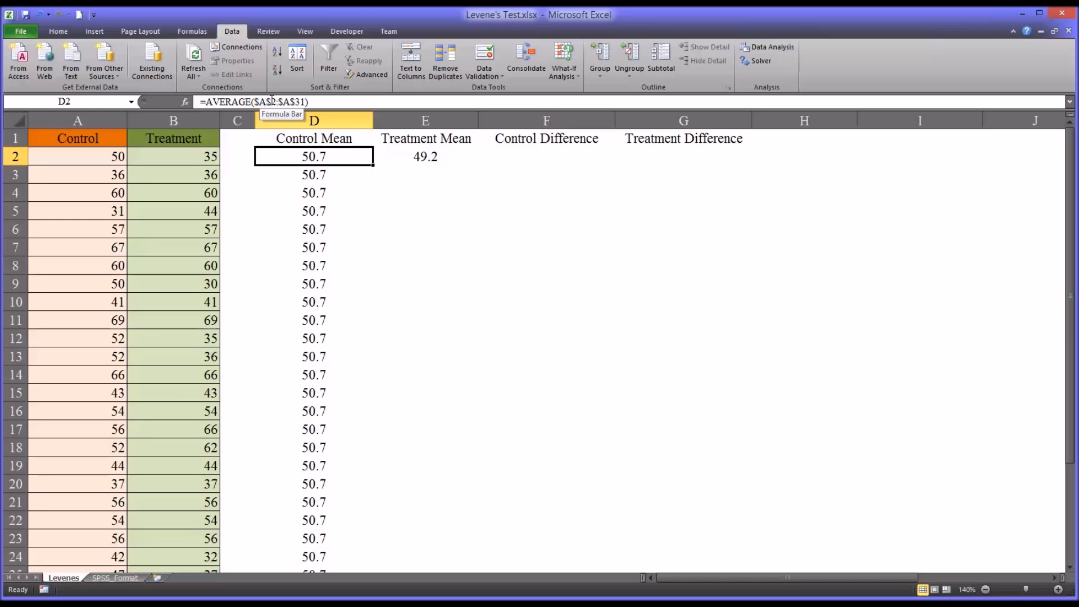
click(425, 156)
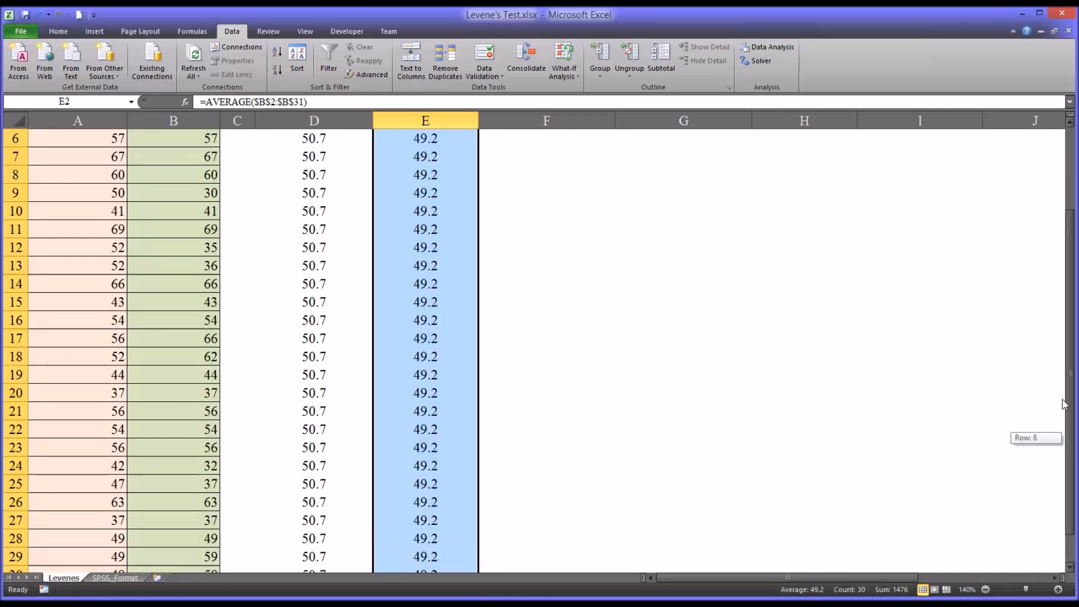
scroll(up, 3)
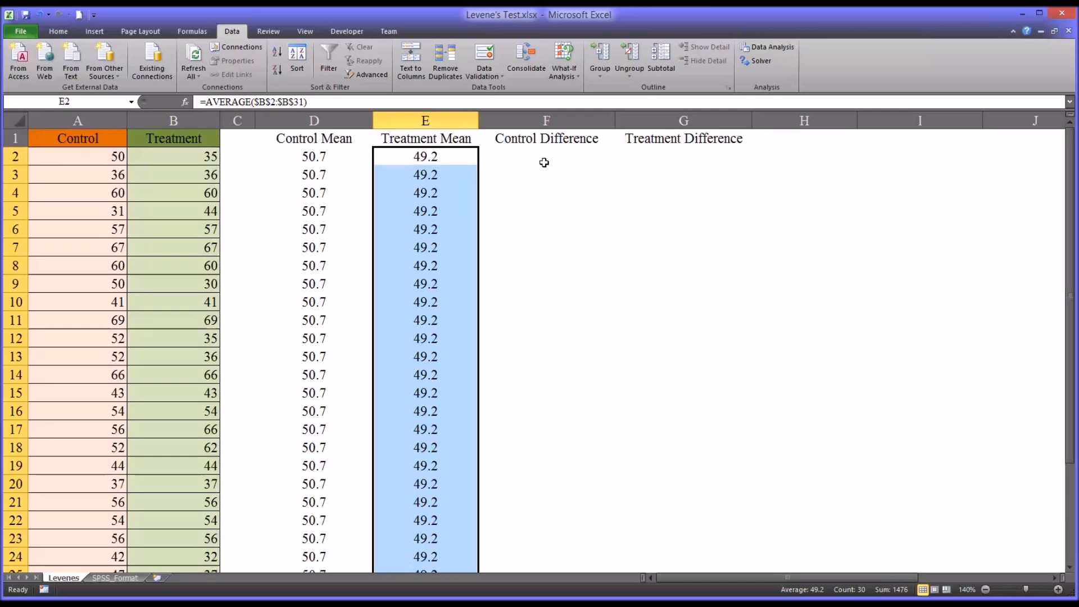
click(545, 157)
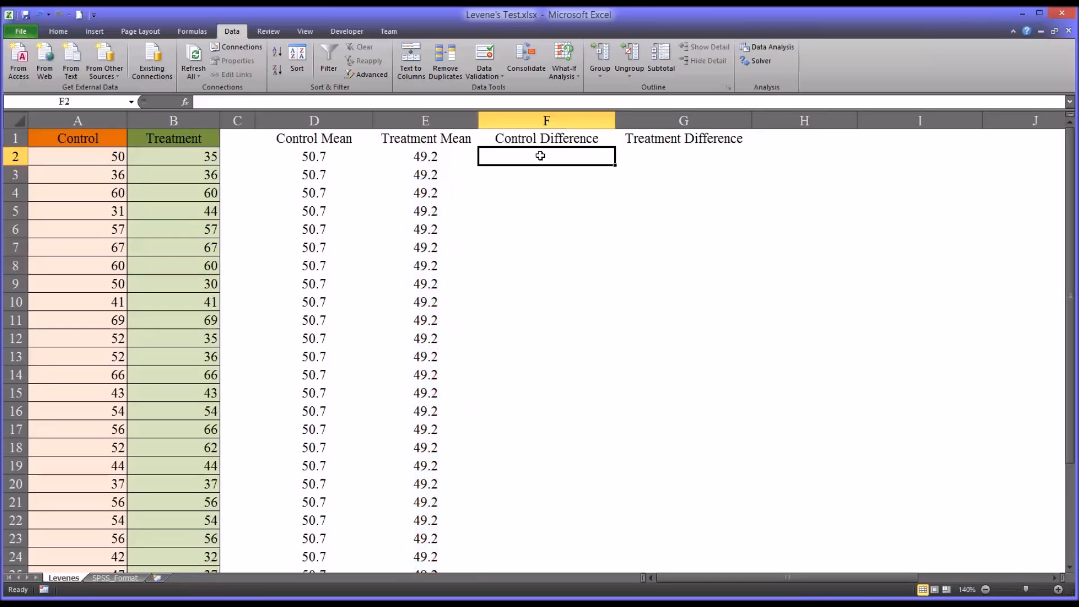
mouse_move(96, 162)
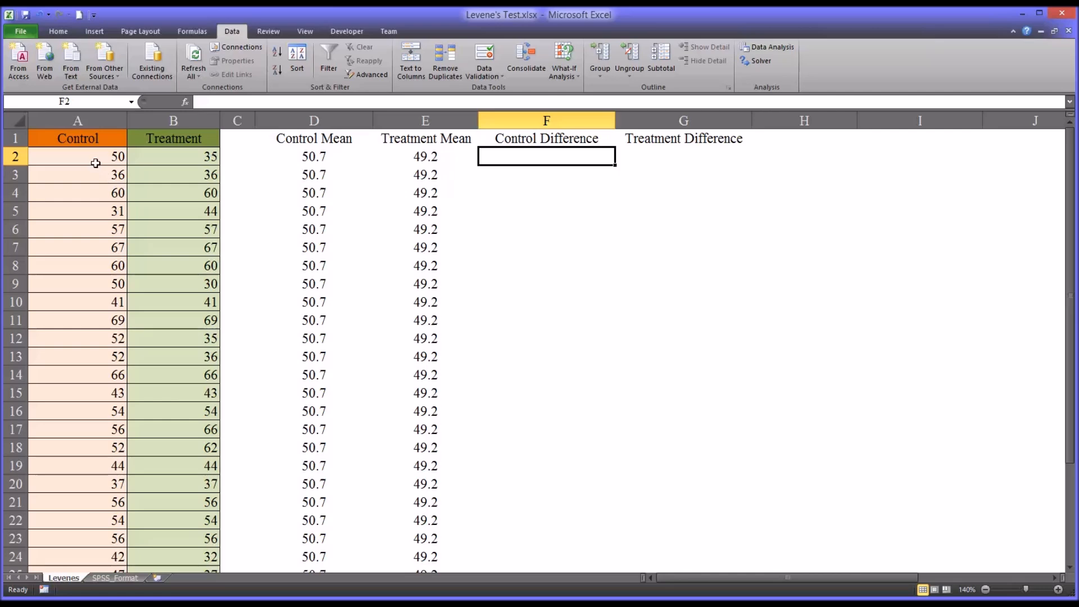
mouse_move(290, 159)
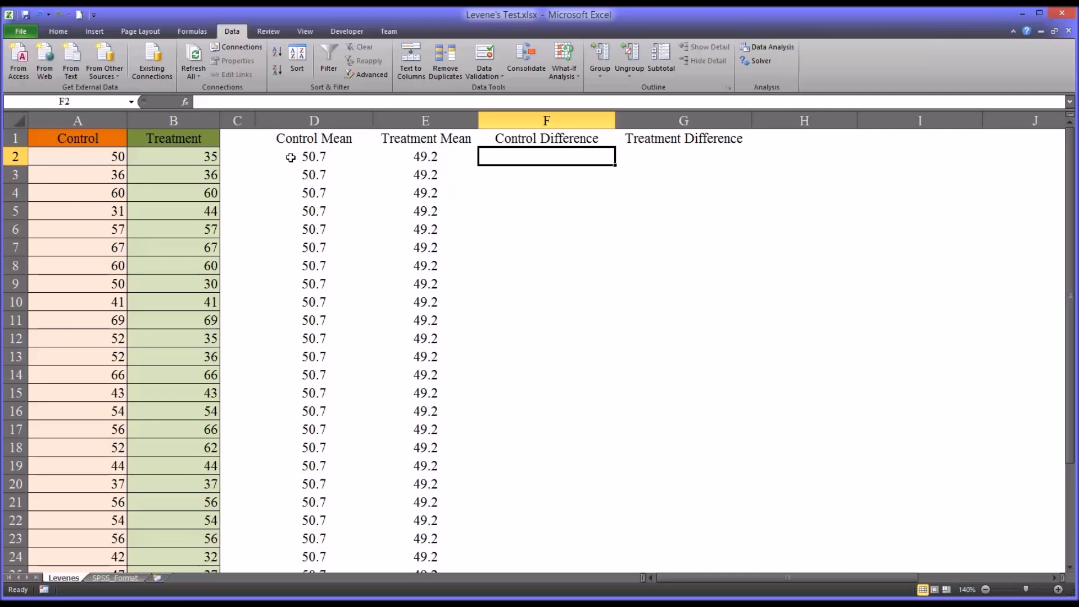
mouse_move(393, 174)
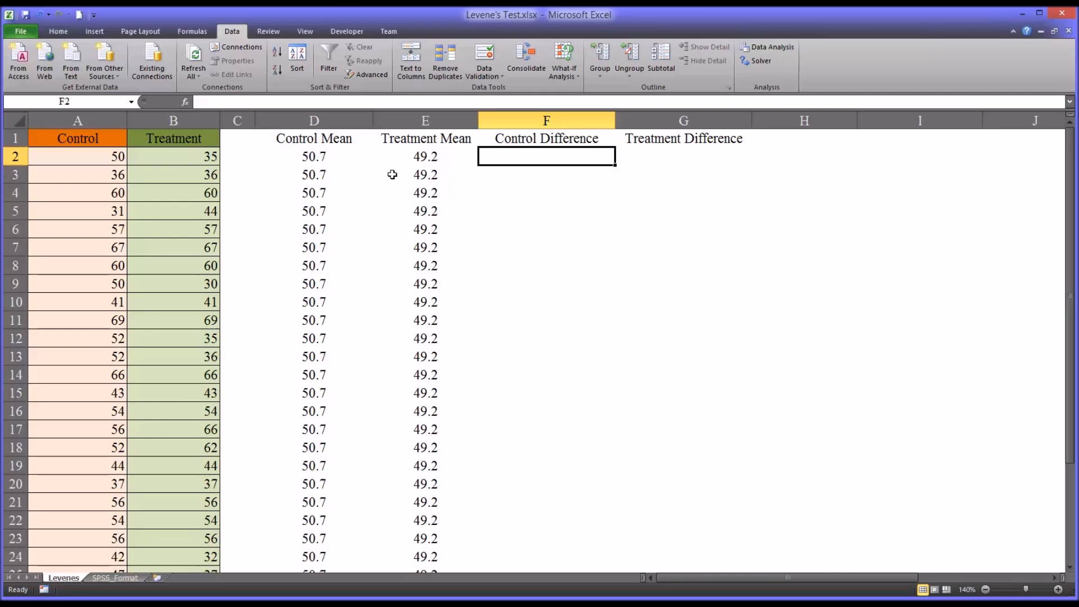
mouse_move(485, 191)
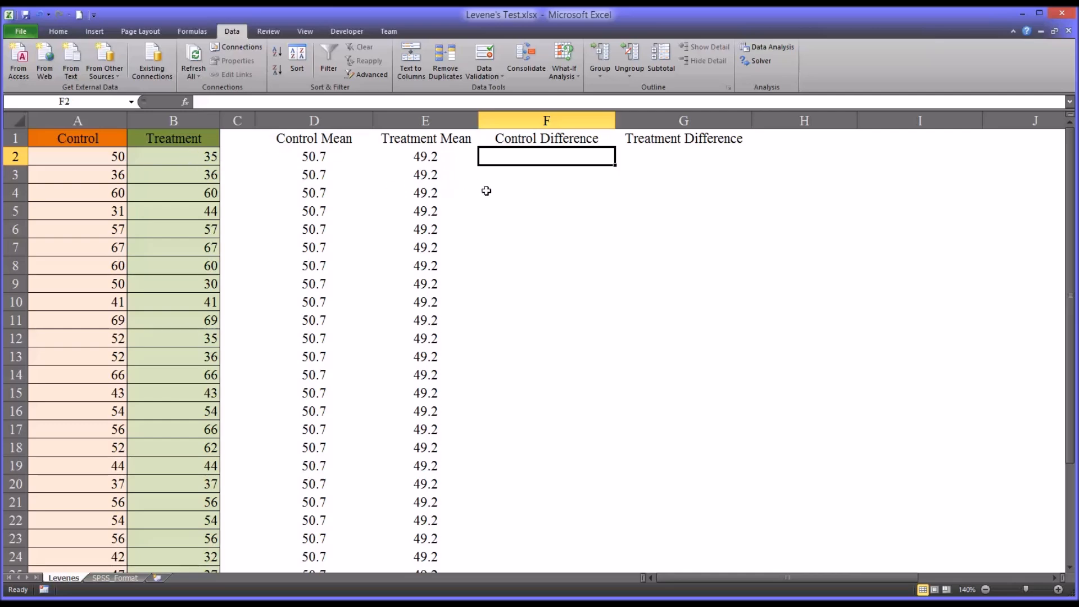
Enter =ABS(A2-D2) in F2 and fill it down through row 31.
text(=abs()
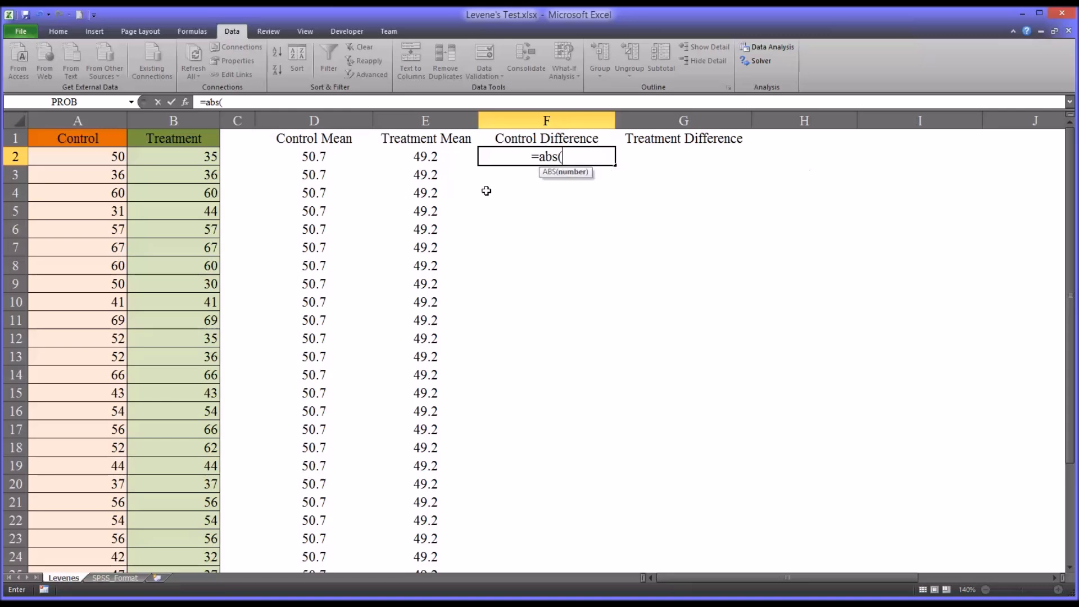
click(77, 157)
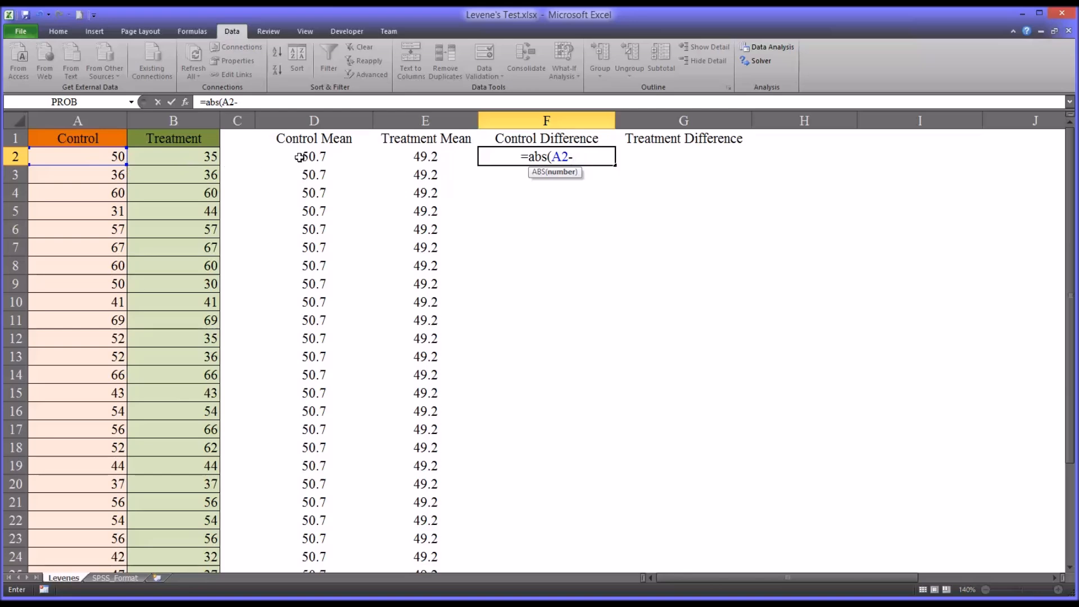
click(314, 156)
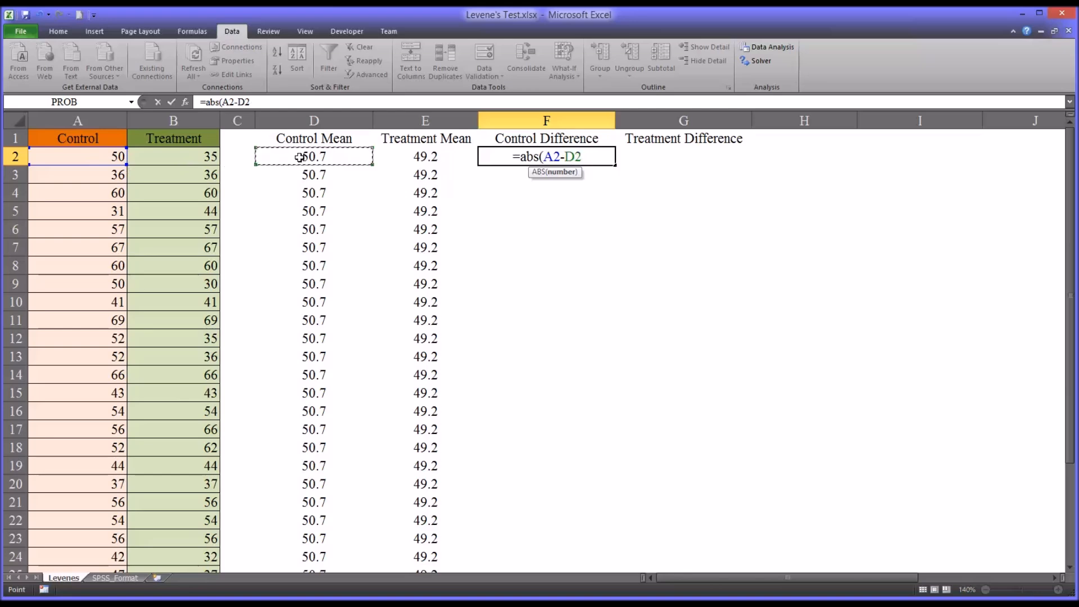
key(Return)
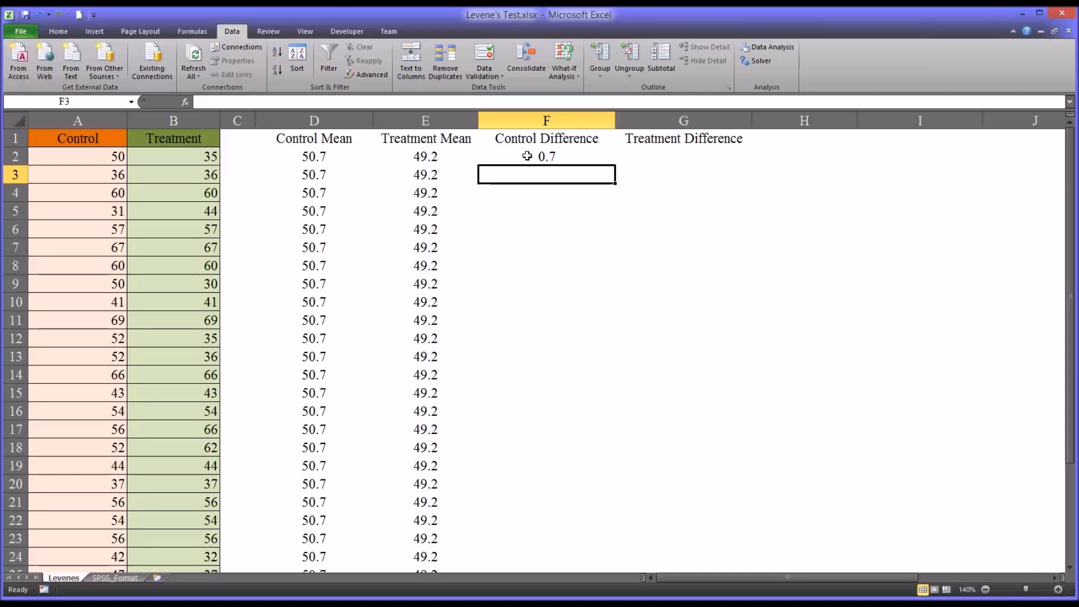
click(545, 157)
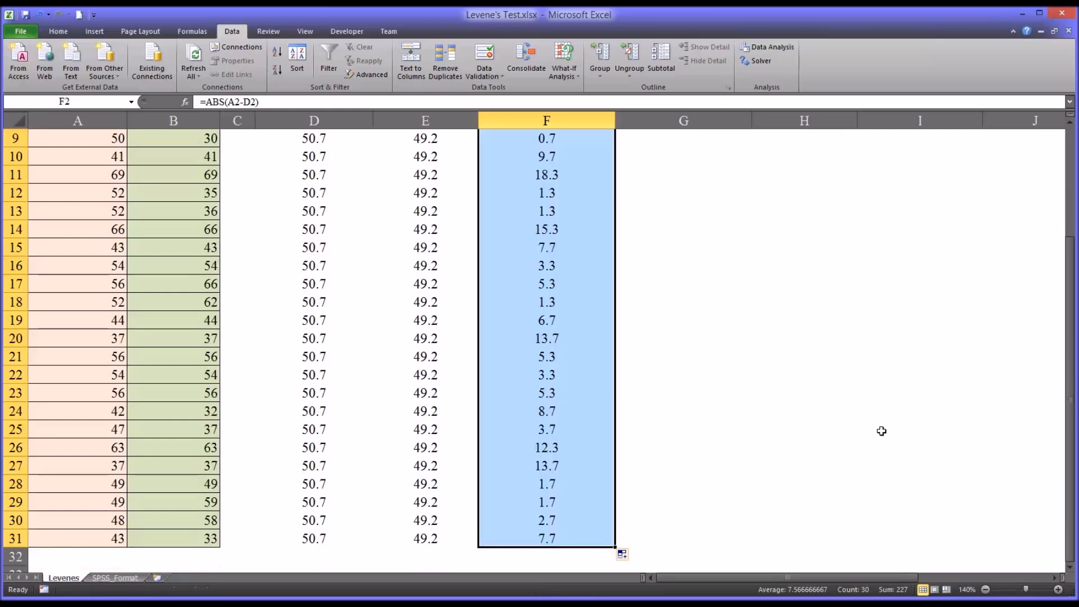
scroll(up, 3)
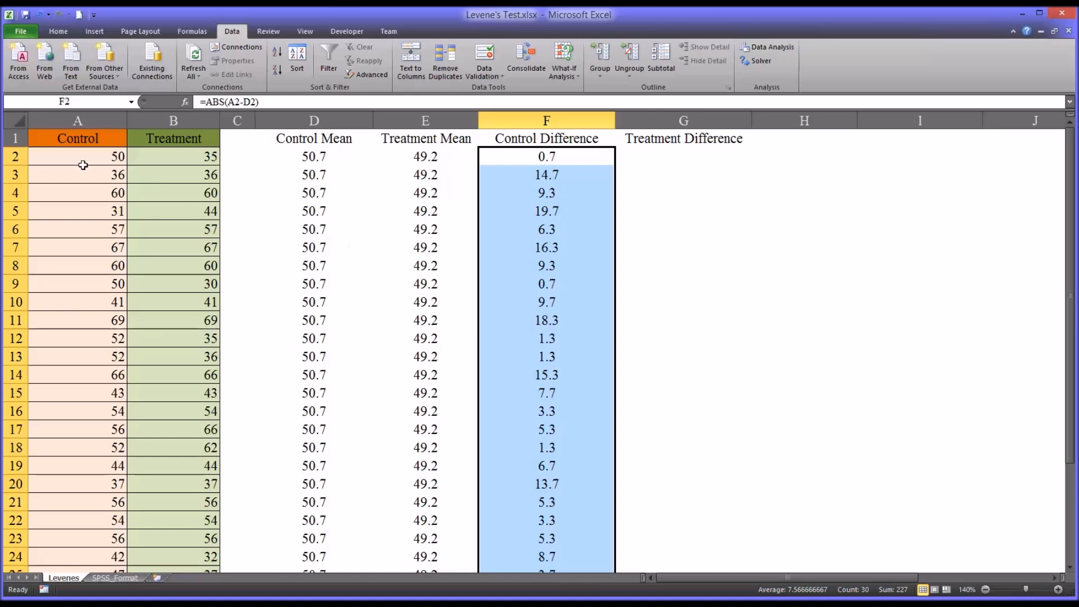
click(78, 156)
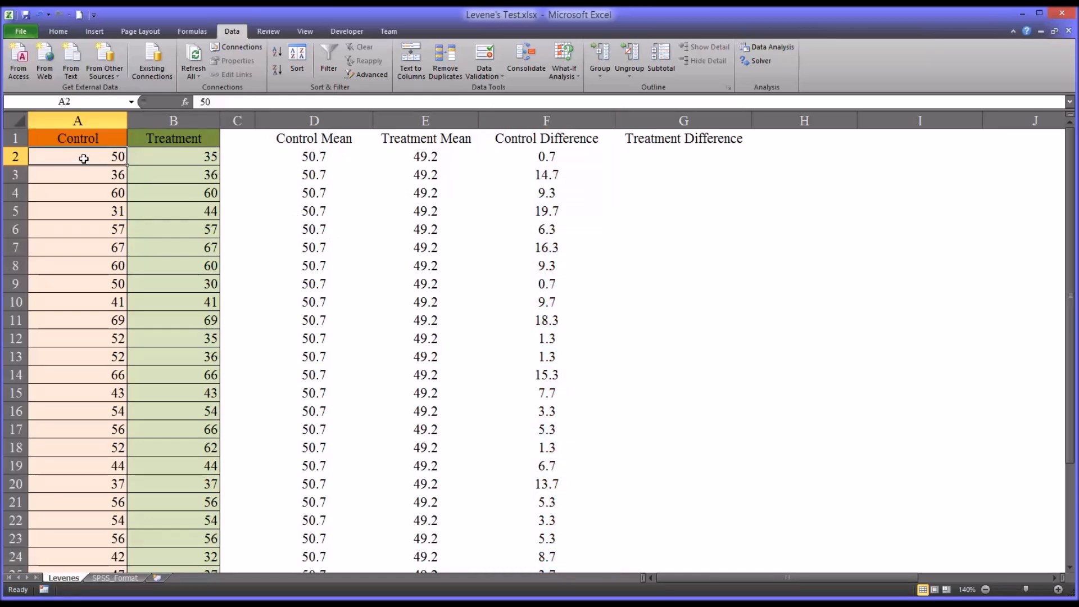
click(313, 156)
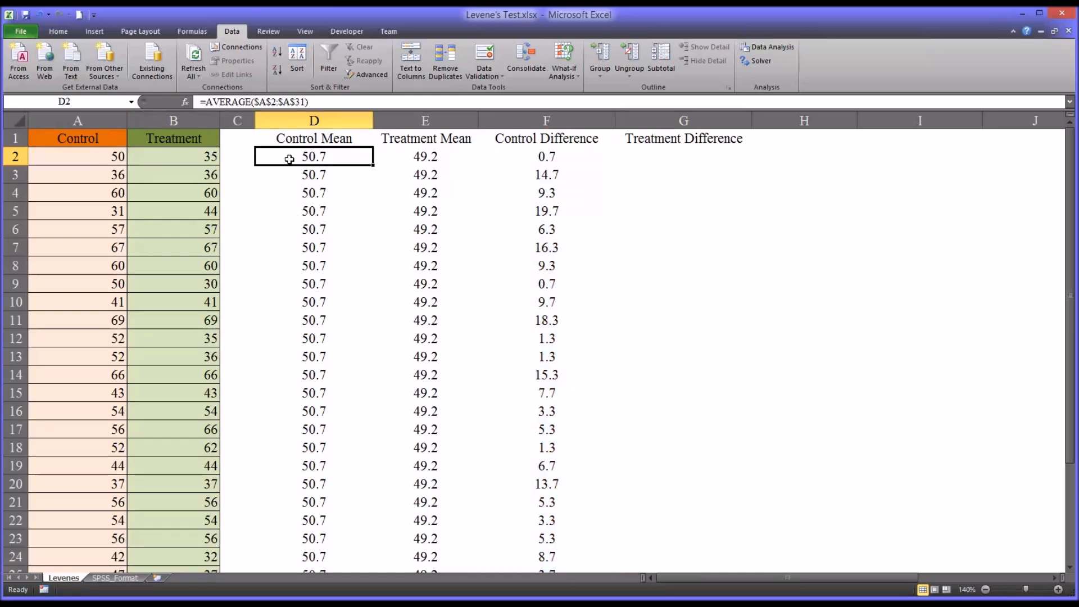
mouse_move(512, 159)
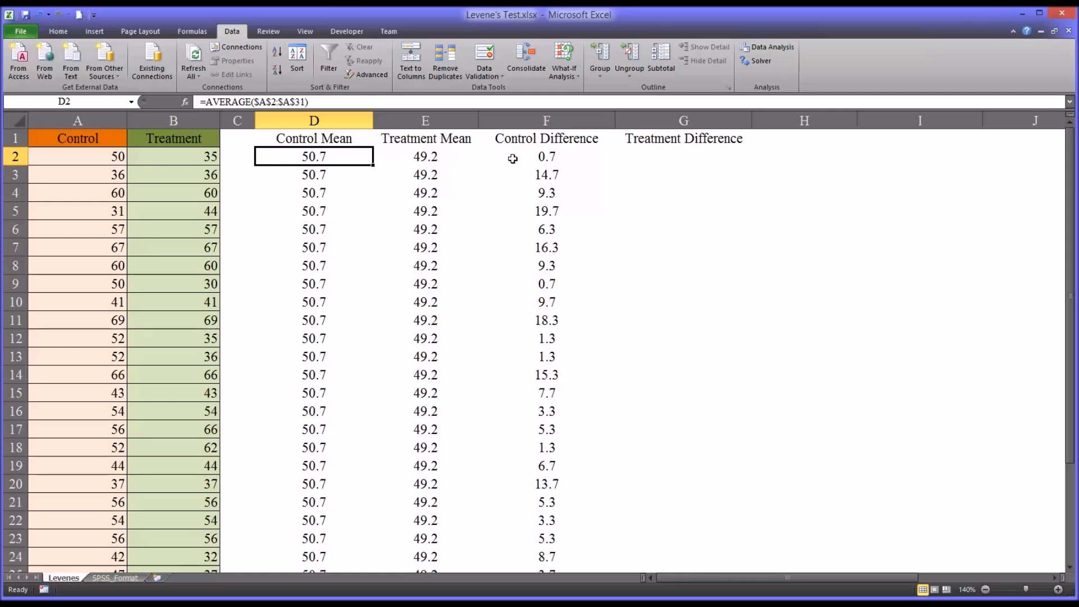
Enter =ABS(B2-E2) in G2 and fill it down to G31.
click(683, 156)
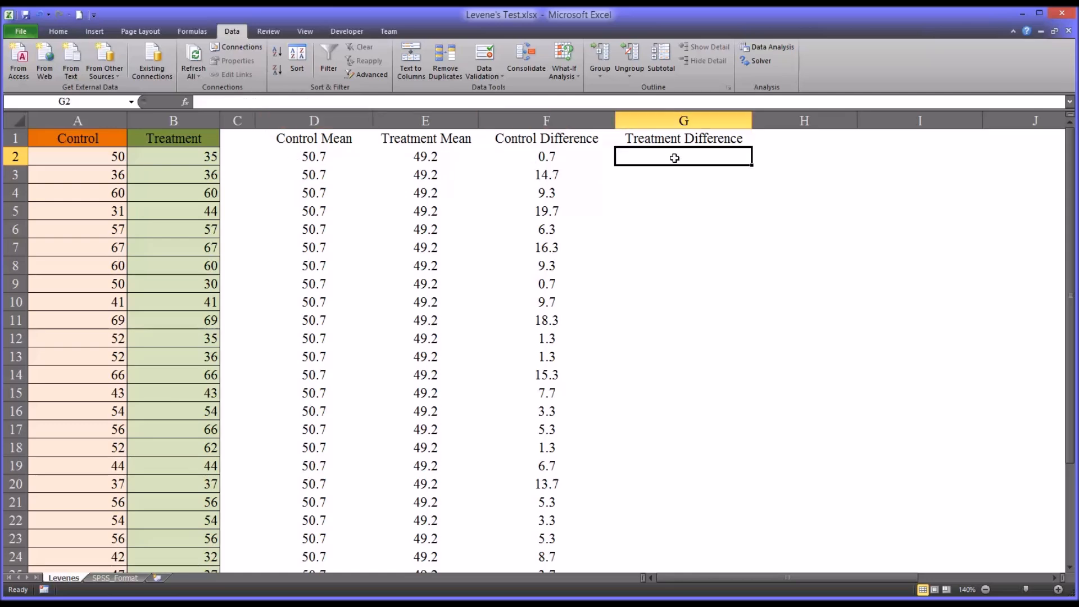
text(=)
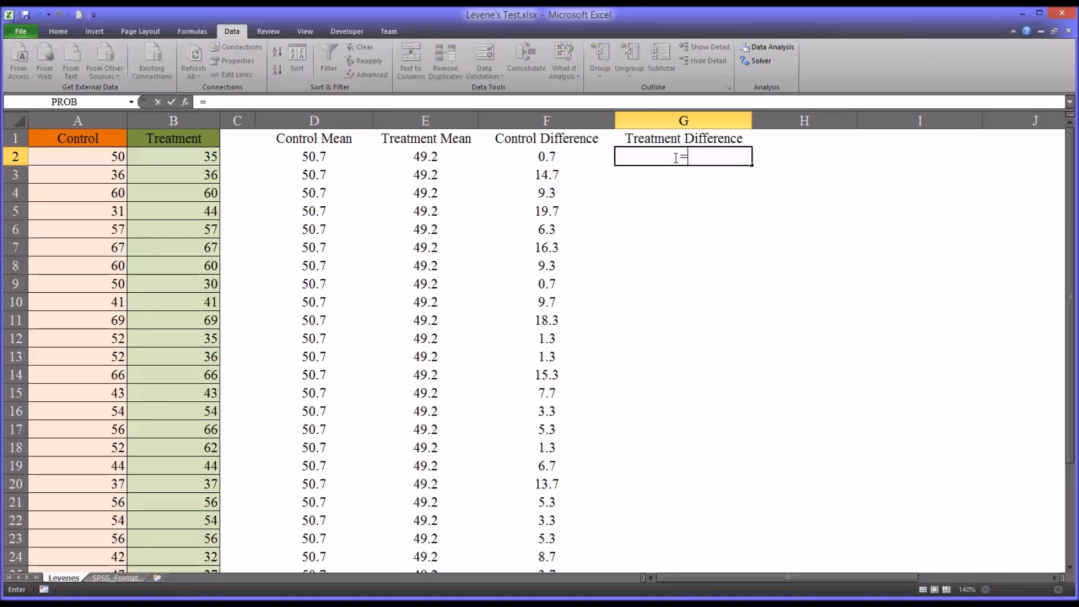
text(abs)
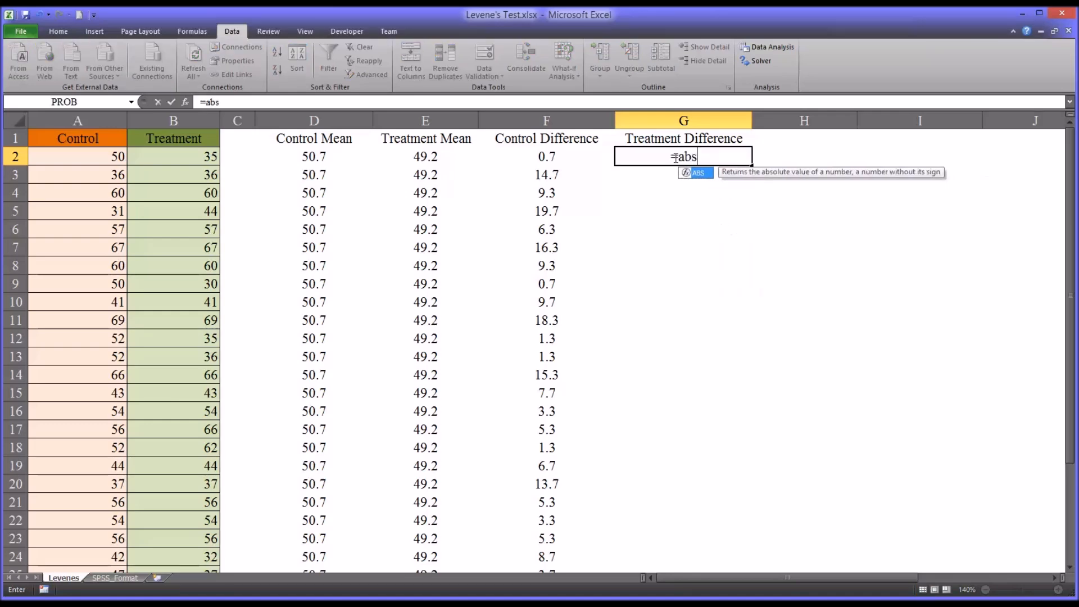
text(()
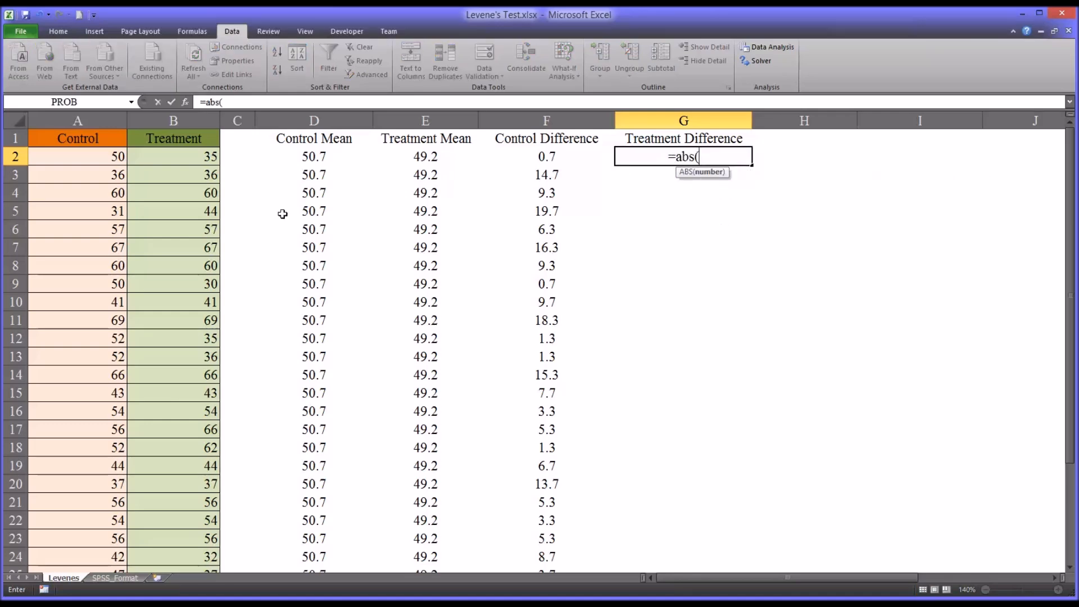
click(174, 156)
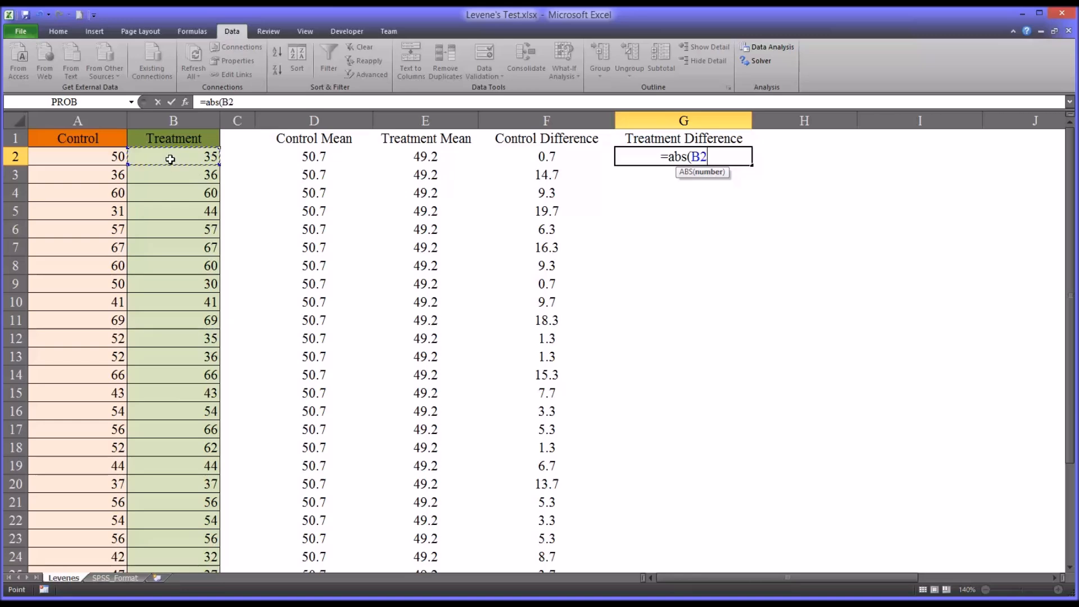
text(-)
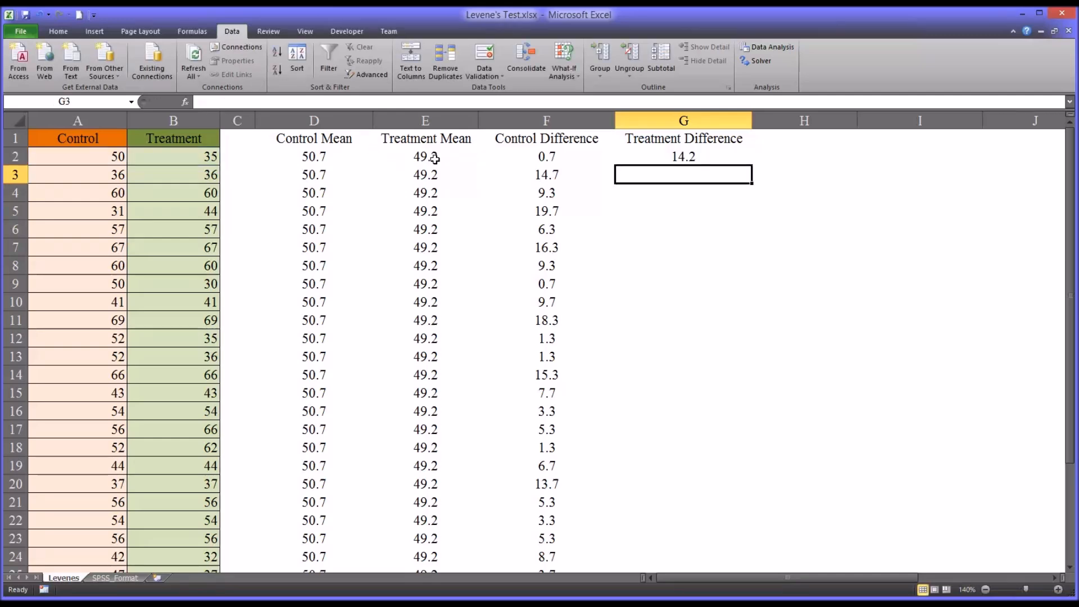
click(682, 156)
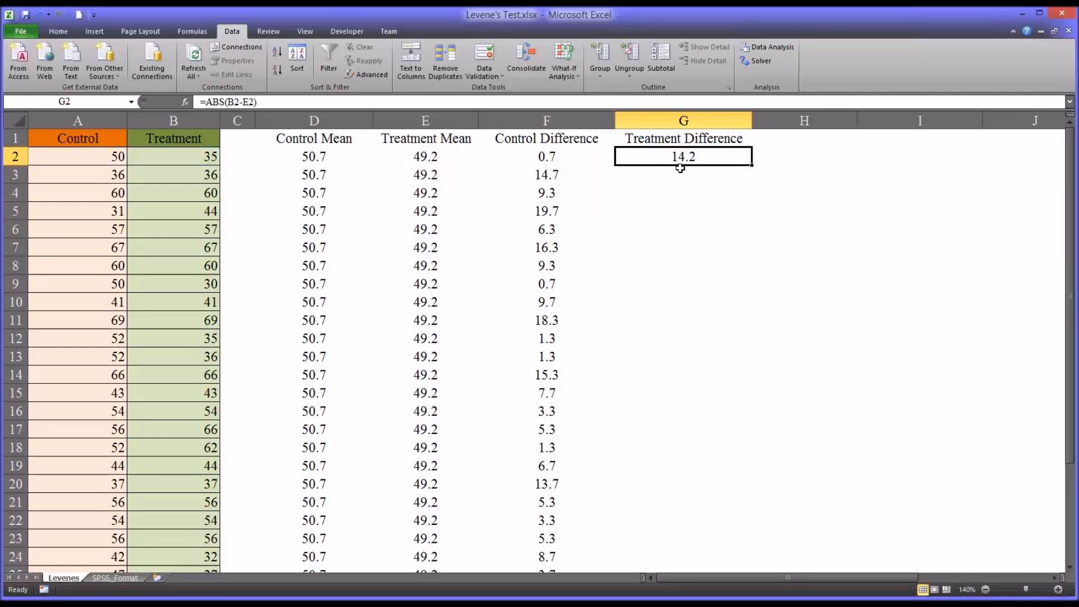
mouse_move(677, 163)
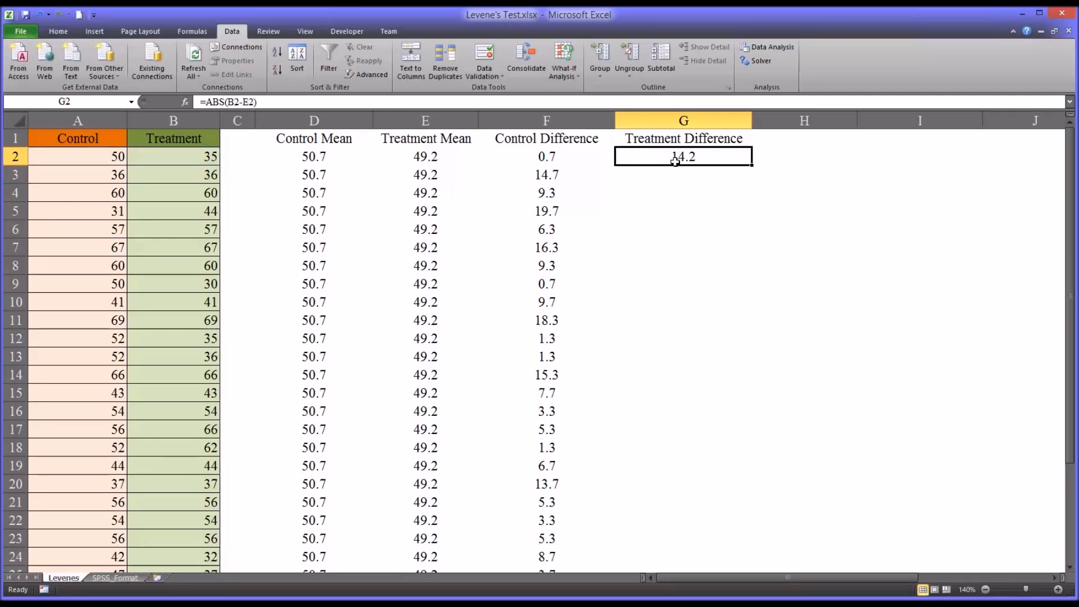
mouse_move(751, 168)
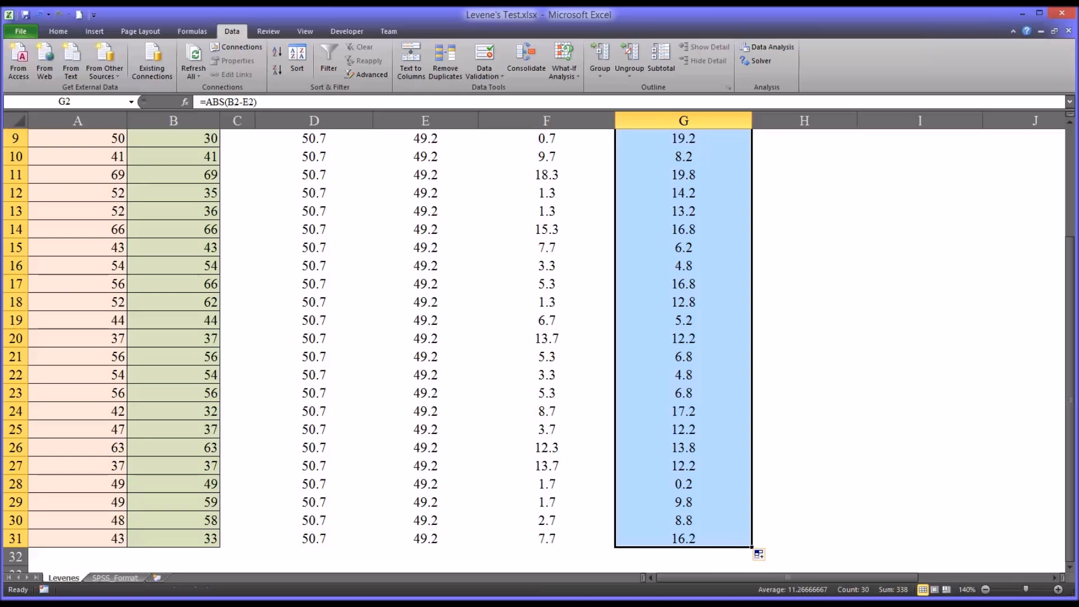
mouse_move(1027, 512)
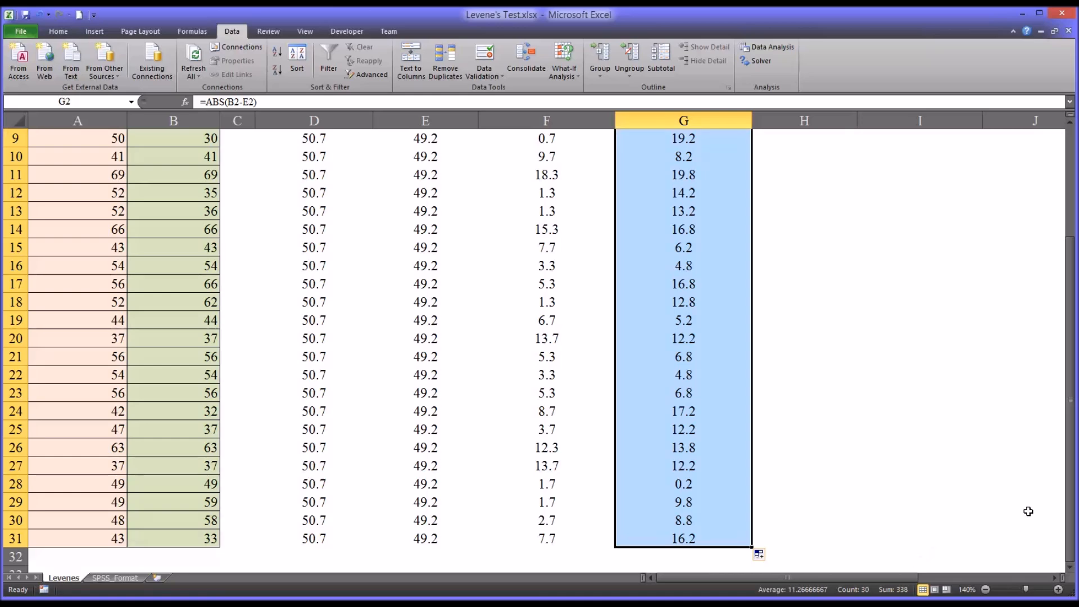
scroll(up, 3)
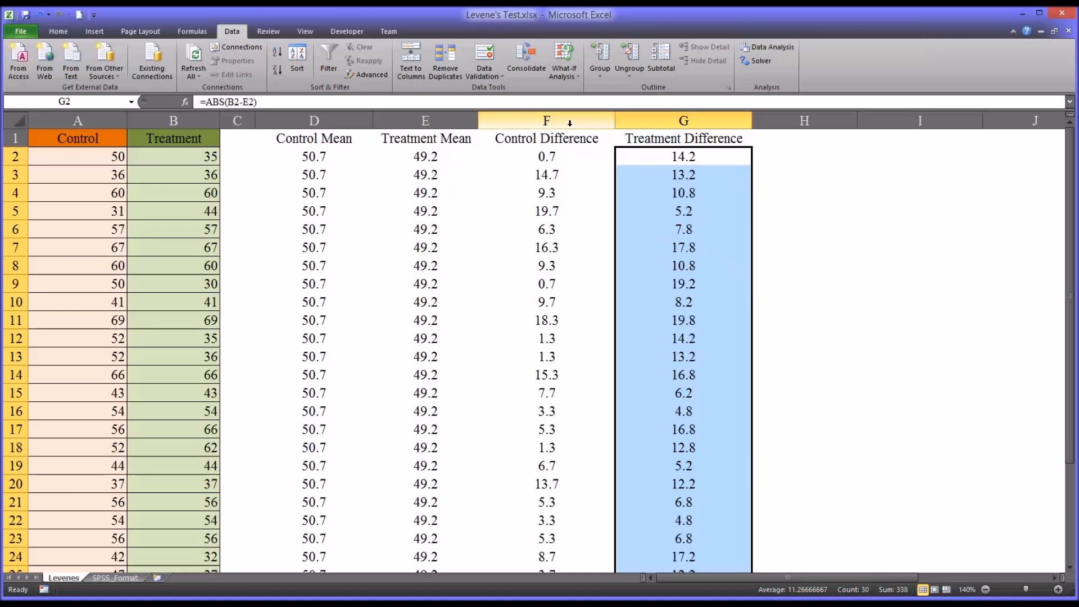
click(546, 120)
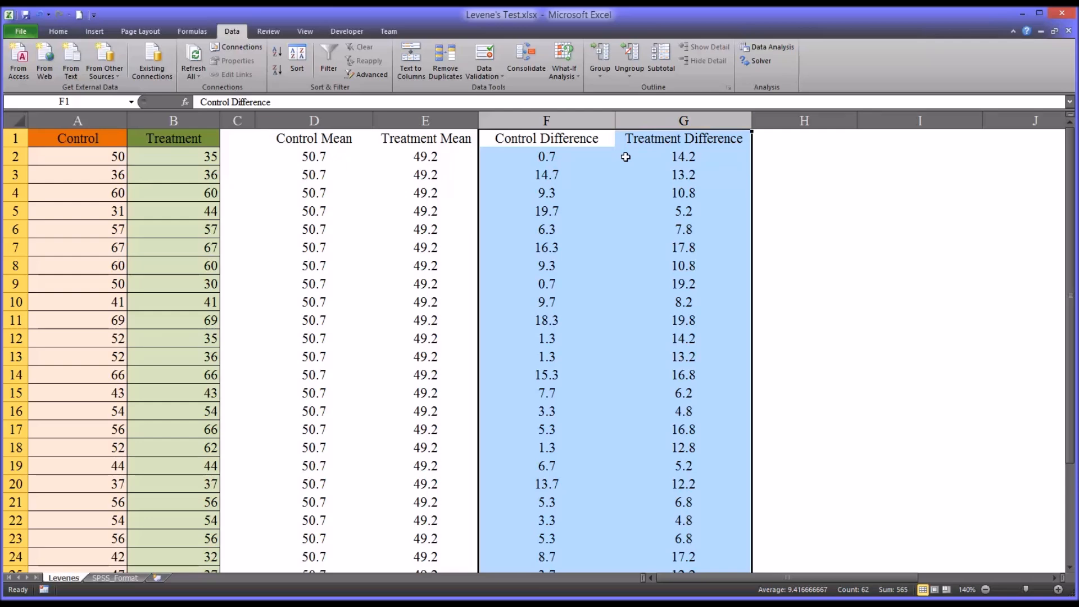
click(682, 156)
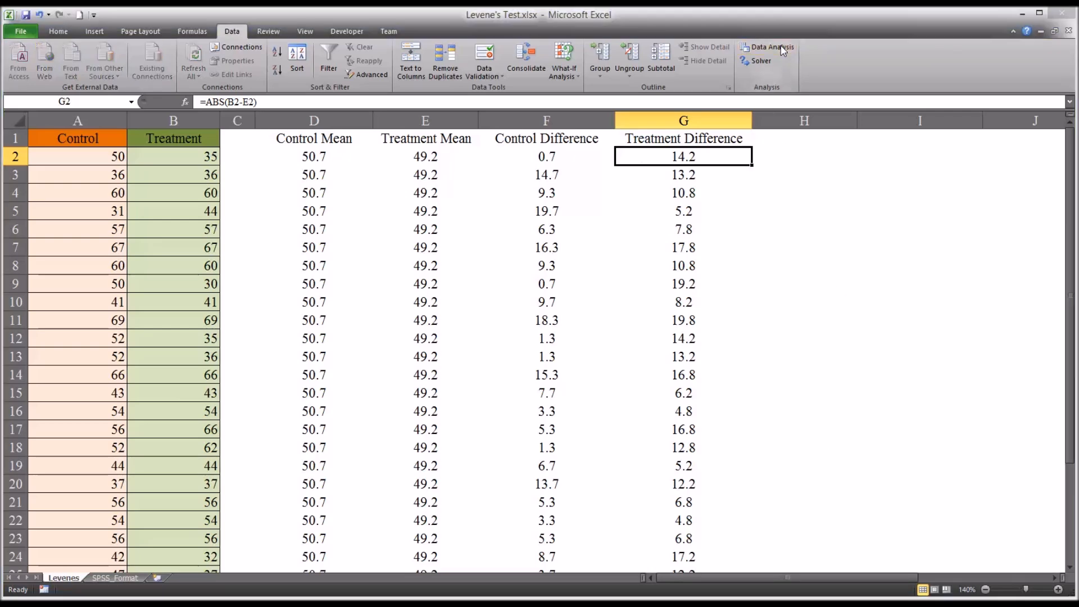
Choose Anova: Single Factor from Data Analysis and focus the Input Range box.
click(770, 46)
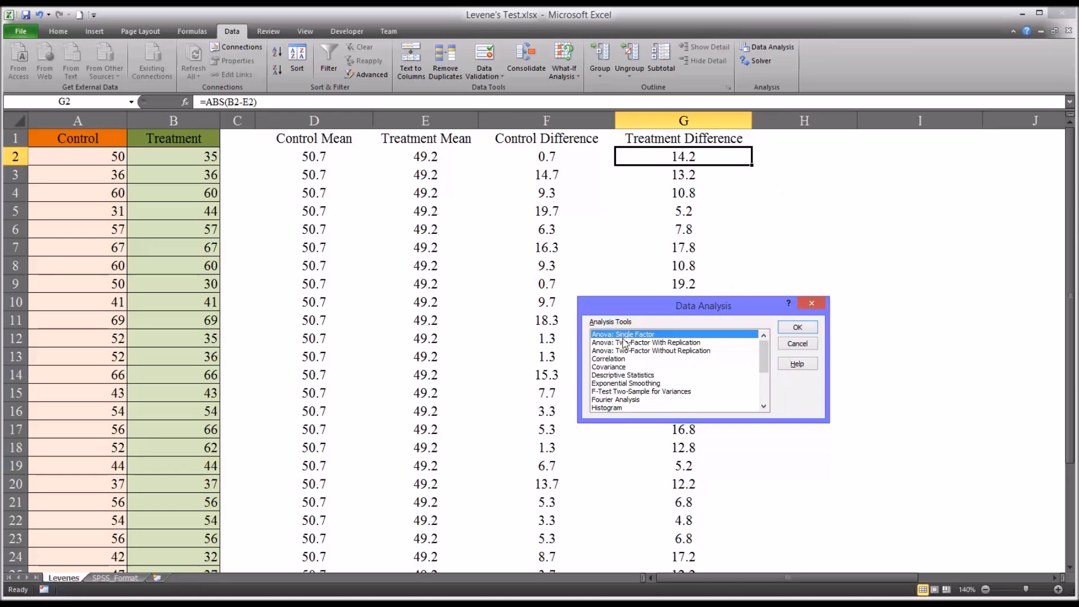
click(796, 326)
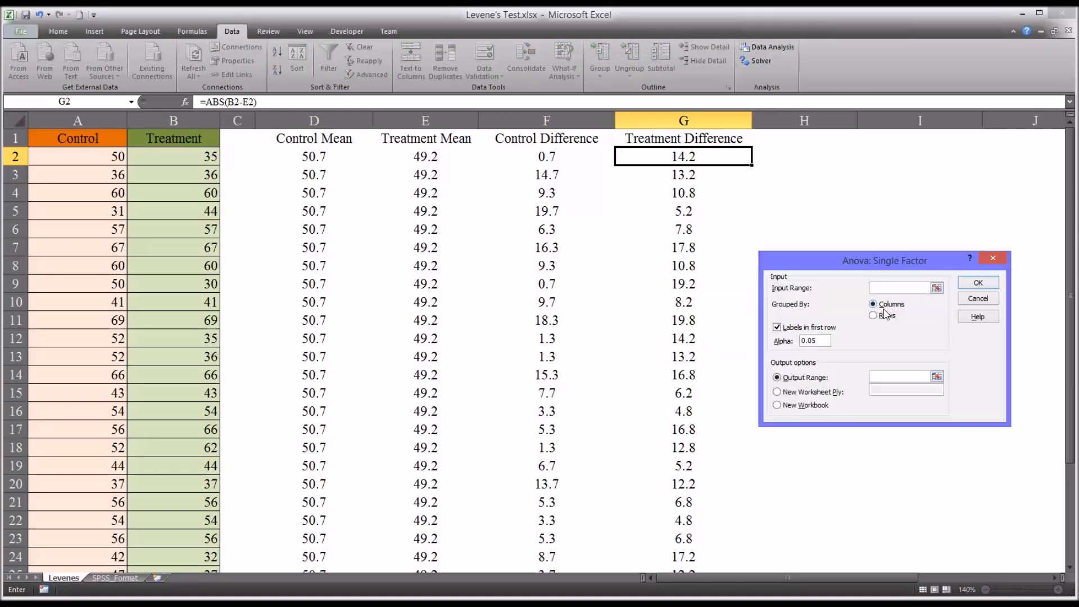
click(898, 287)
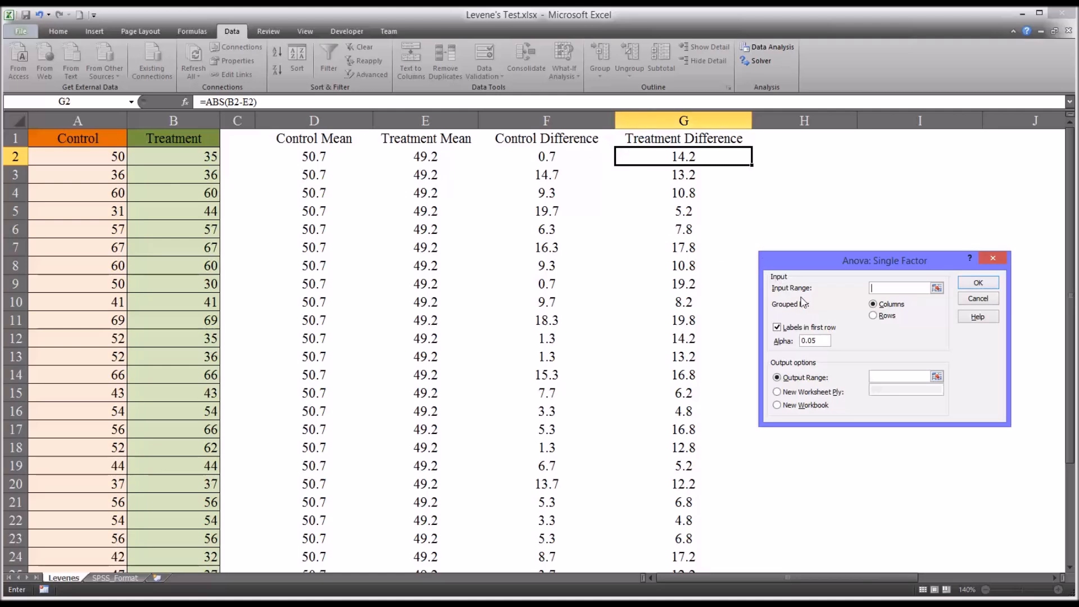
mouse_move(849, 323)
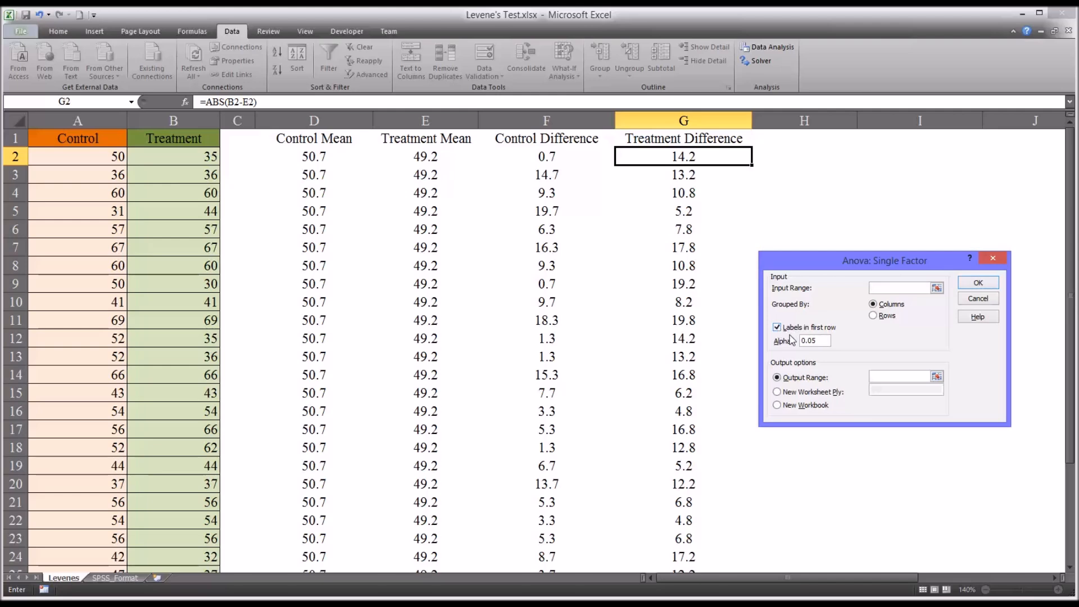
mouse_move(814, 349)
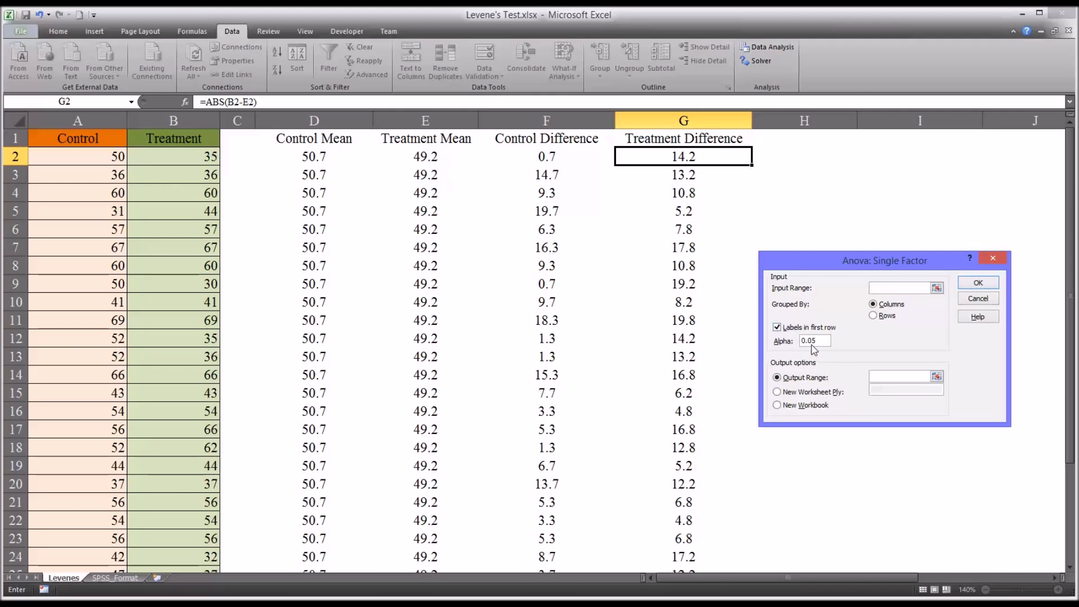
click(901, 288)
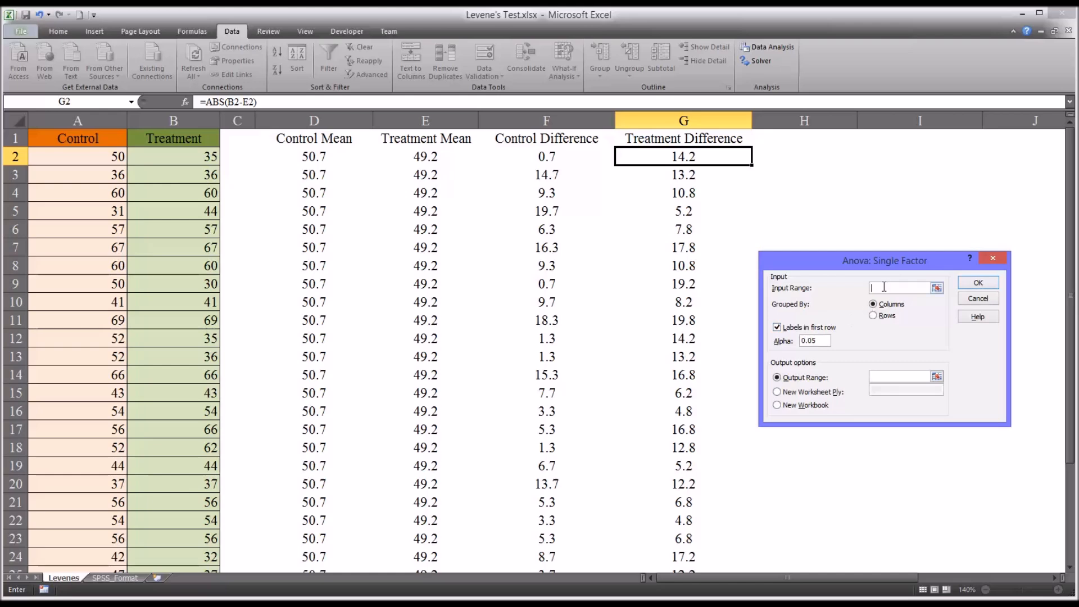
Run the ANOVA on F1:G31 with labels in first row, output starting at I3.
click(546, 138)
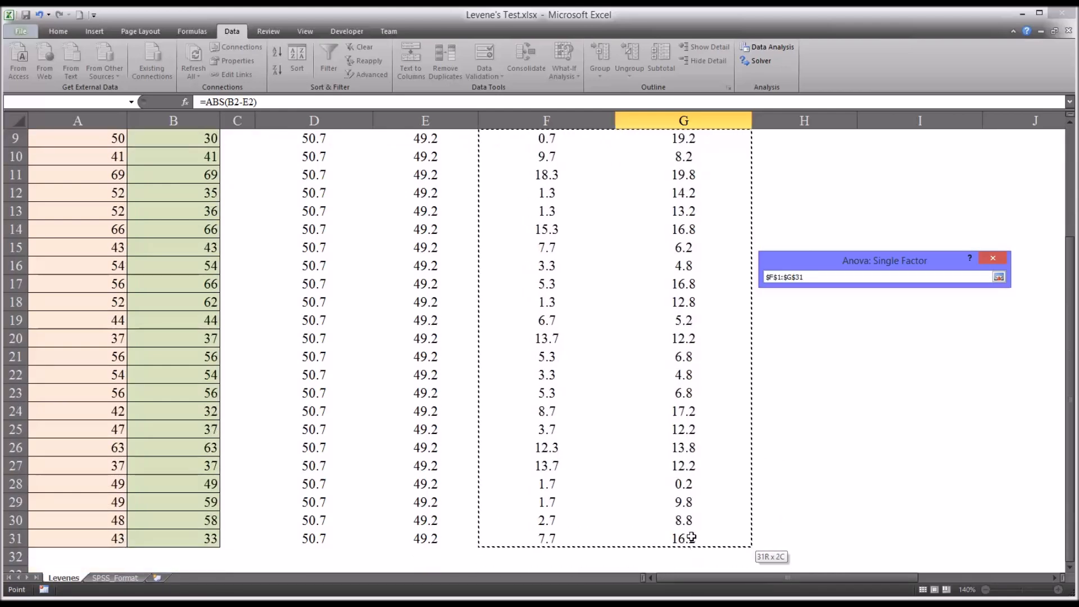
click(998, 276)
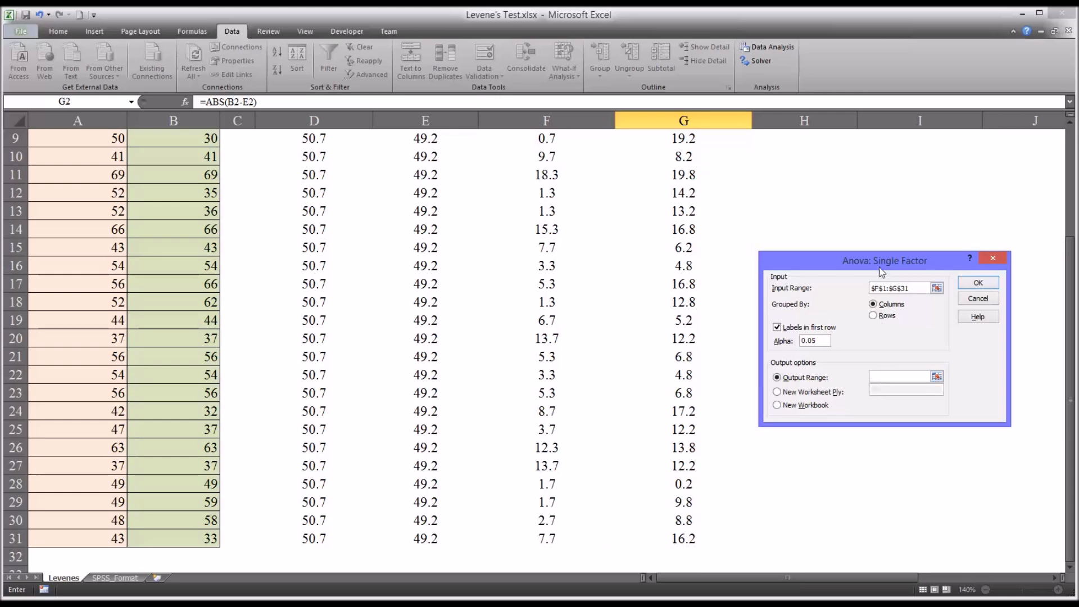
mouse_move(891, 175)
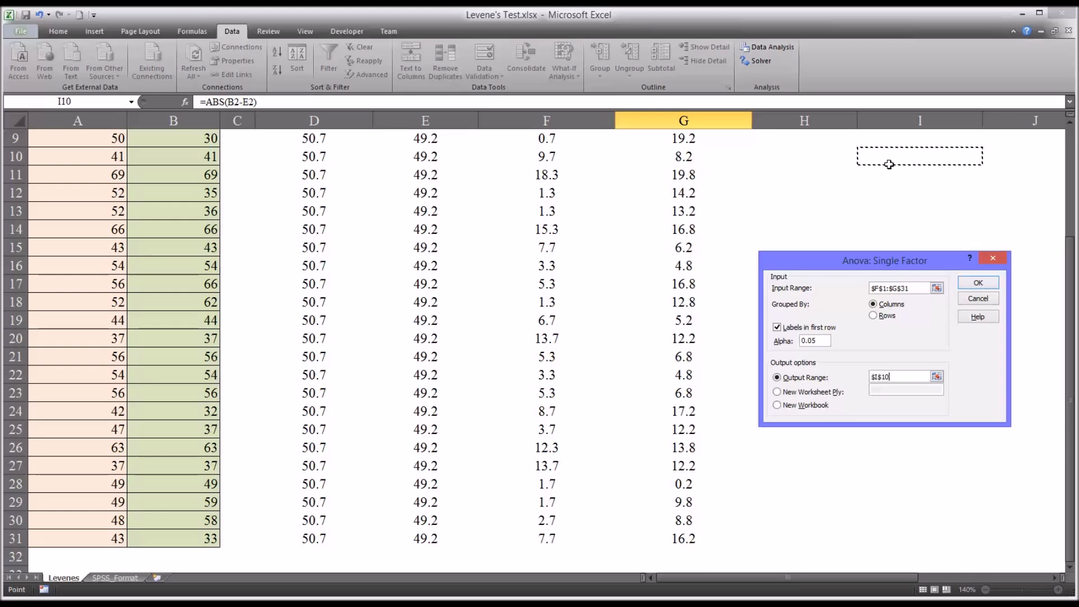
mouse_move(904, 336)
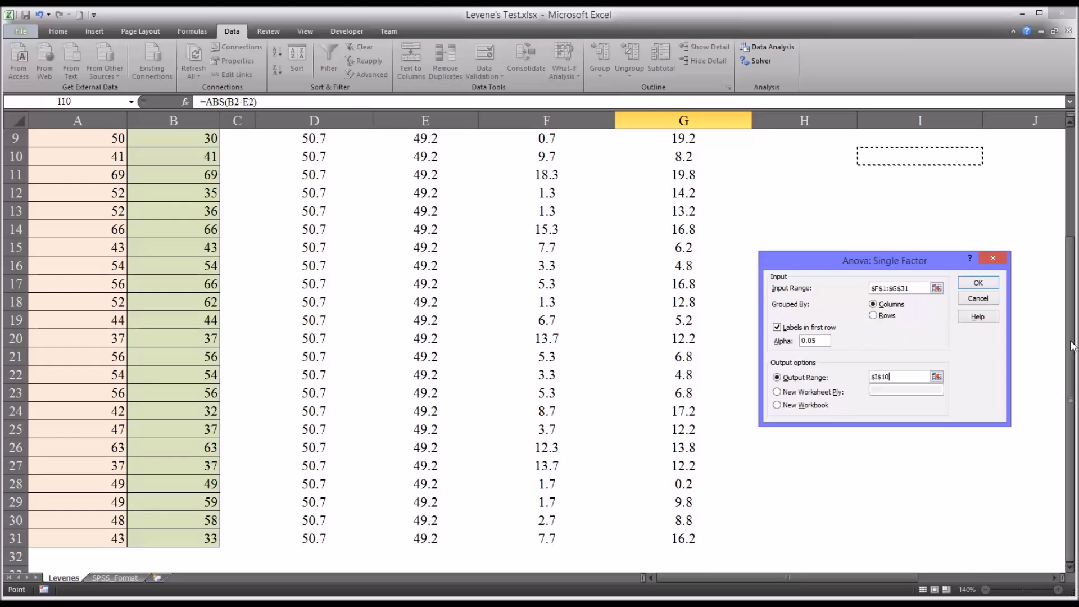
scroll(up, 3)
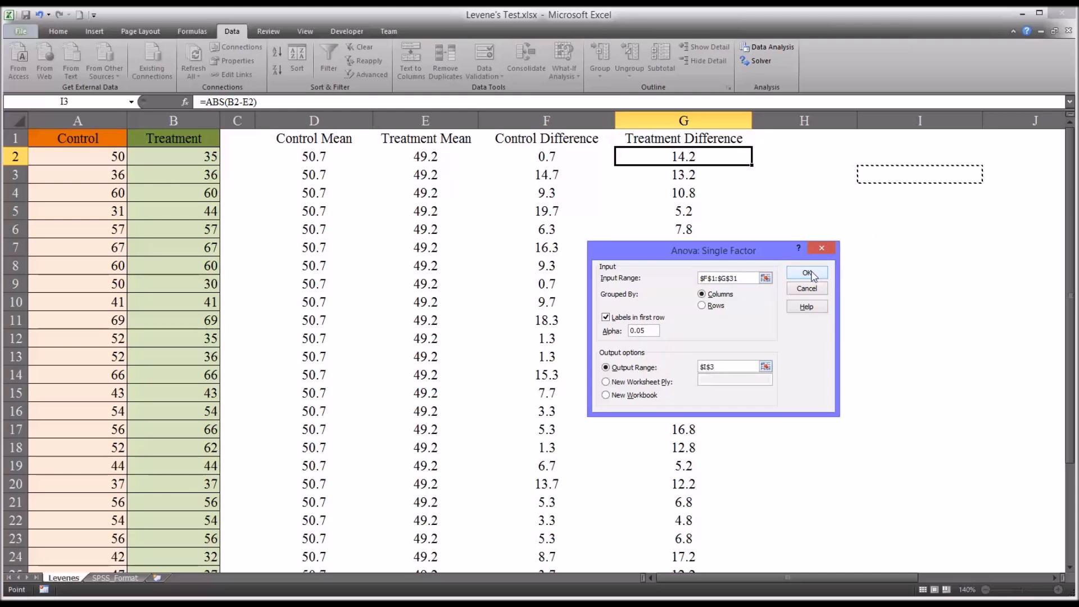
mouse_move(691, 260)
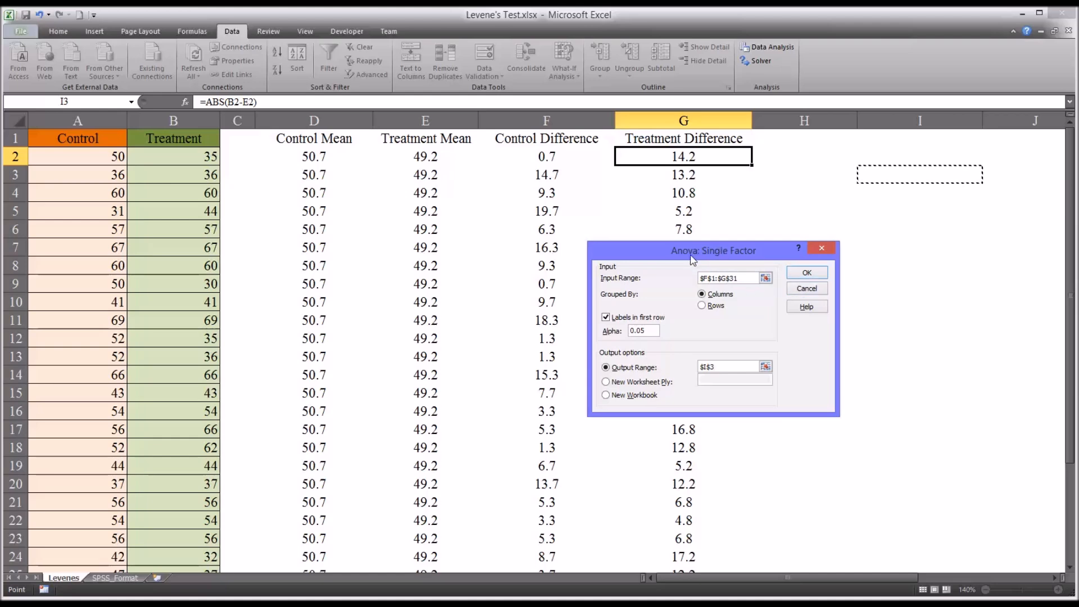
click(805, 272)
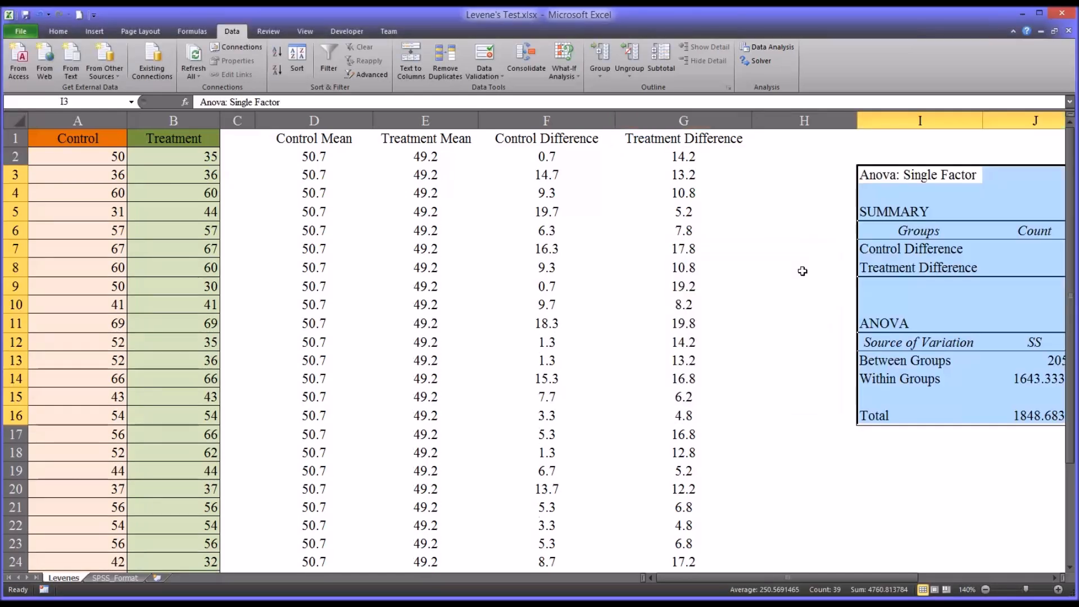
scroll(right, 3)
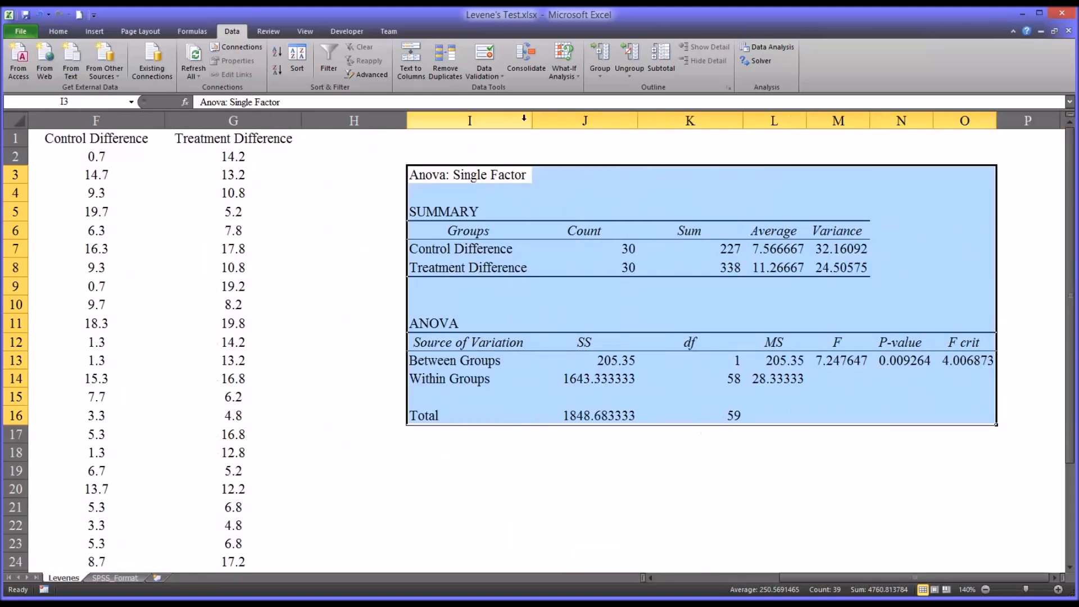
click(479, 155)
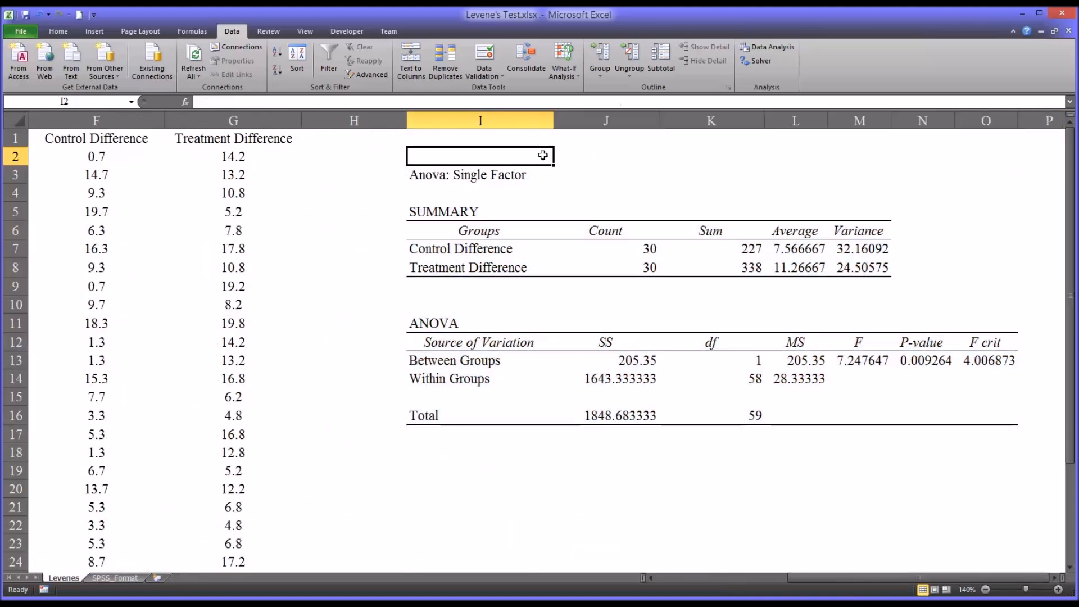
mouse_move(484, 258)
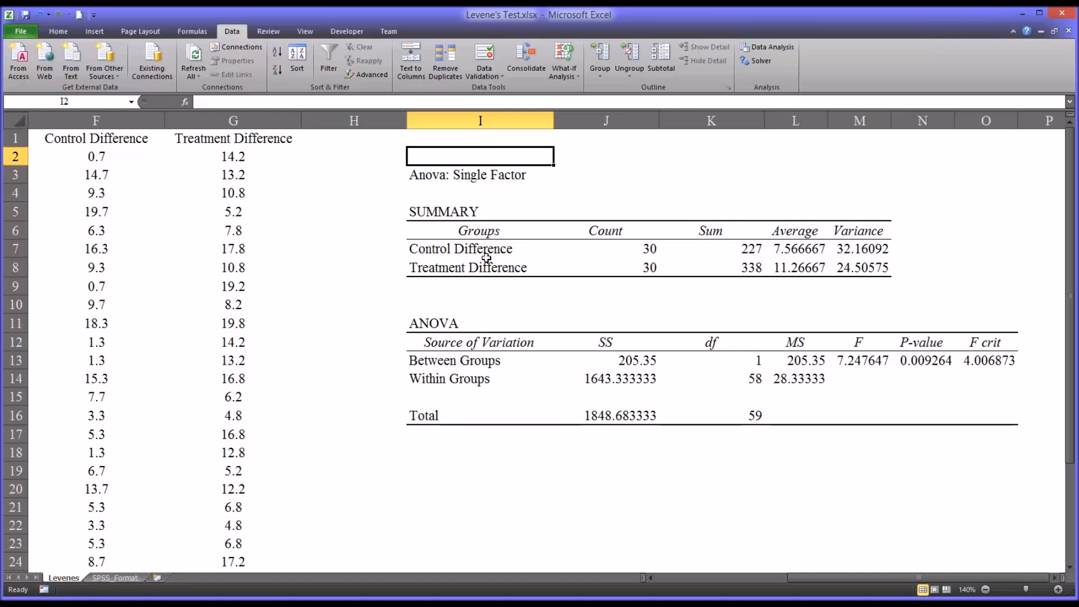
click(479, 249)
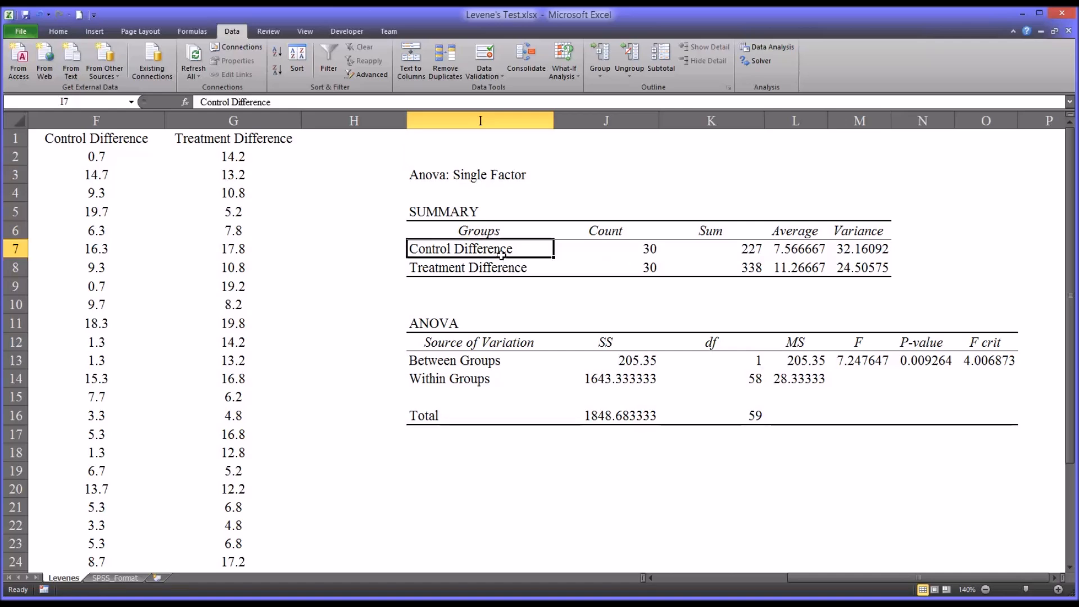
click(480, 267)
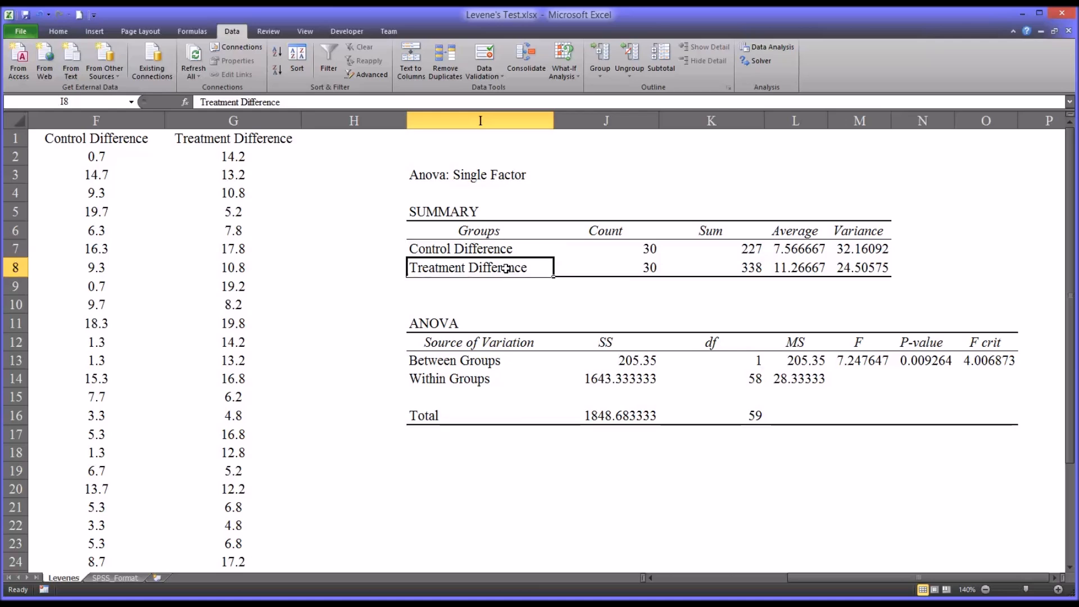
click(459, 248)
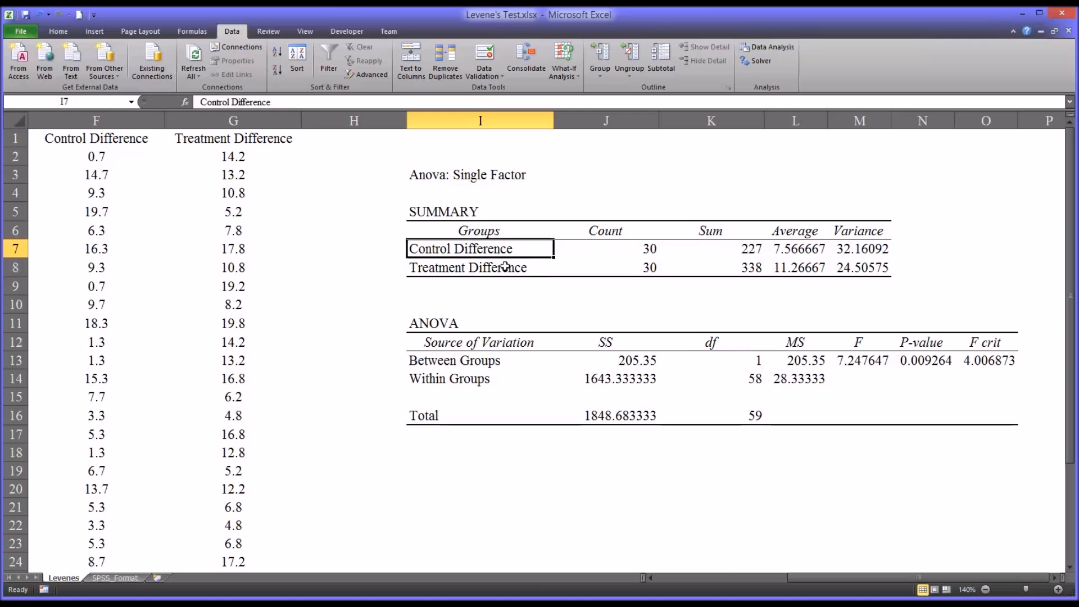
click(480, 267)
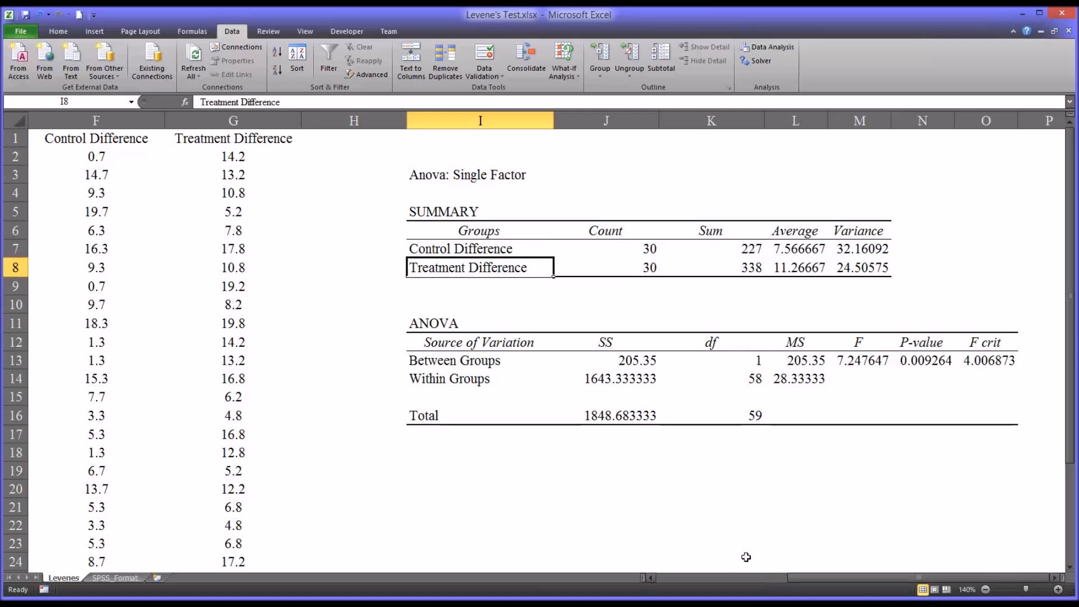
click(479, 248)
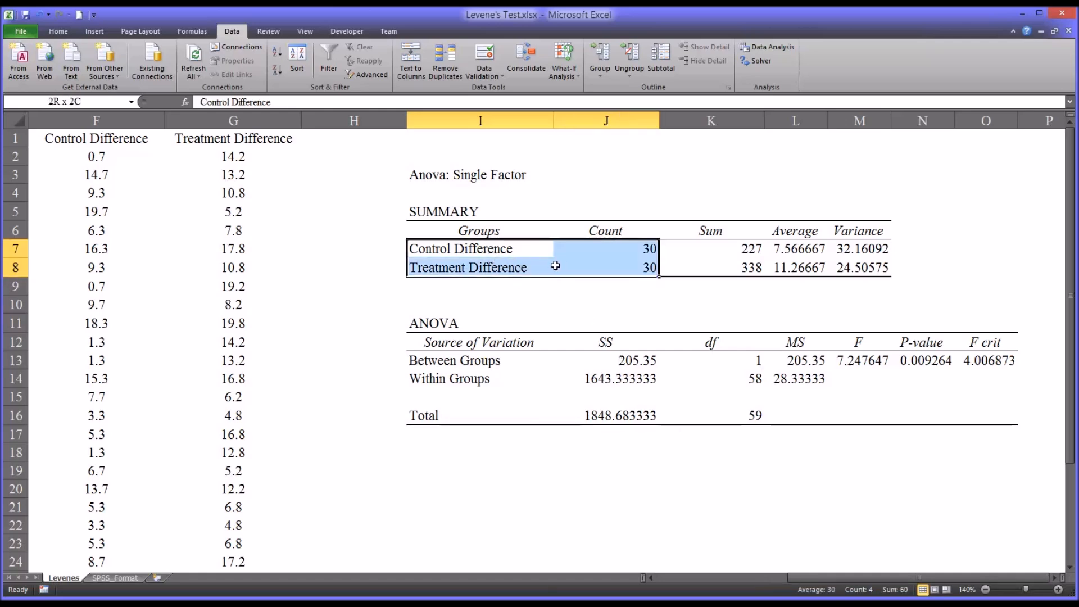
click(479, 248)
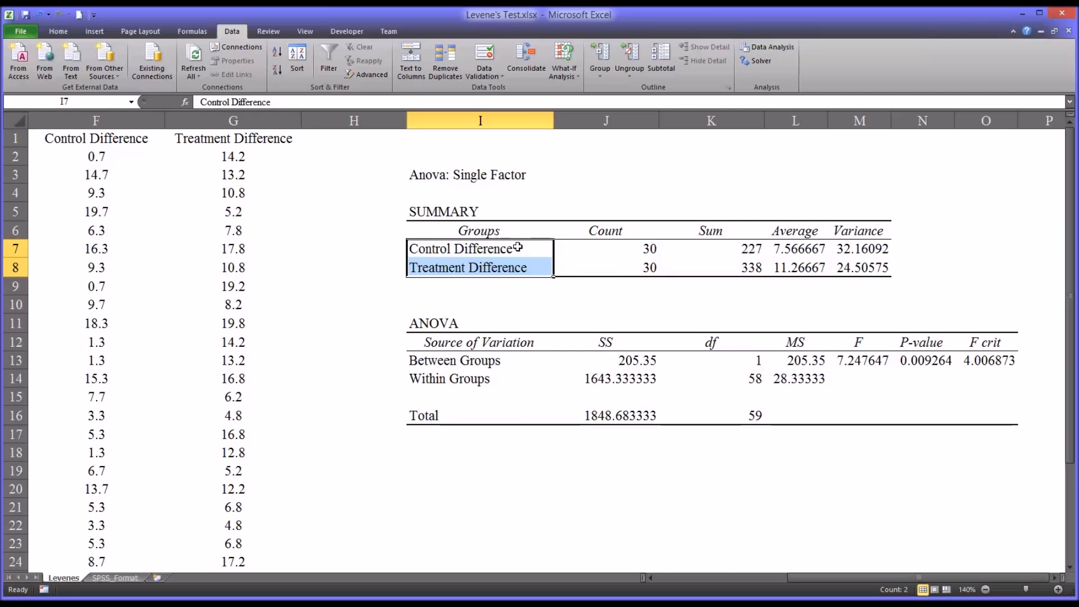
mouse_move(585, 482)
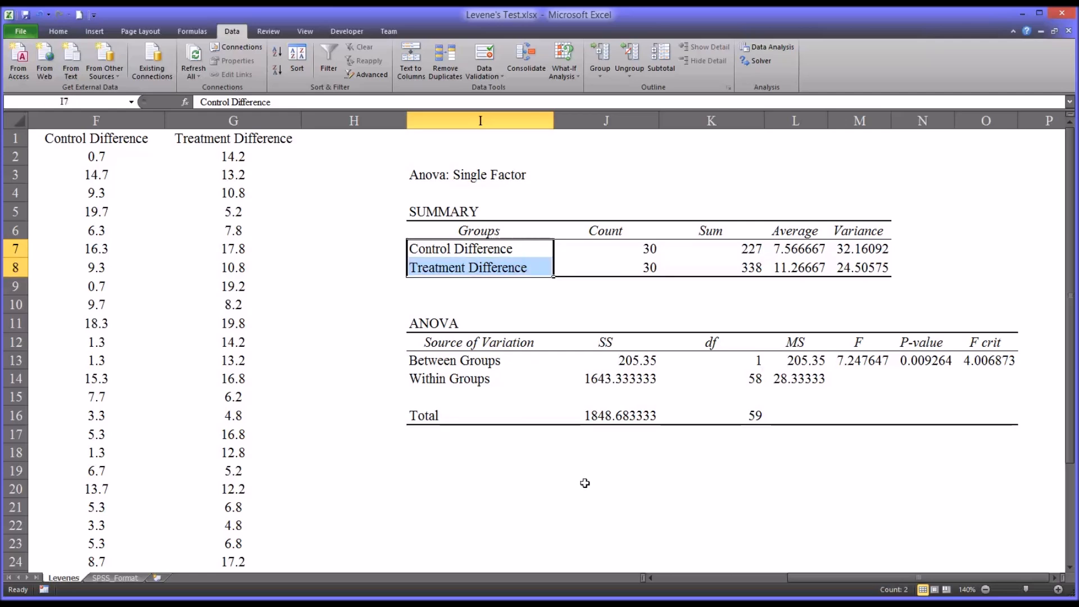
scroll(left, 3)
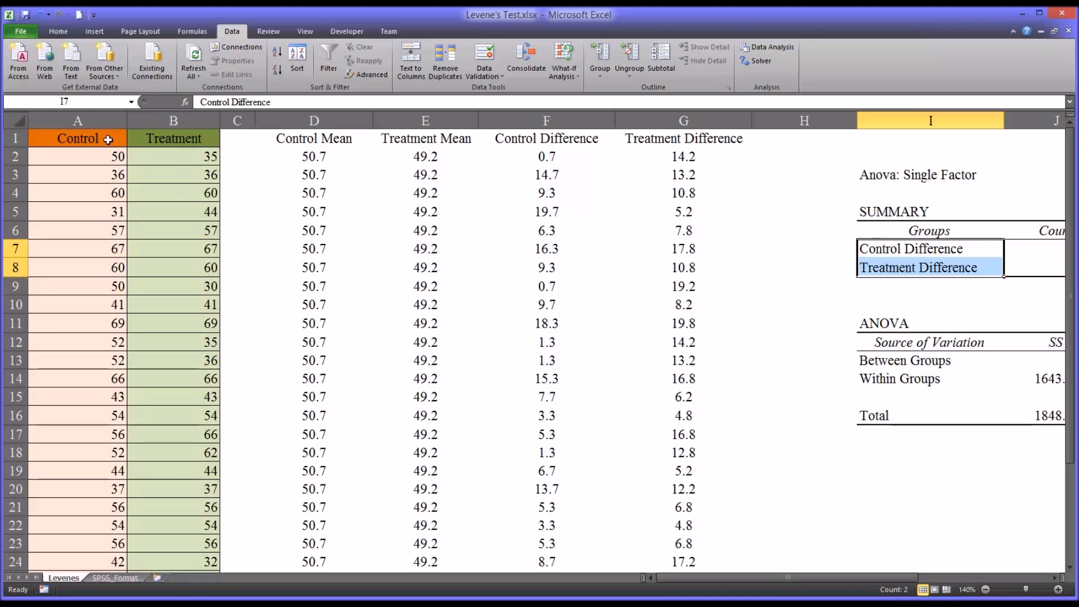
mouse_move(769, 550)
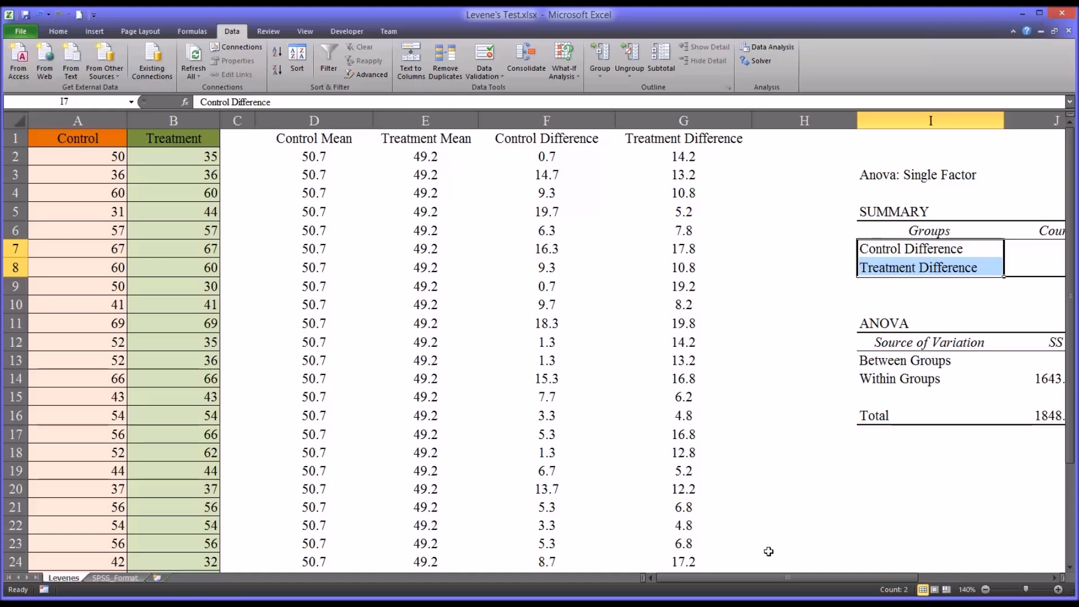
scroll(right, 3)
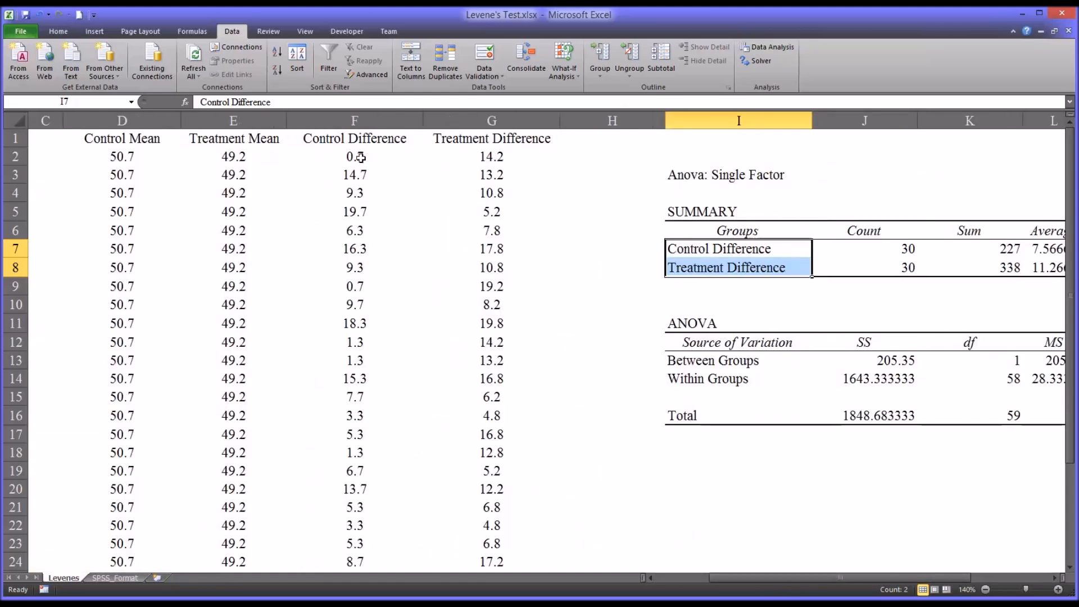
click(491, 156)
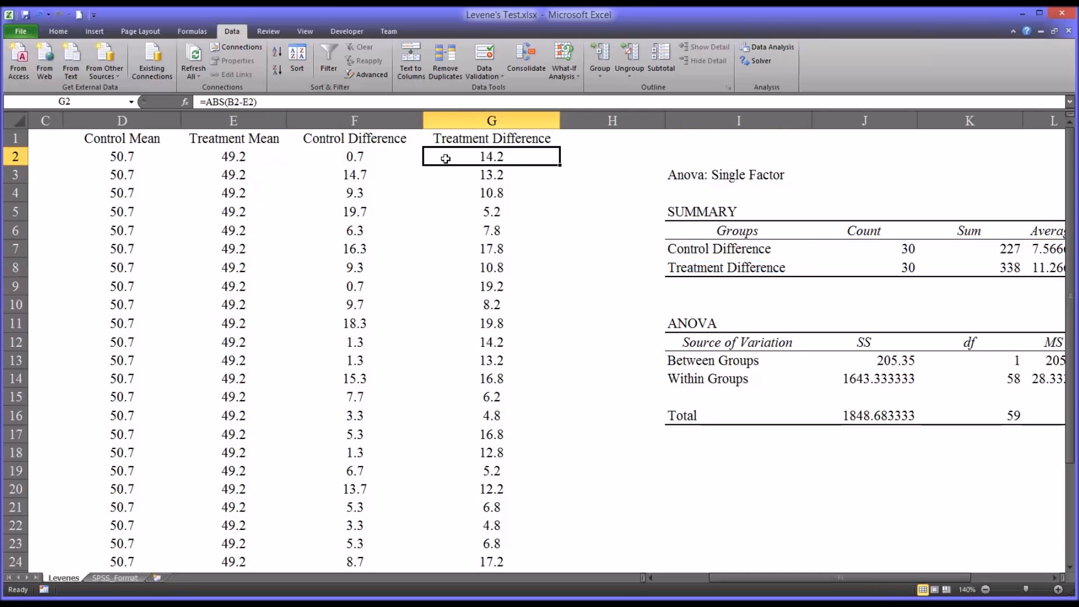
click(354, 156)
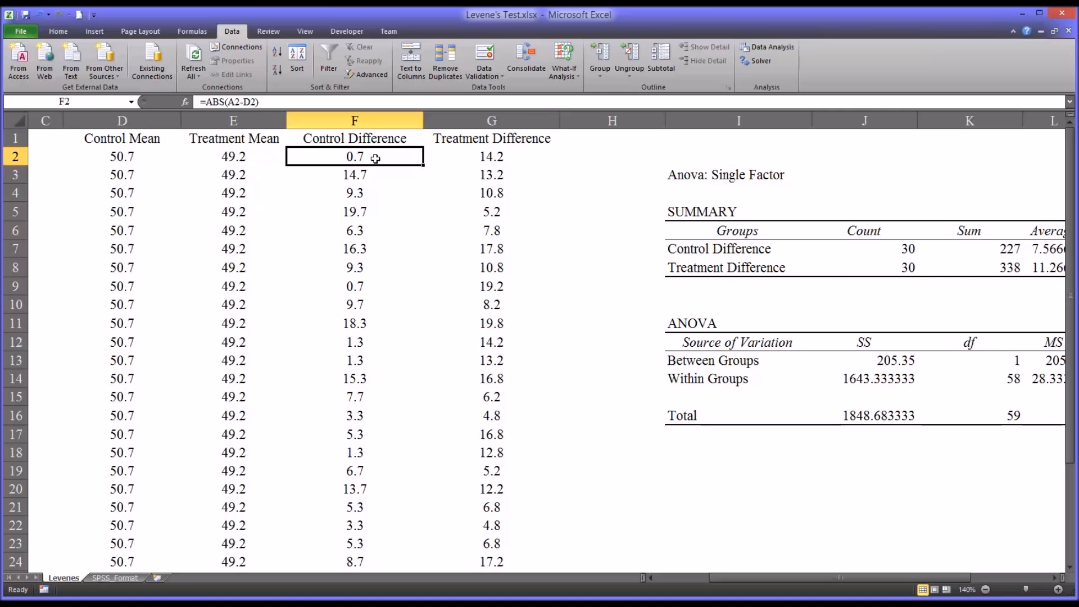
mouse_move(368, 160)
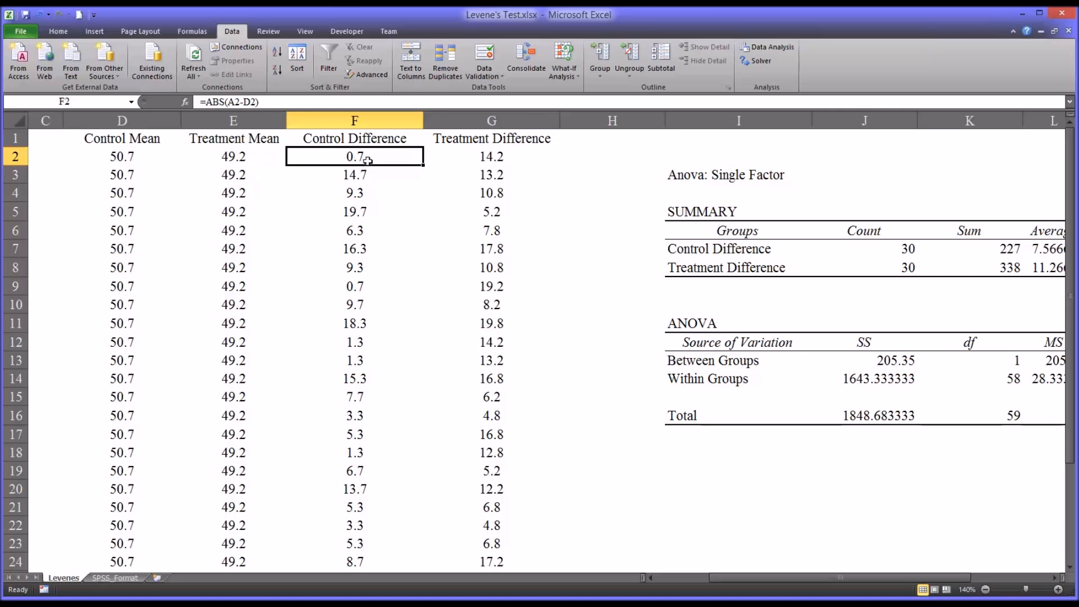
click(491, 156)
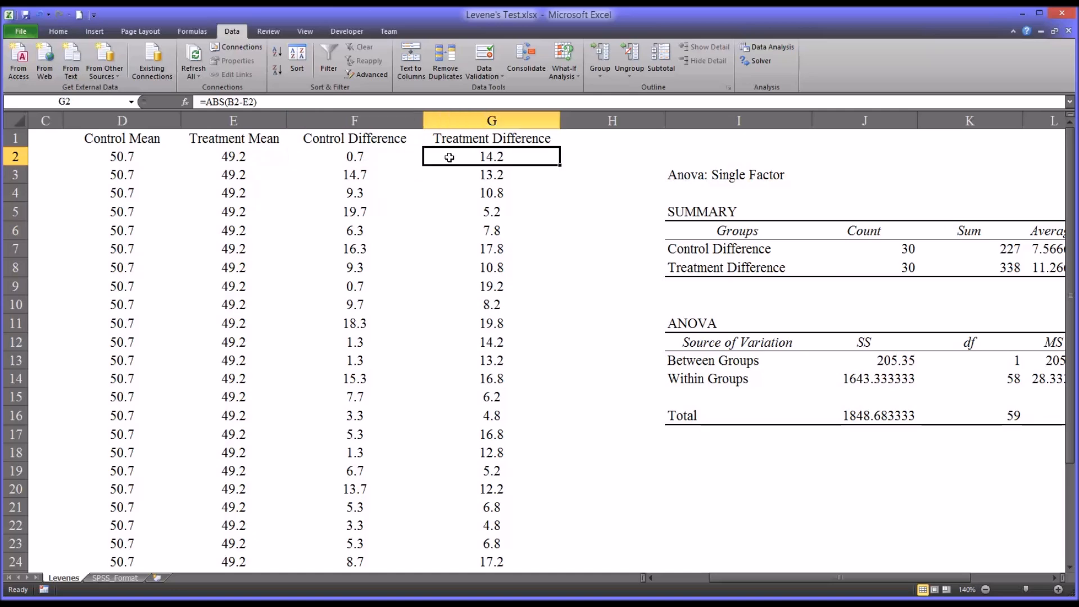
mouse_move(449, 156)
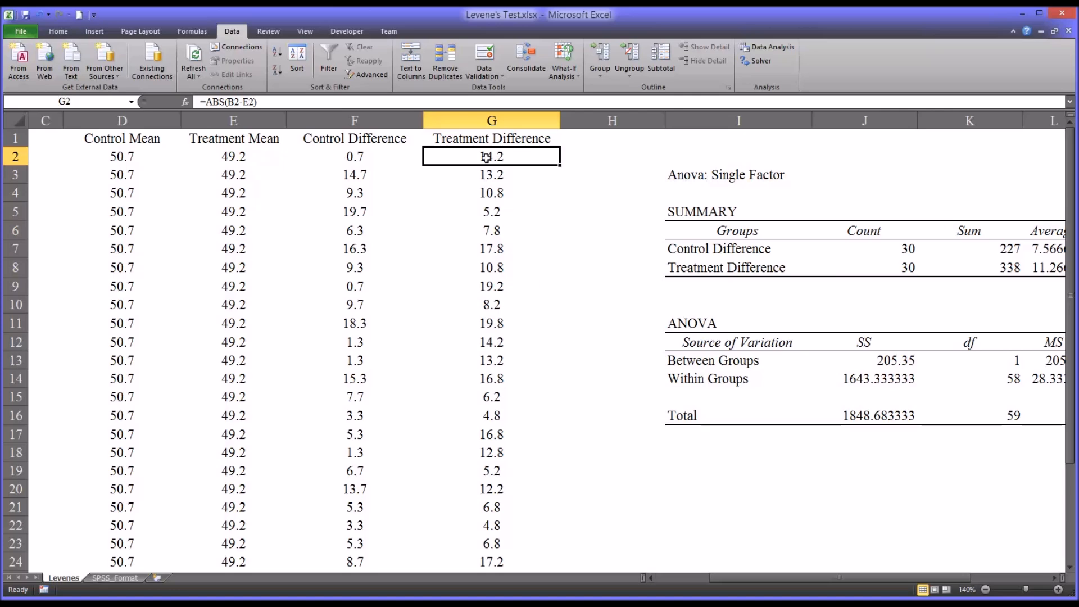
Read the F statistic and P-value (0.009) in the ANOVA table, then go to SPSS_Format.
click(355, 120)
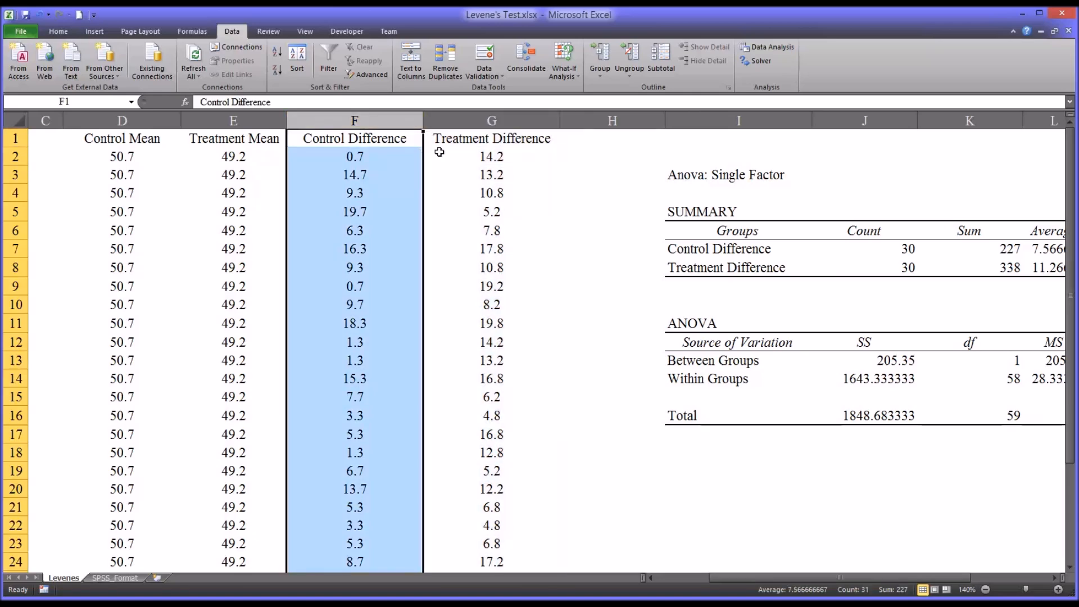
click(491, 156)
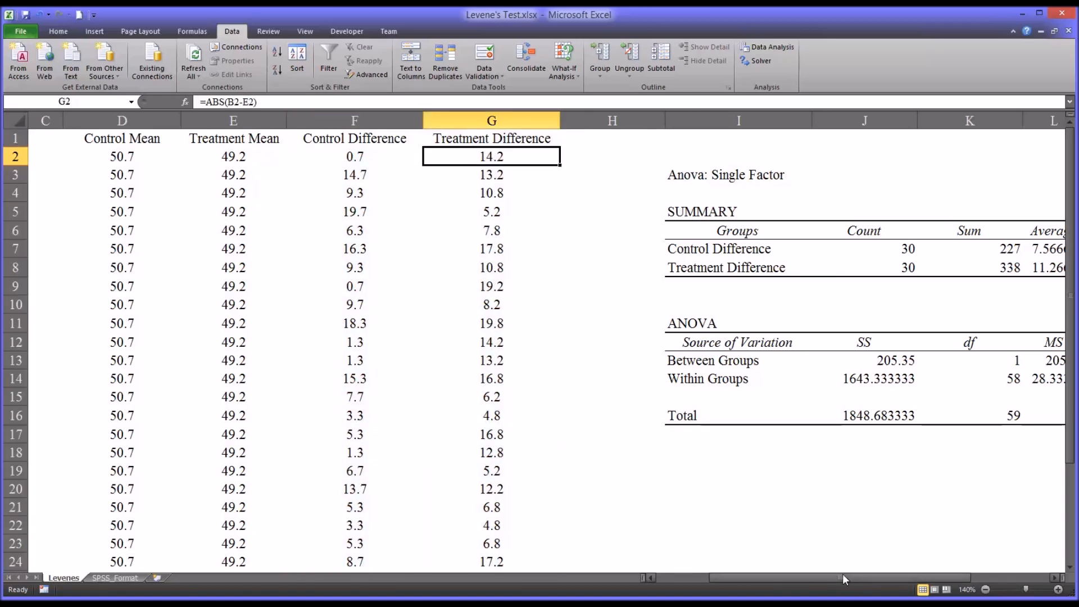
scroll(right, 3)
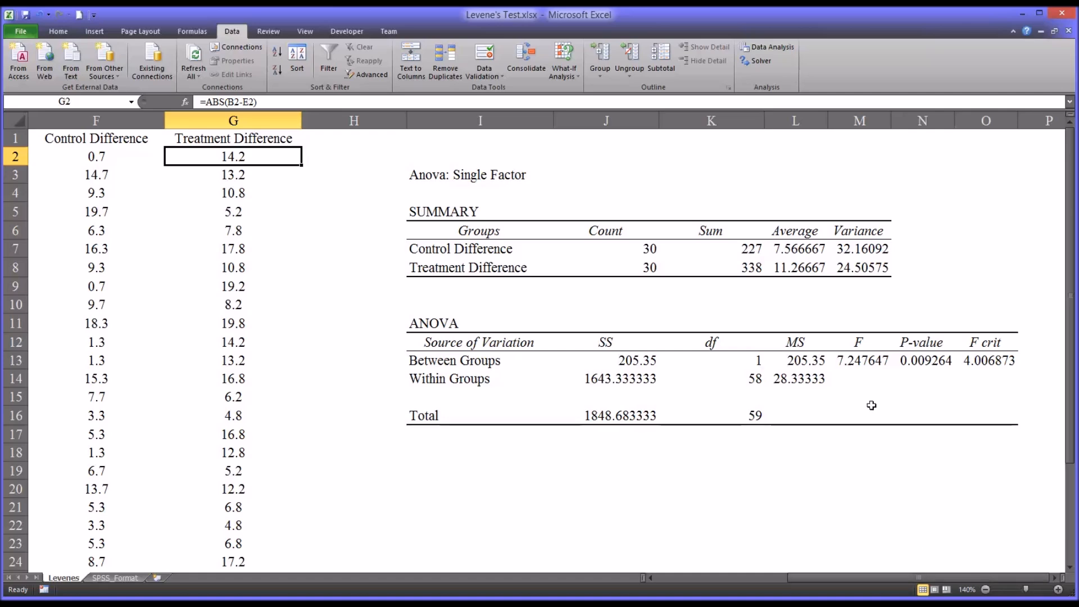
click(858, 360)
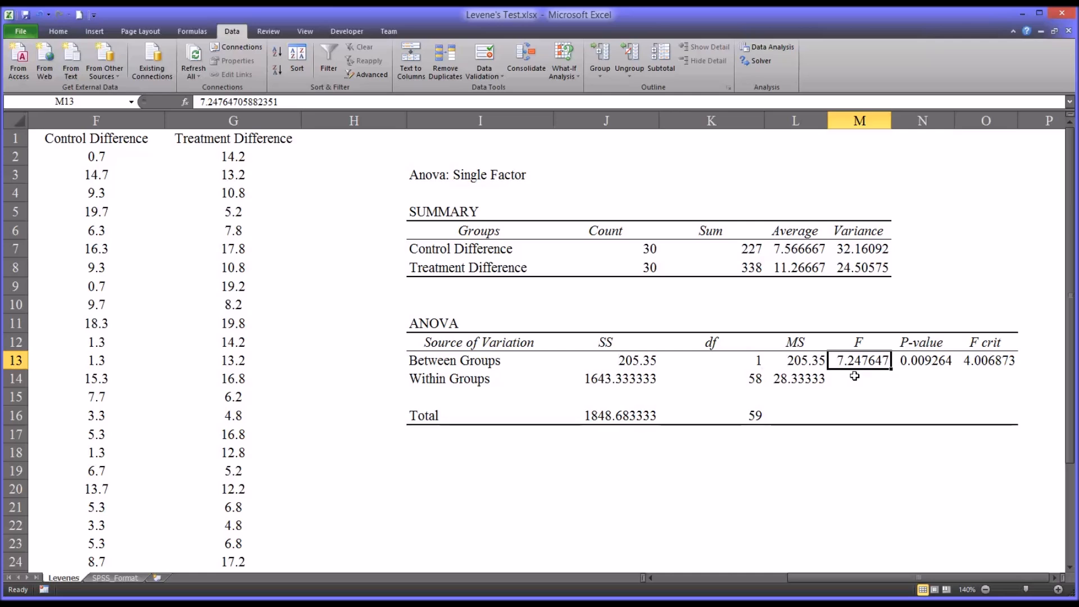
click(925, 360)
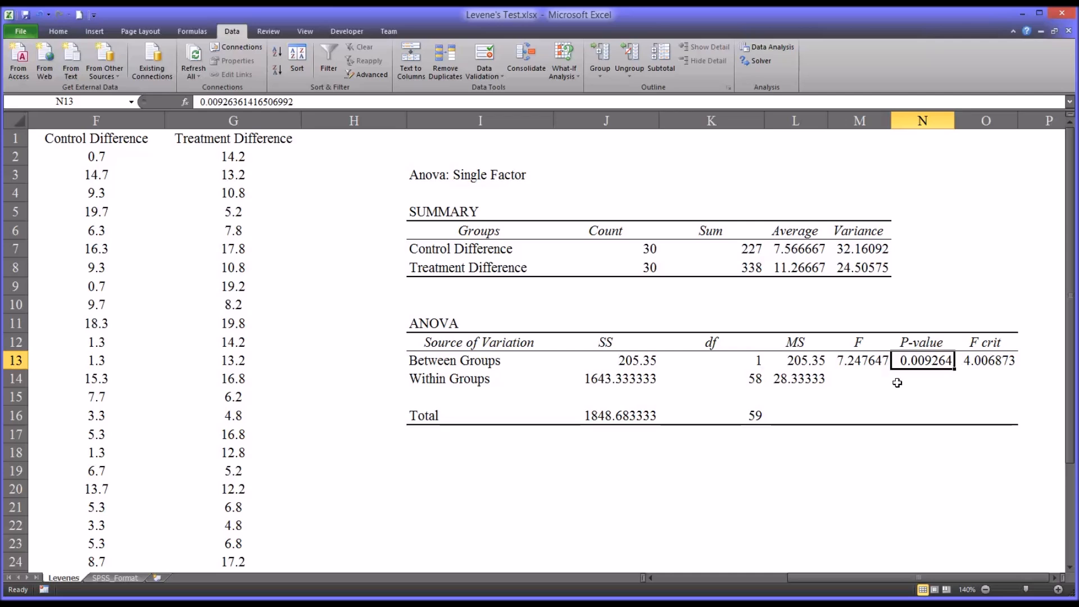
mouse_move(887, 386)
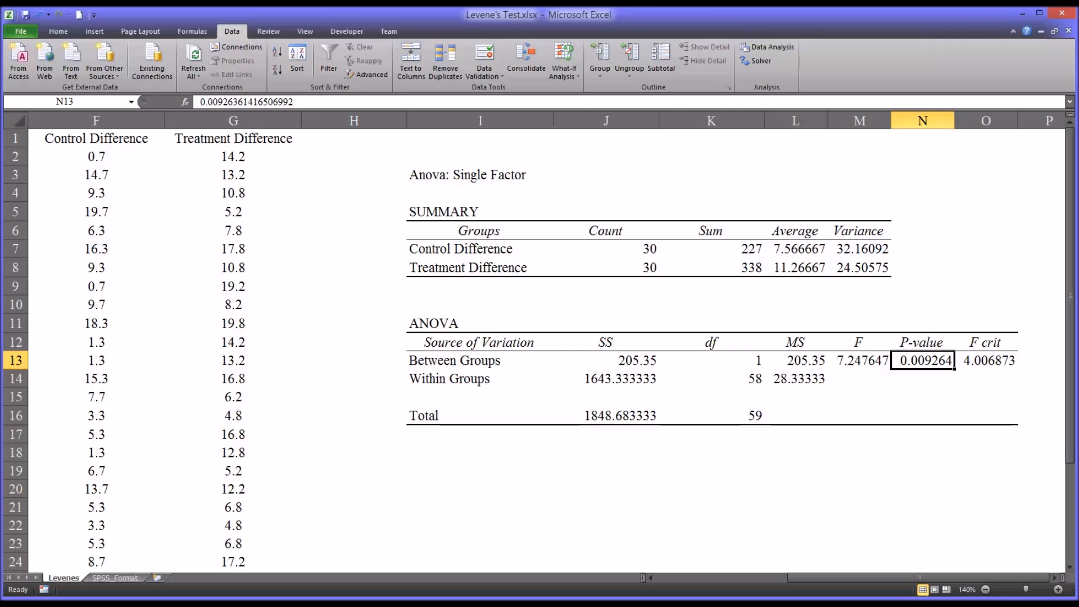
click(114, 577)
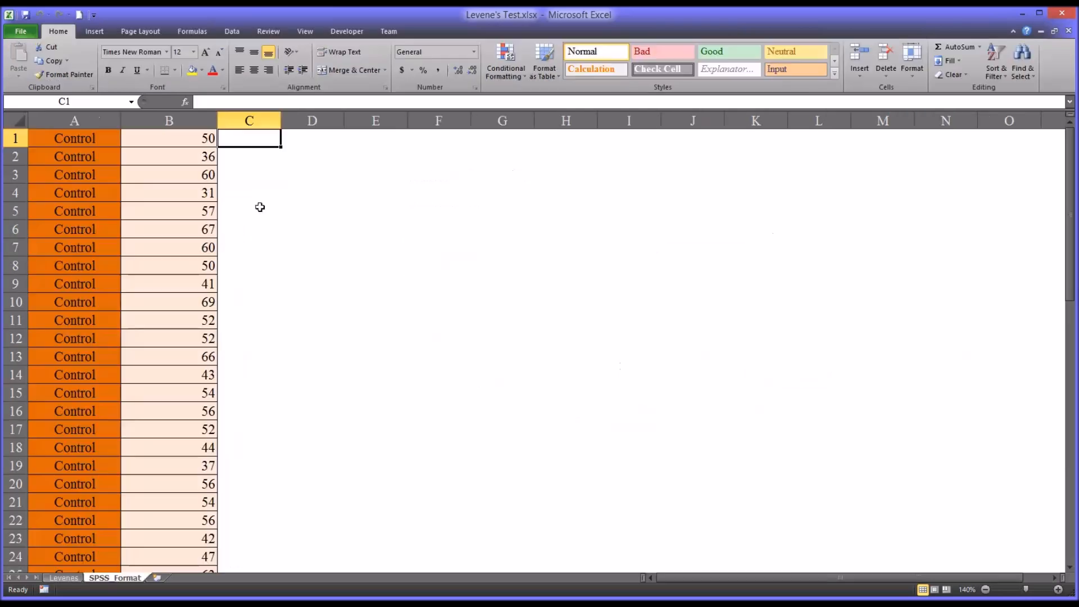
mouse_move(256, 196)
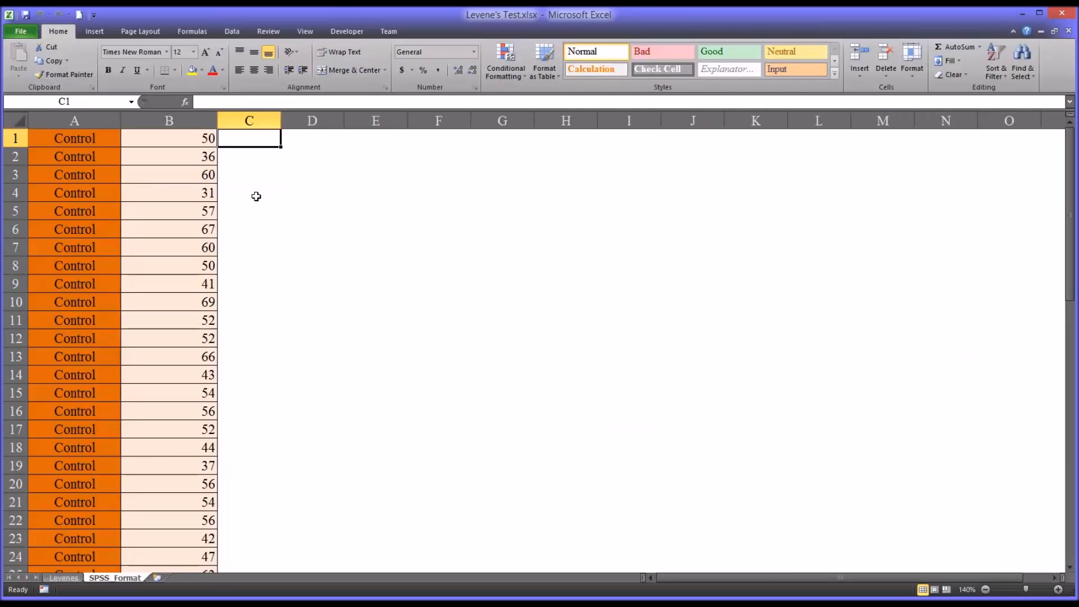
mouse_move(266, 189)
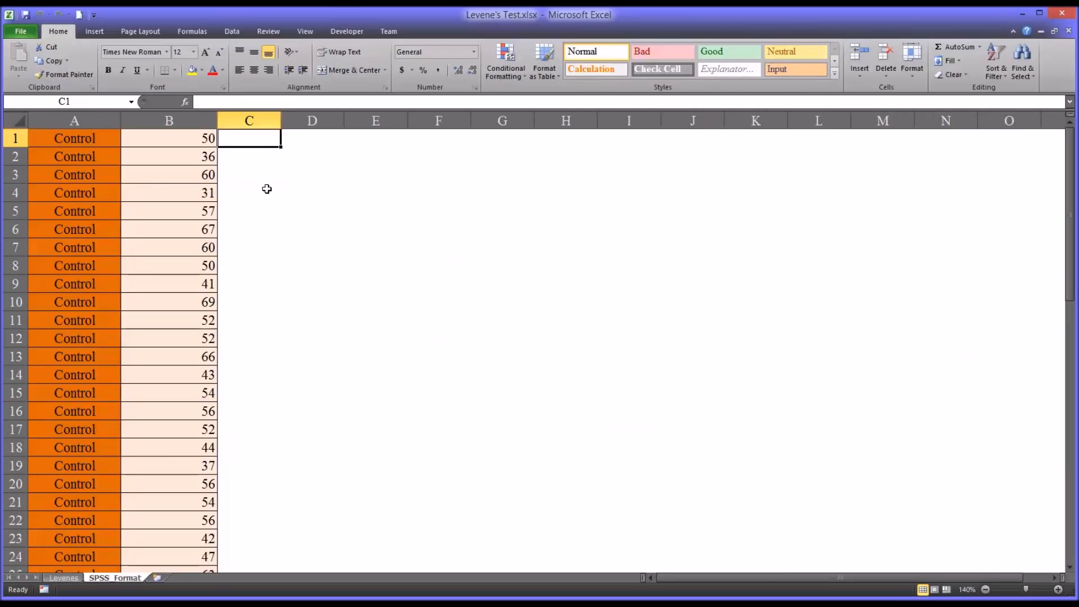
mouse_move(869, 186)
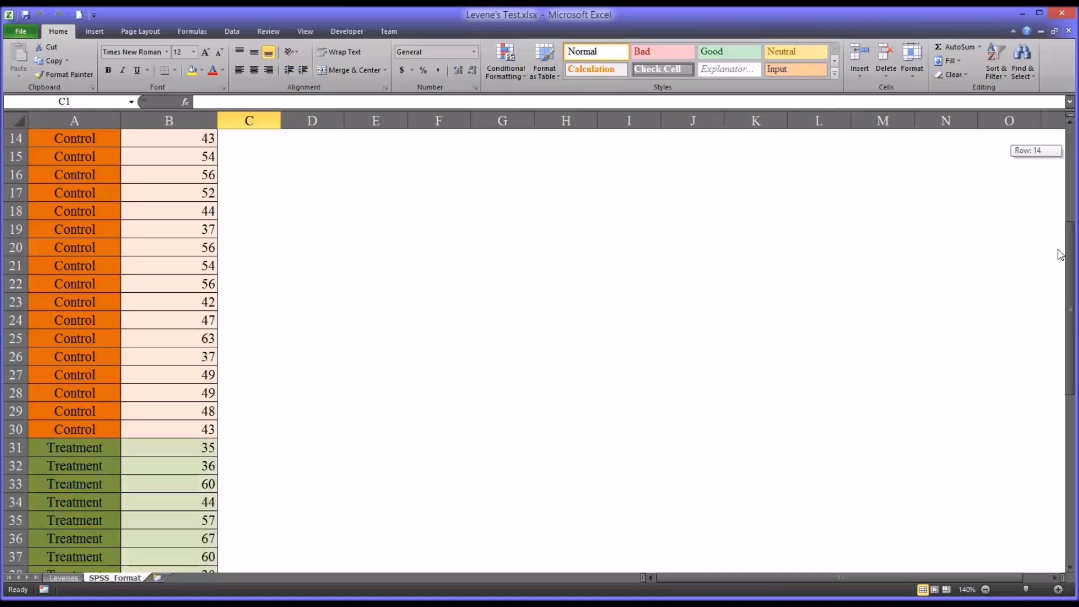
scroll(down, 3)
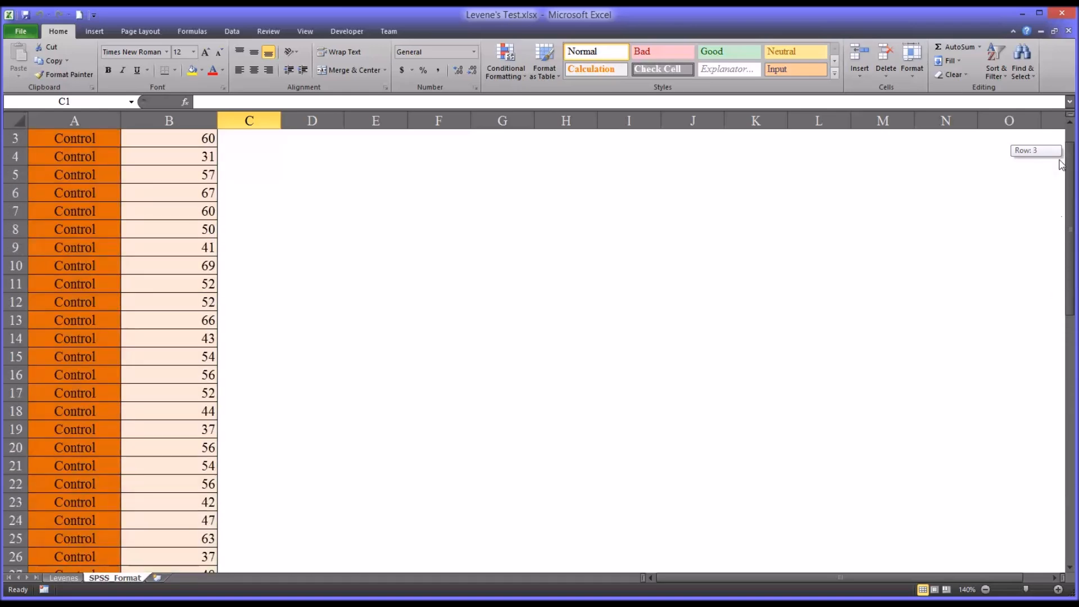
scroll(up, 3)
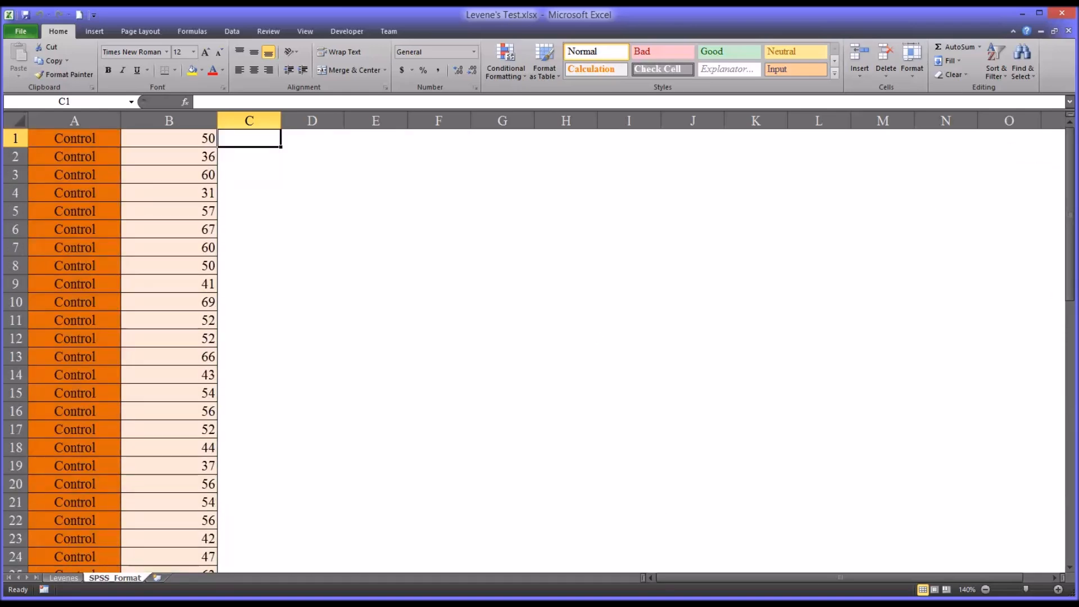